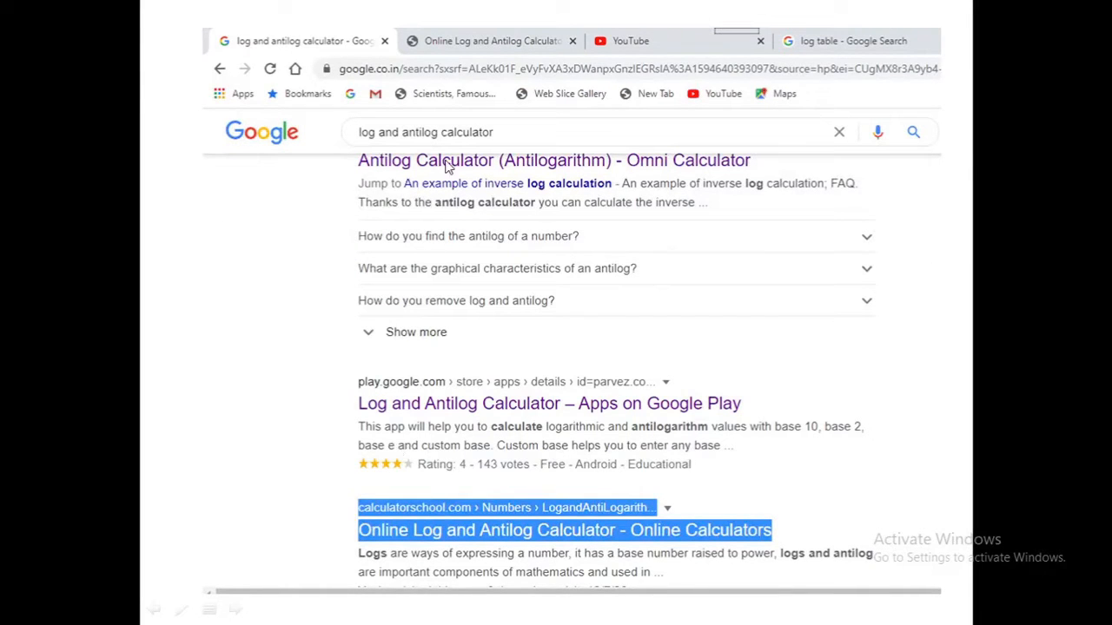
mouse_move(374, 404)
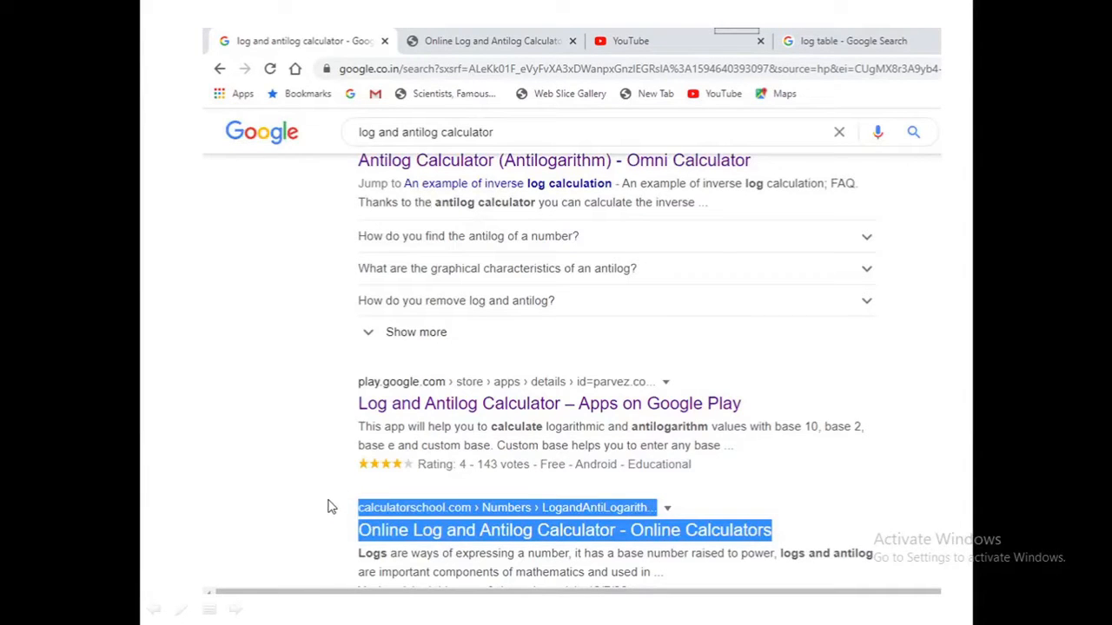
mouse_move(298, 452)
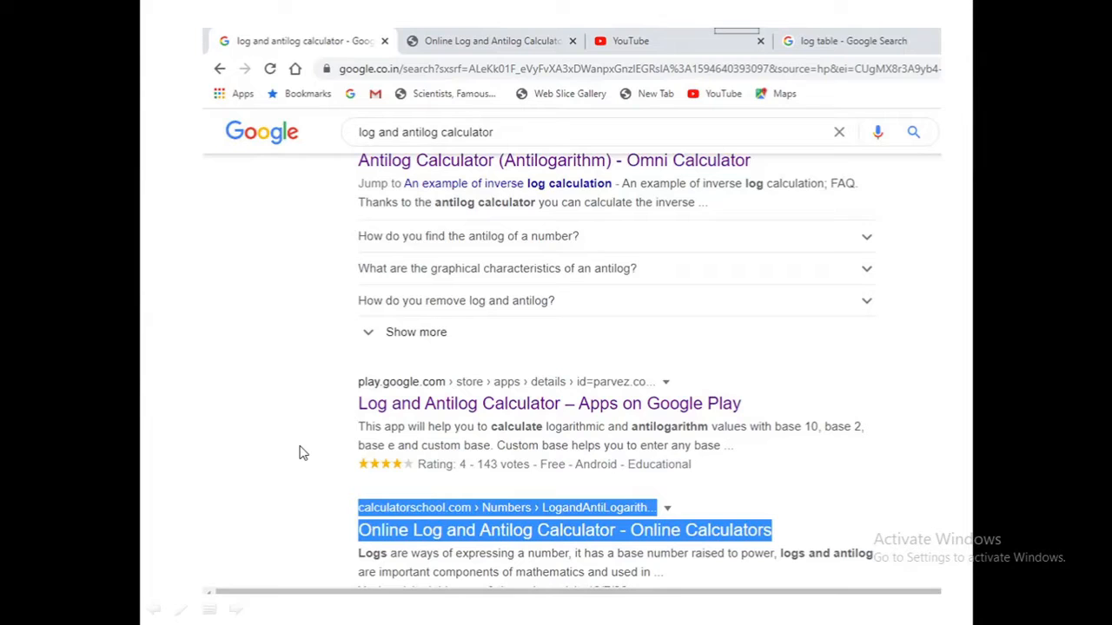
mouse_move(612, 483)
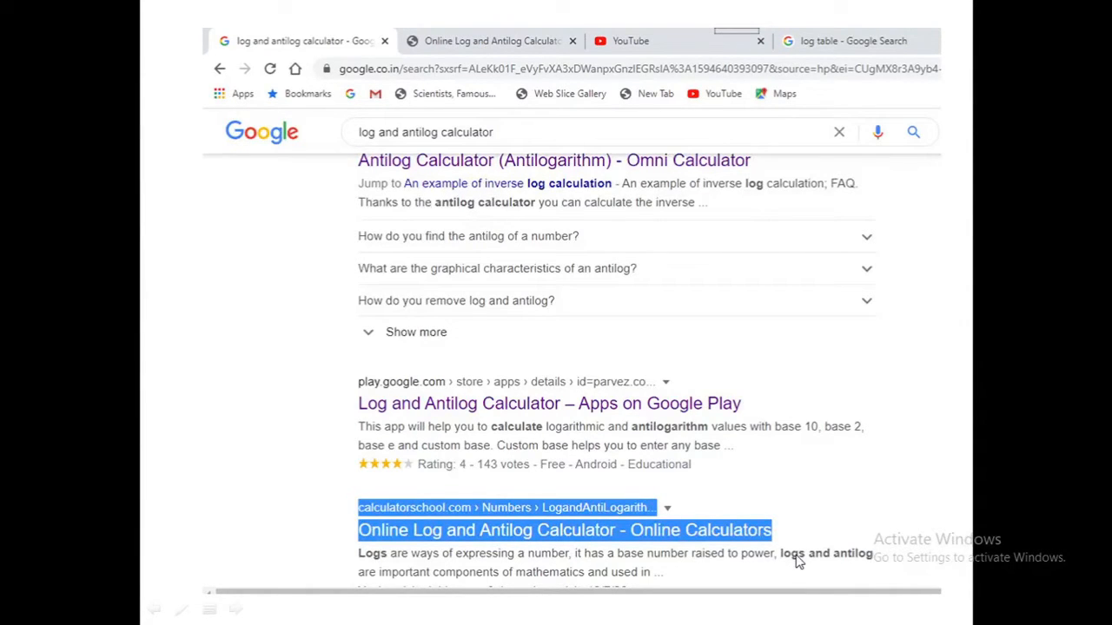
Open the Online Log and Antilog Calculator site from the search results
left_click(564, 530)
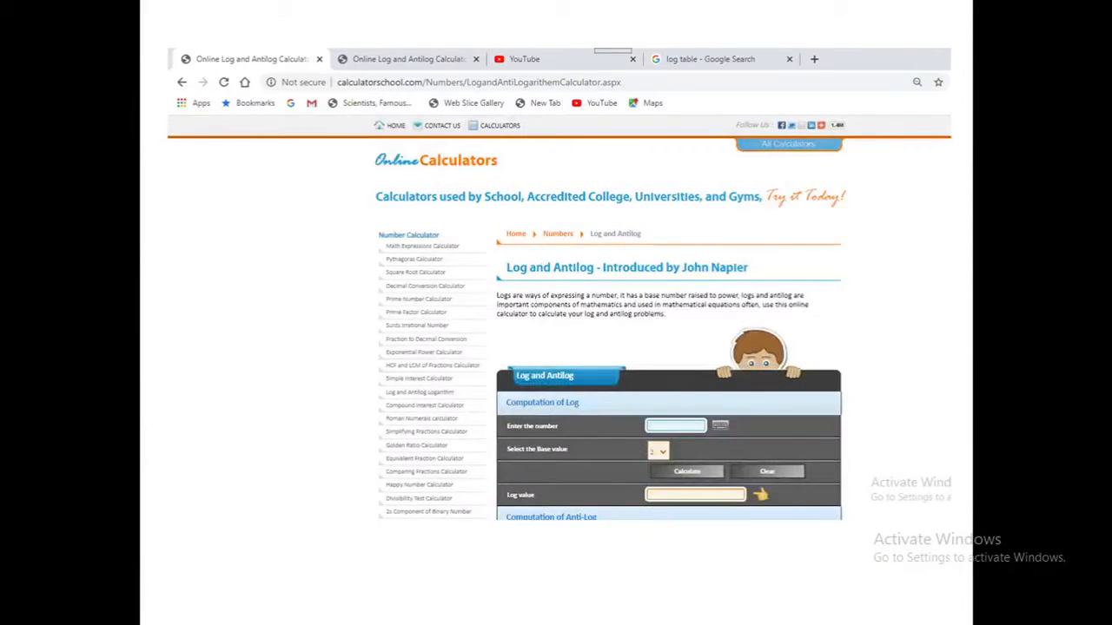
mouse_move(695, 398)
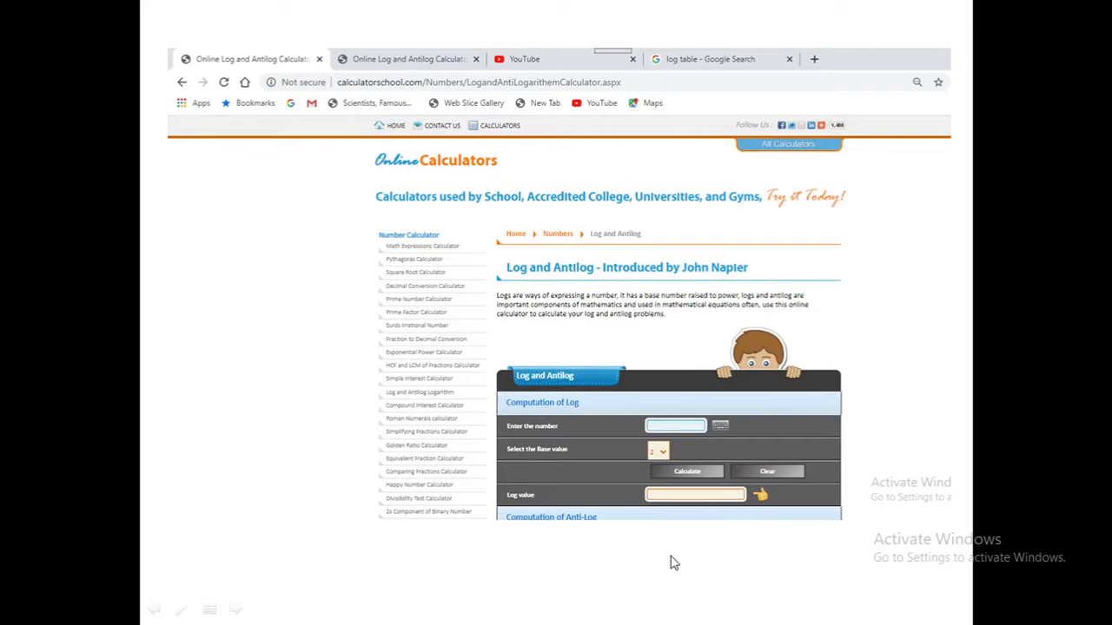
mouse_move(521, 461)
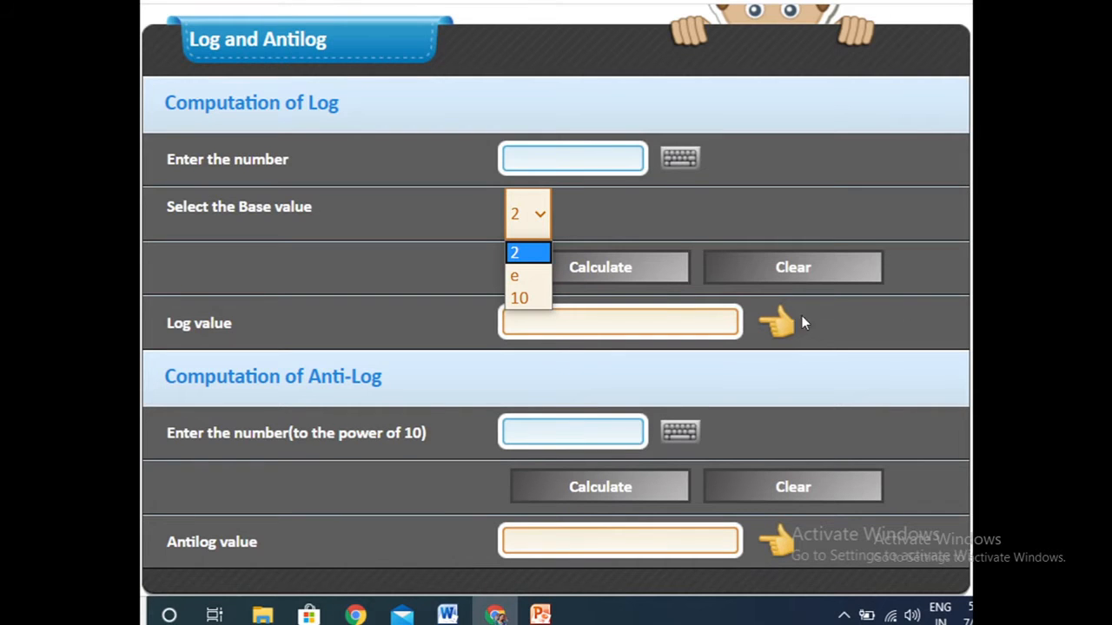
mouse_move(656, 21)
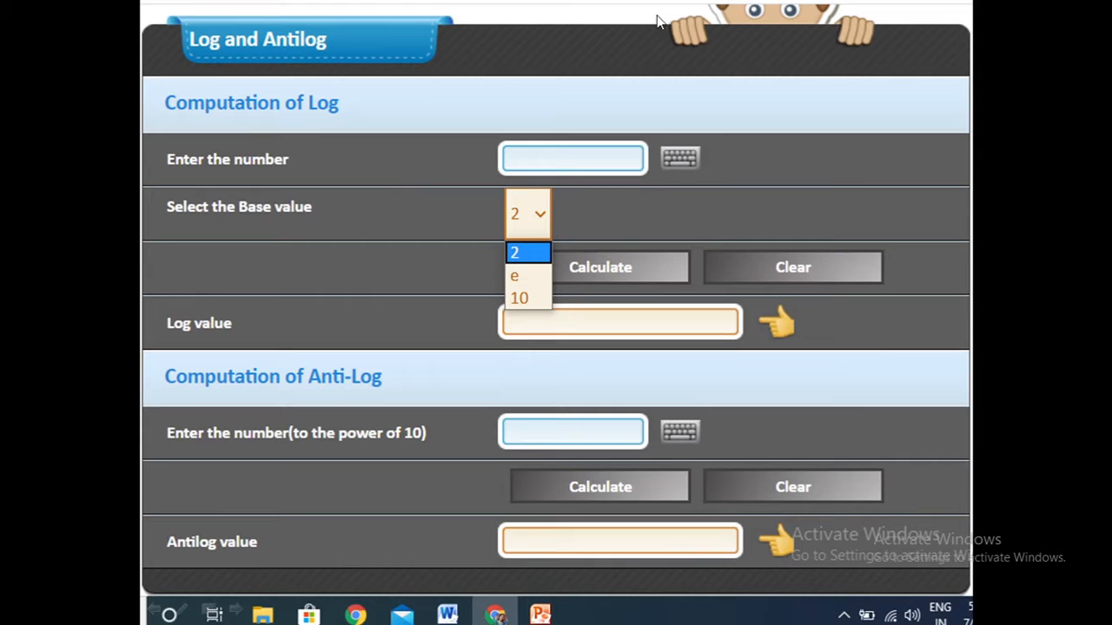
mouse_move(200, 290)
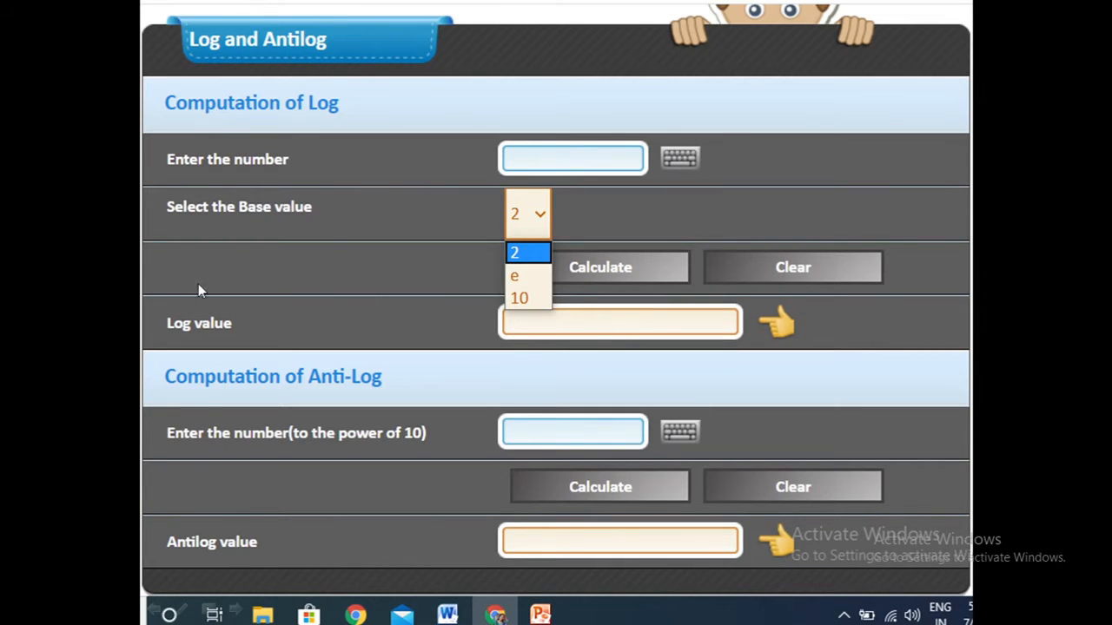
mouse_move(169, 84)
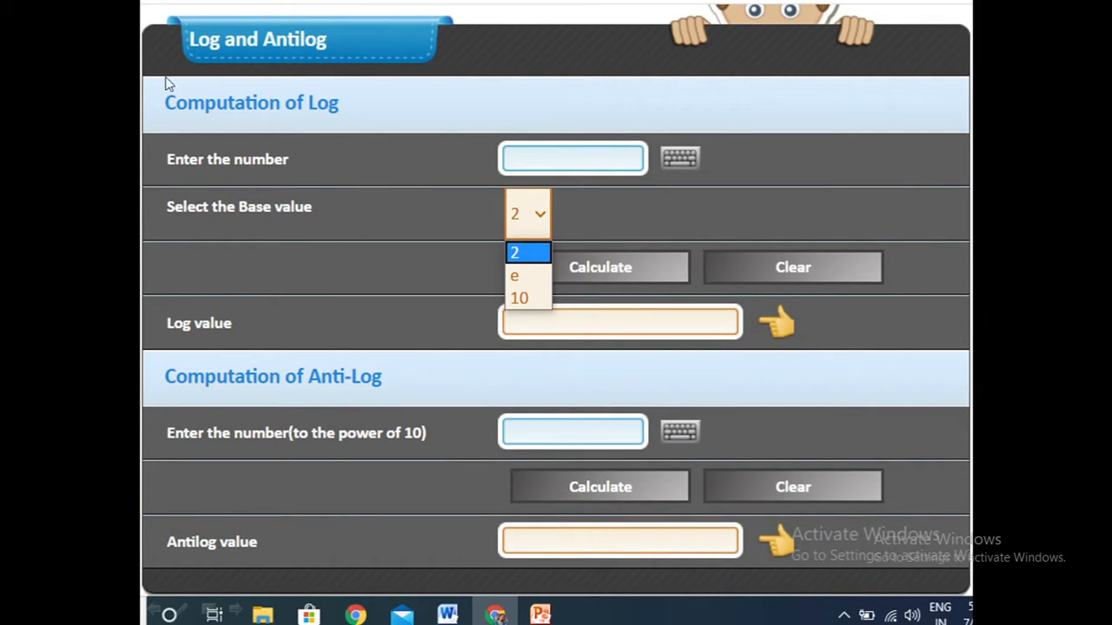
mouse_move(850, 396)
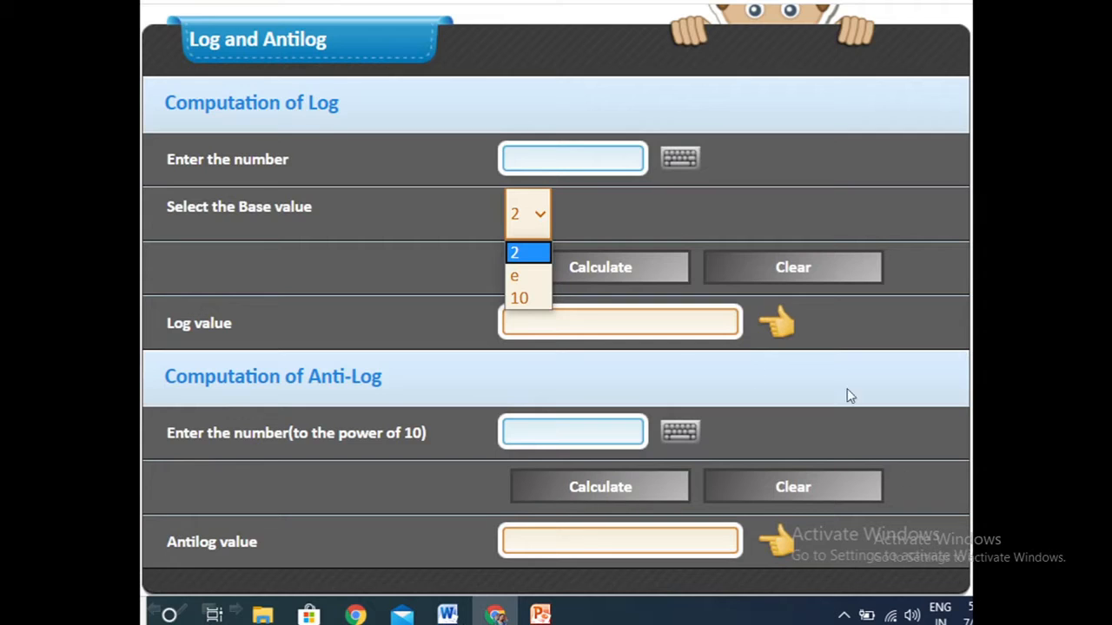
mouse_move(170, 391)
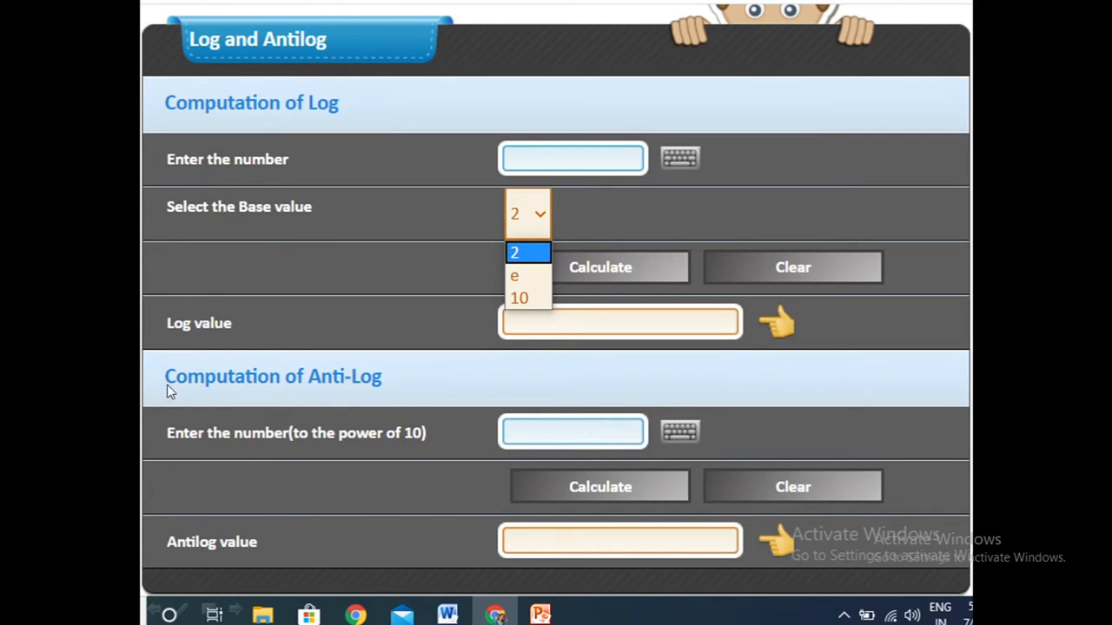
mouse_move(513, 193)
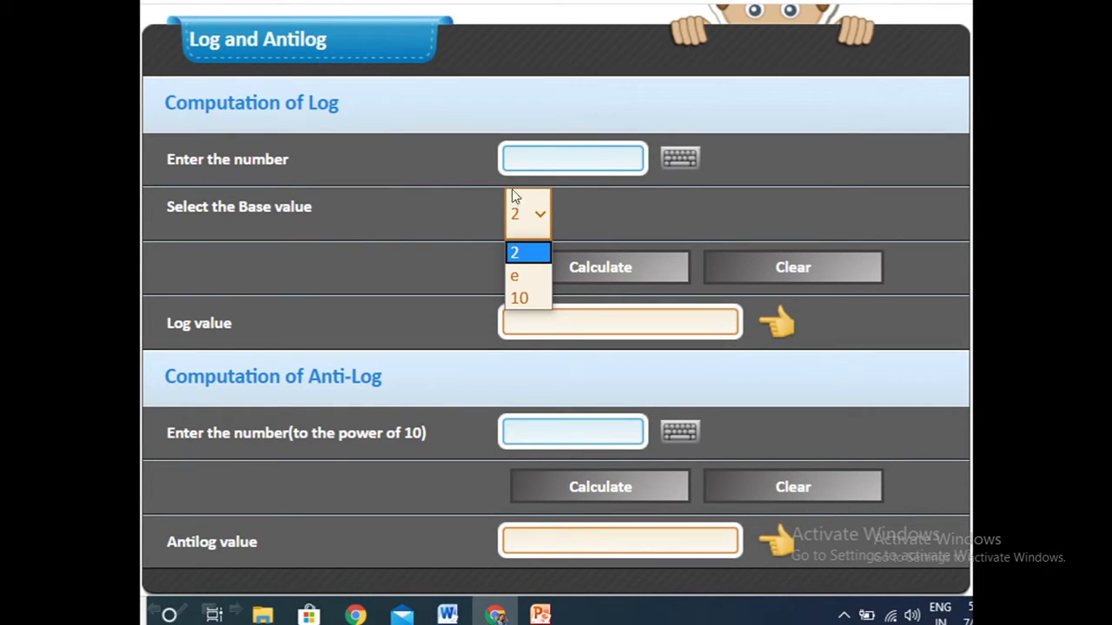
mouse_move(547, 180)
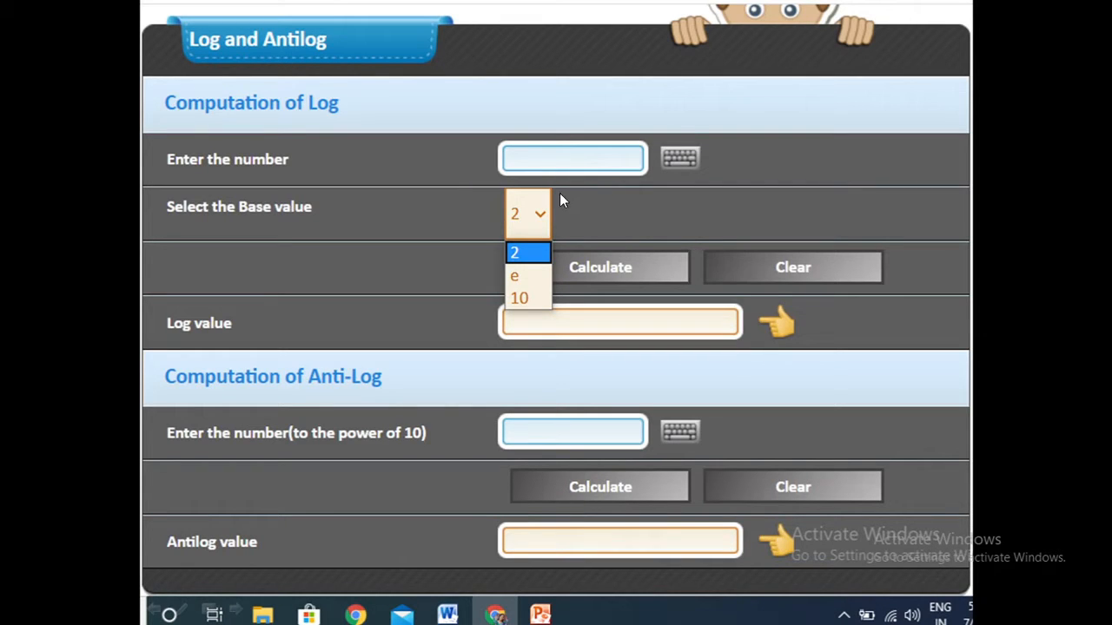
mouse_move(176, 226)
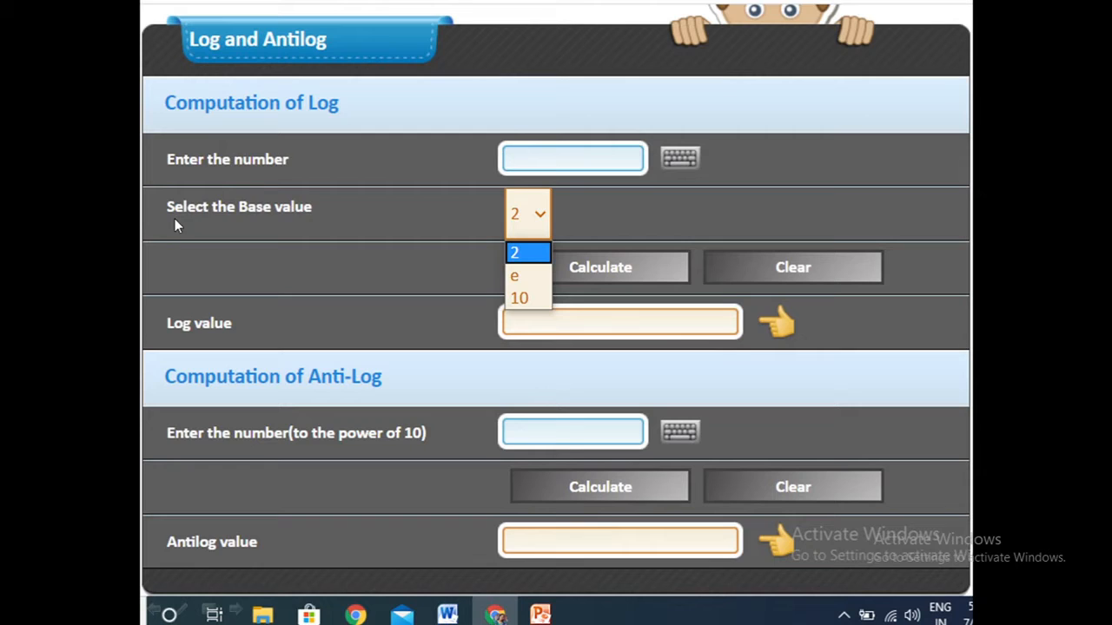
mouse_move(517, 217)
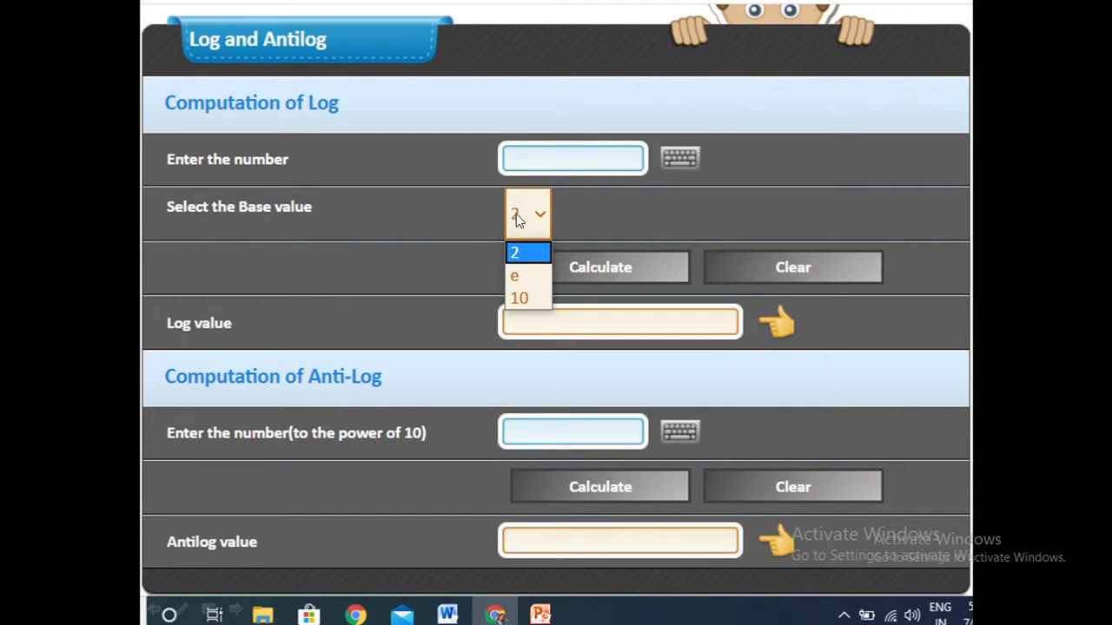
mouse_move(520, 298)
type("55")
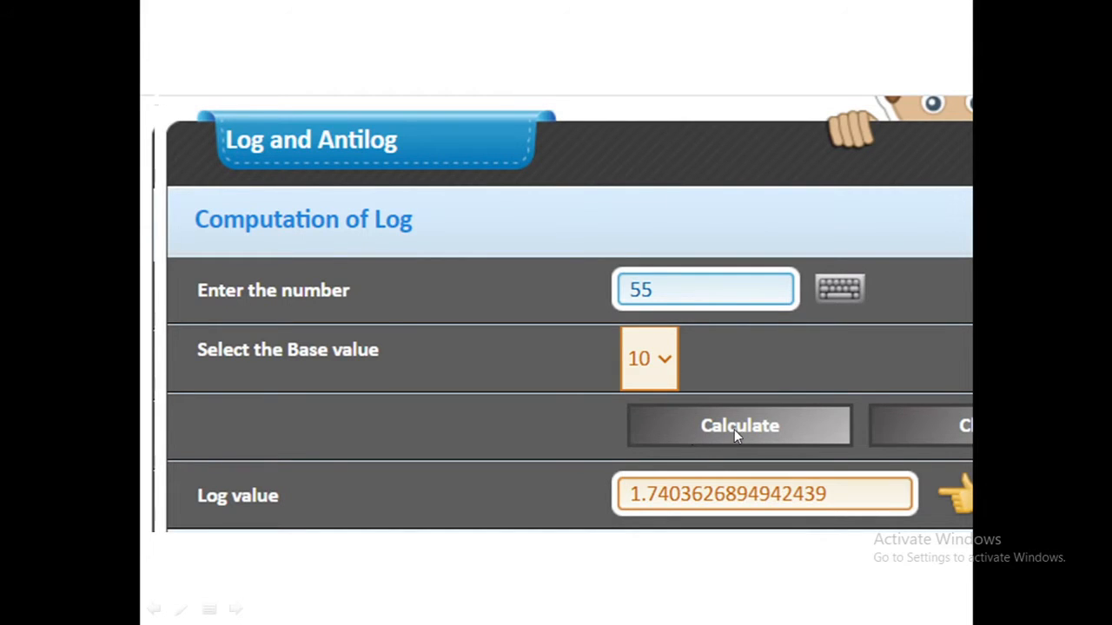
mouse_move(809, 497)
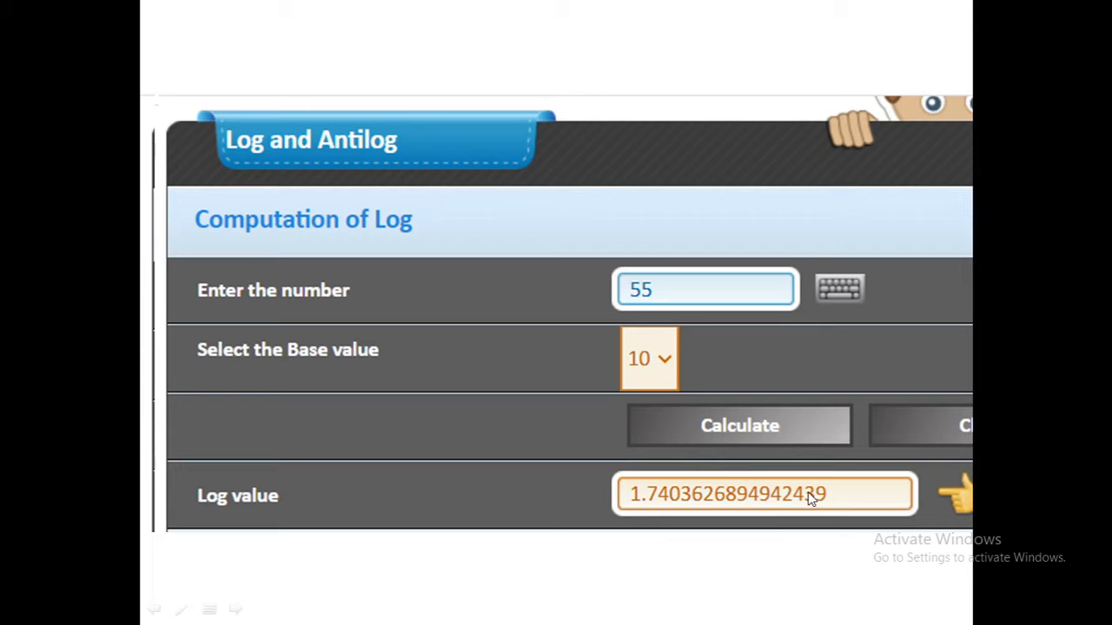
Compute the base-10 log of 8759.225, giving 3.9424656822967394
scroll("down", 3)
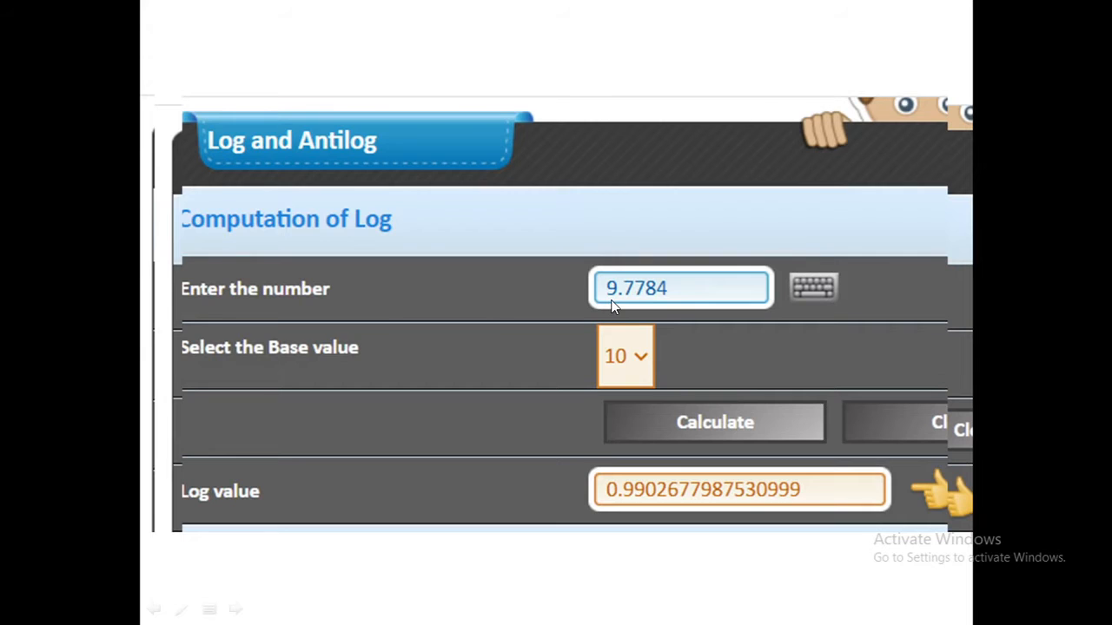
mouse_move(680, 300)
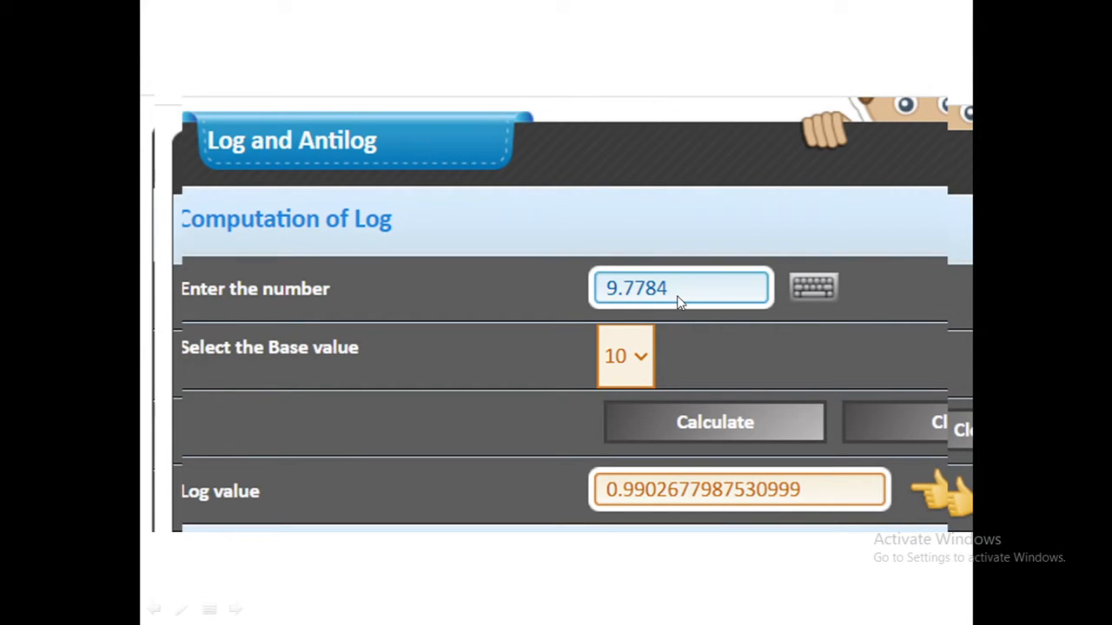
mouse_move(782, 497)
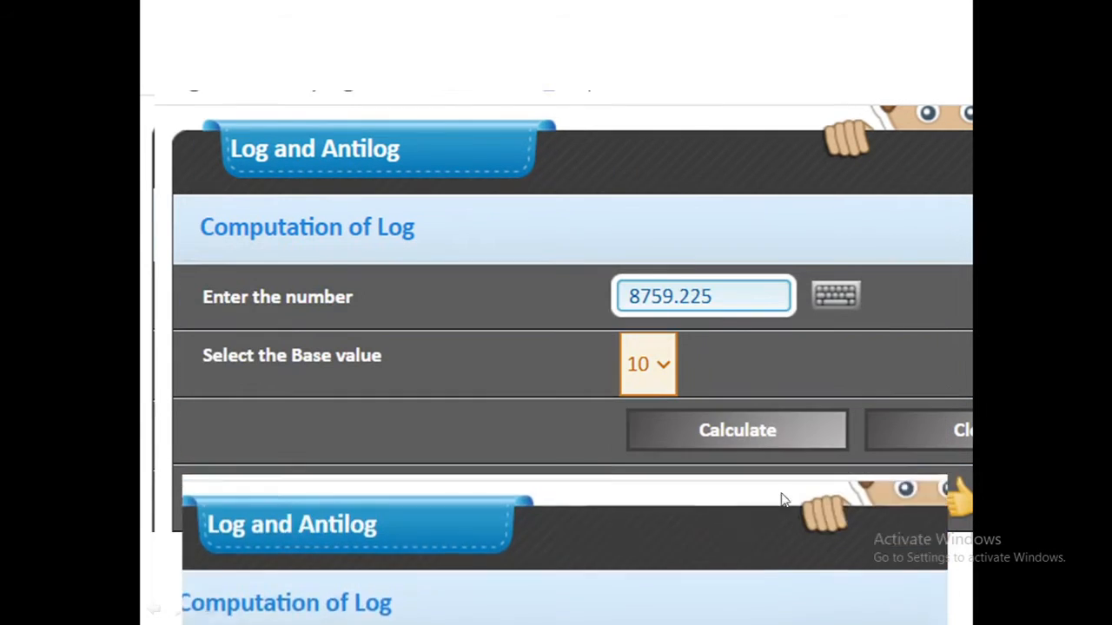
left_click(736, 430)
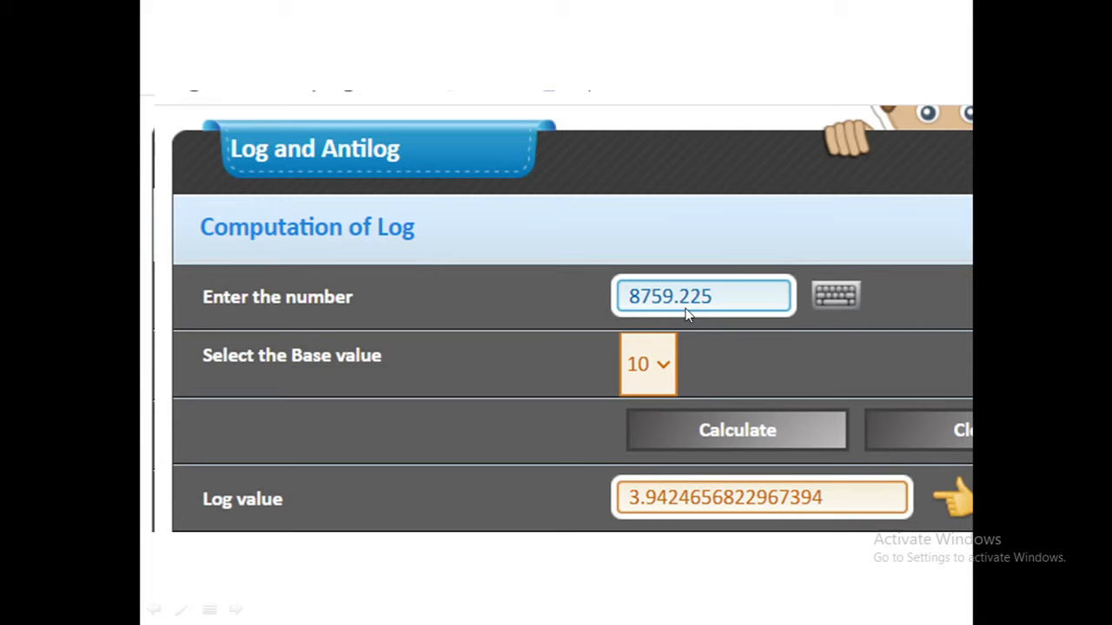
mouse_move(724, 314)
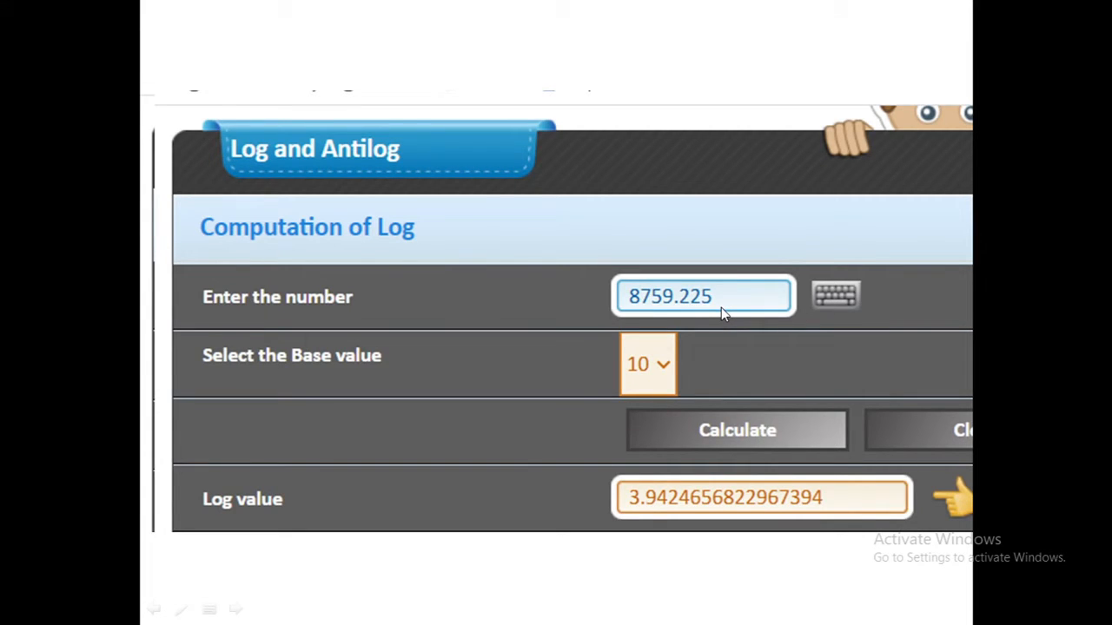
mouse_move(777, 522)
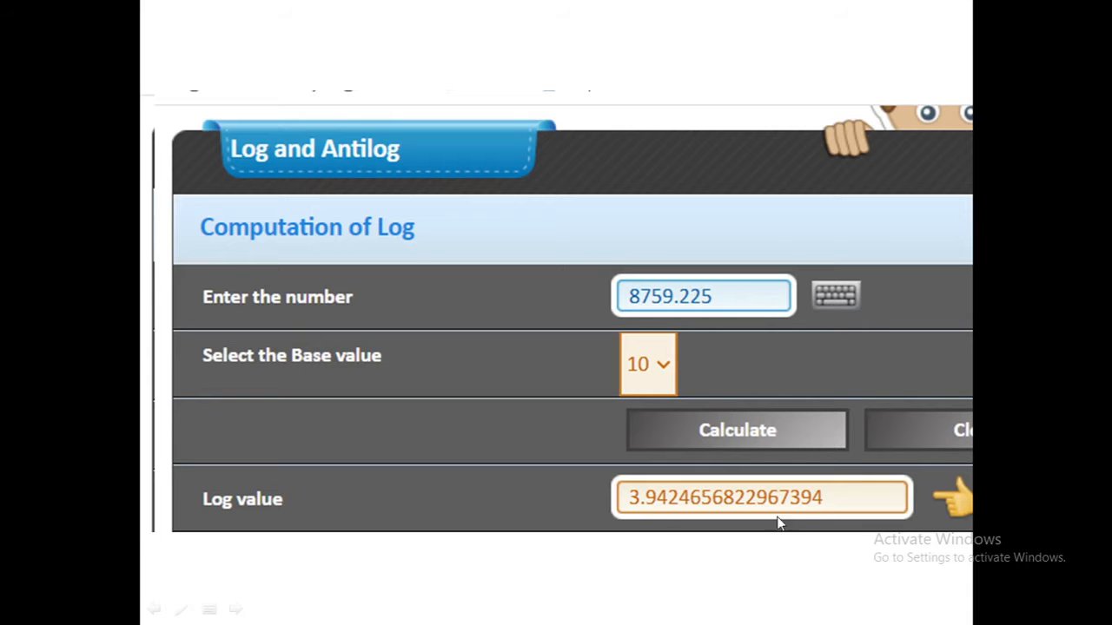
mouse_move(738, 497)
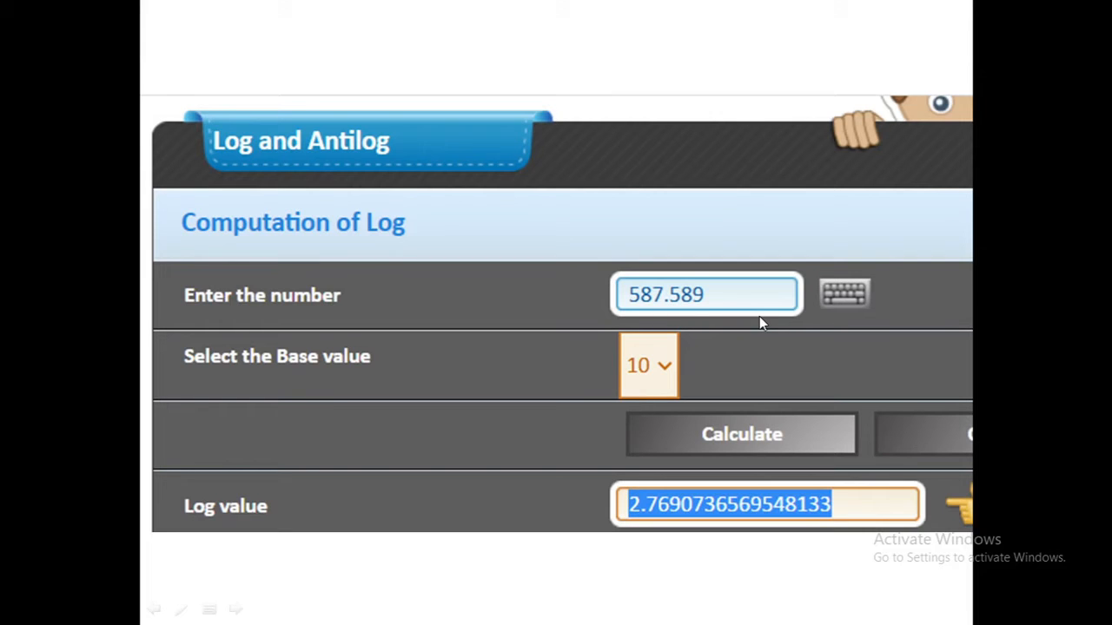
mouse_move(754, 335)
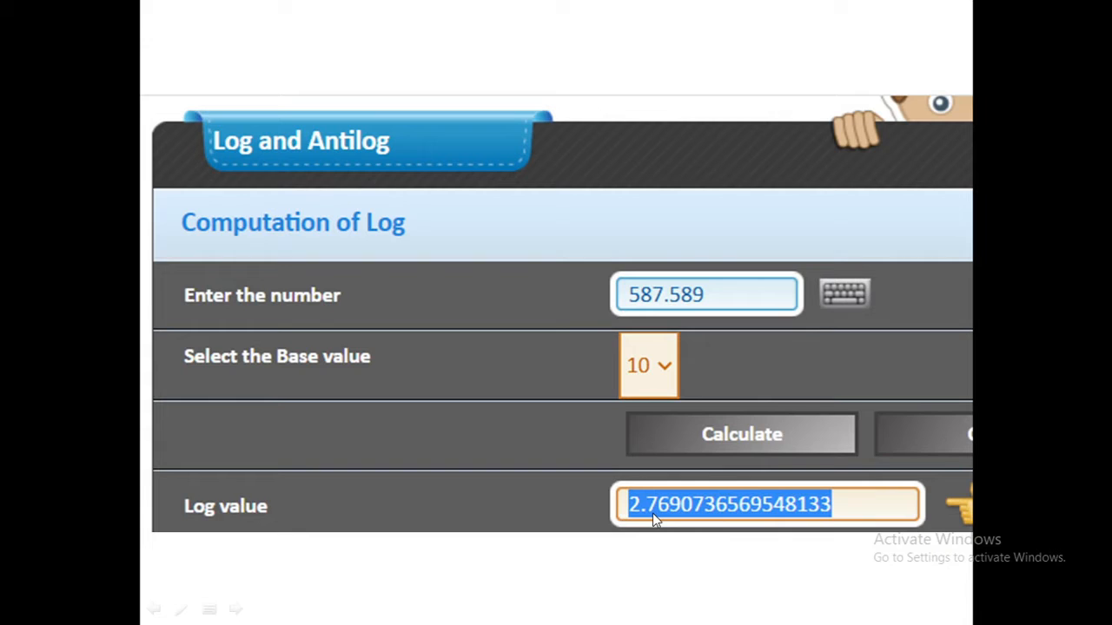
mouse_move(769, 521)
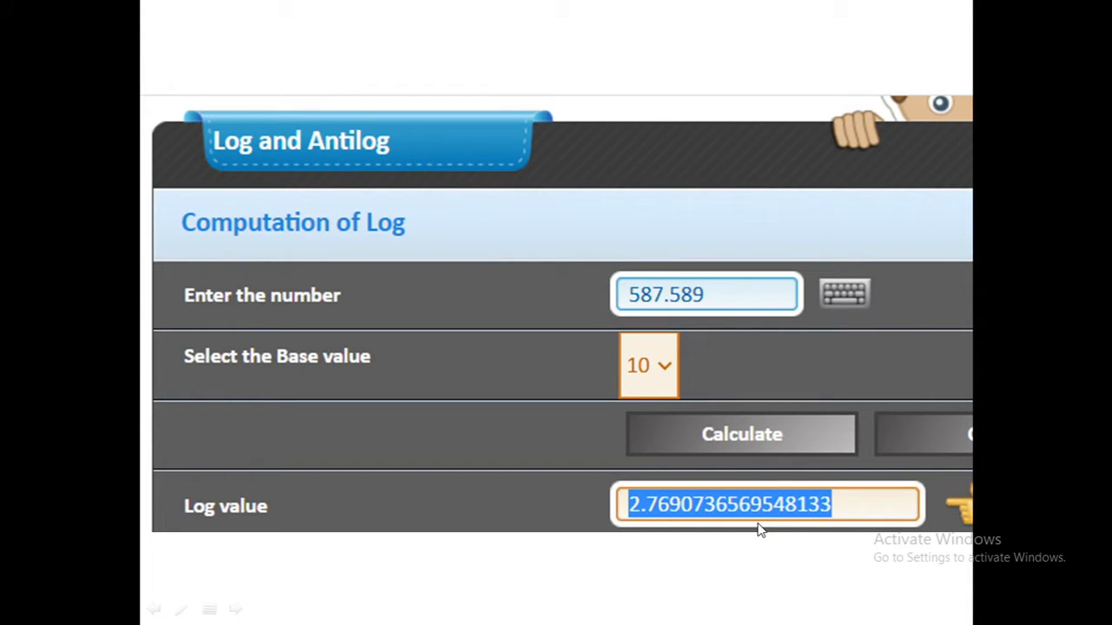
scroll("down", 3)
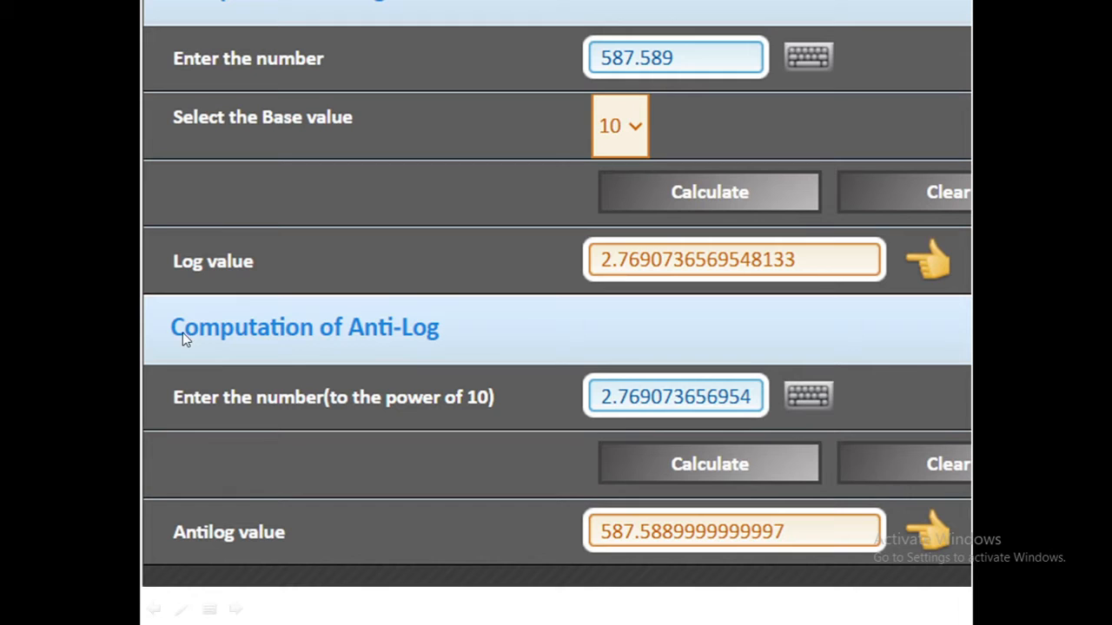
mouse_move(173, 439)
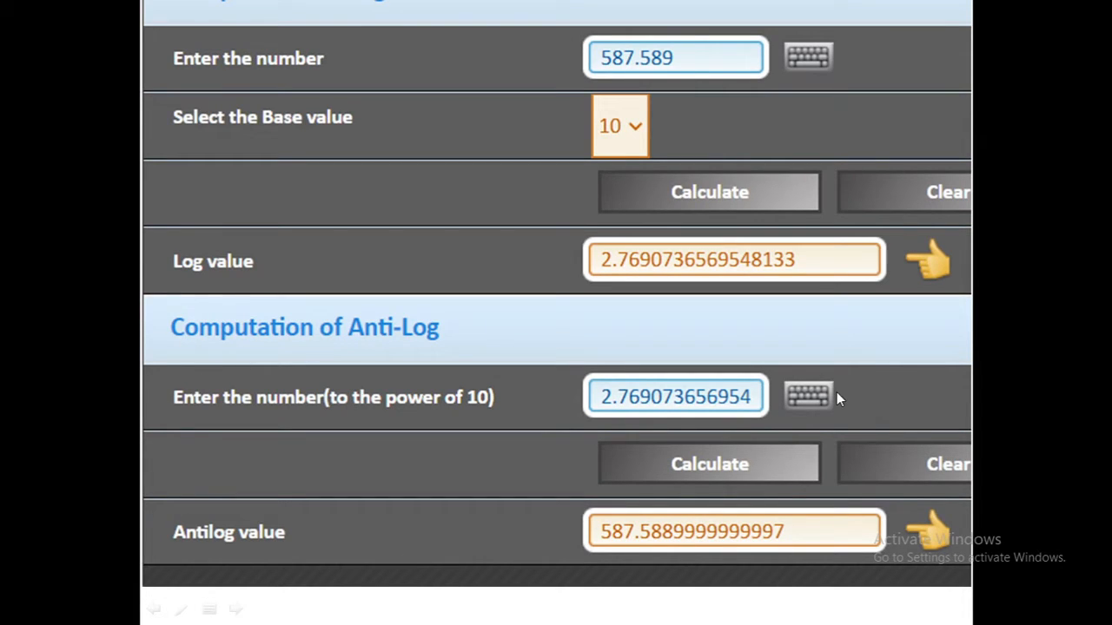
mouse_move(682, 397)
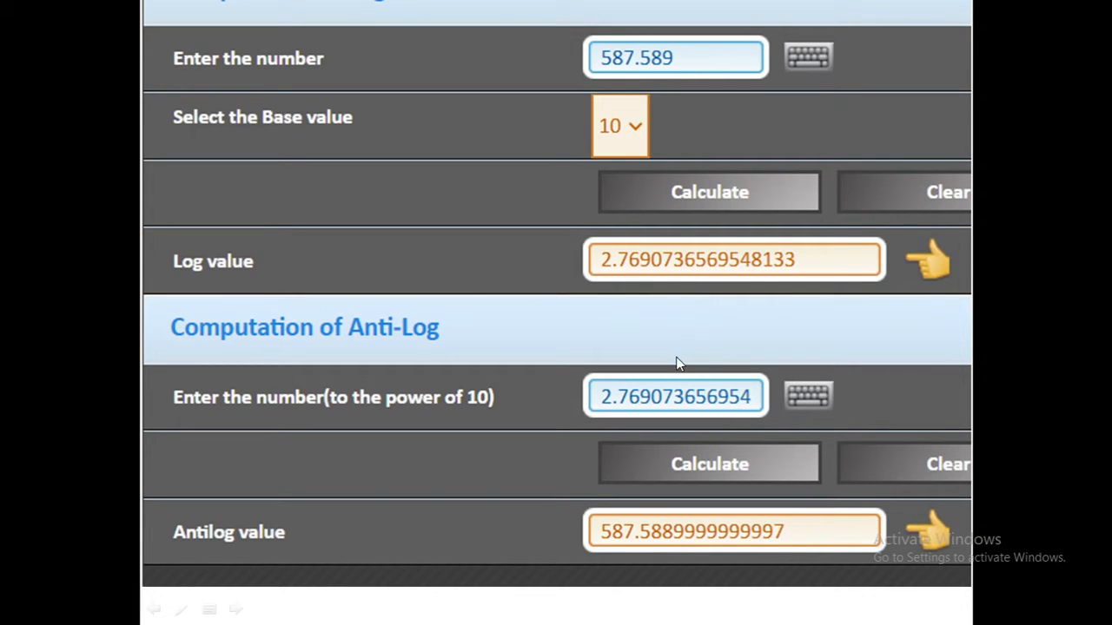
mouse_move(688, 263)
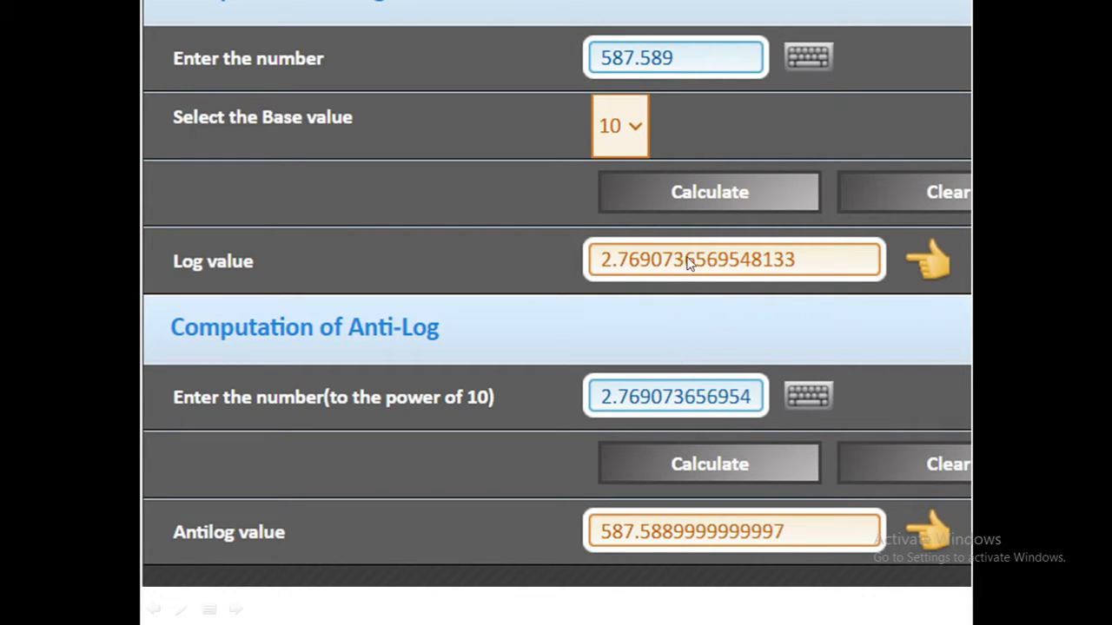
mouse_move(659, 339)
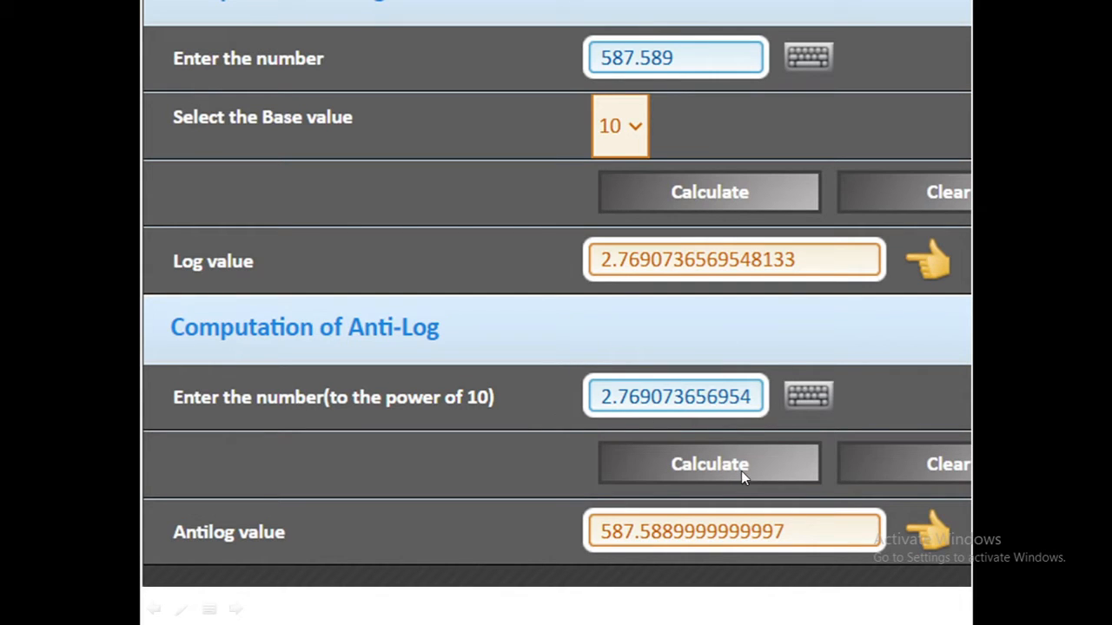
mouse_move(713, 547)
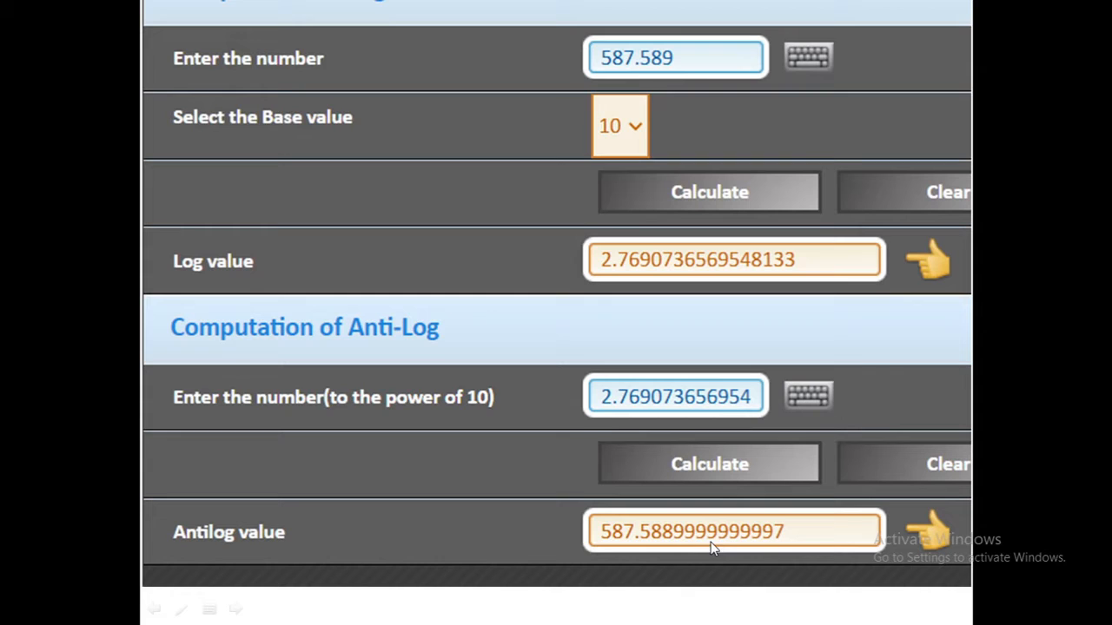
mouse_move(791, 543)
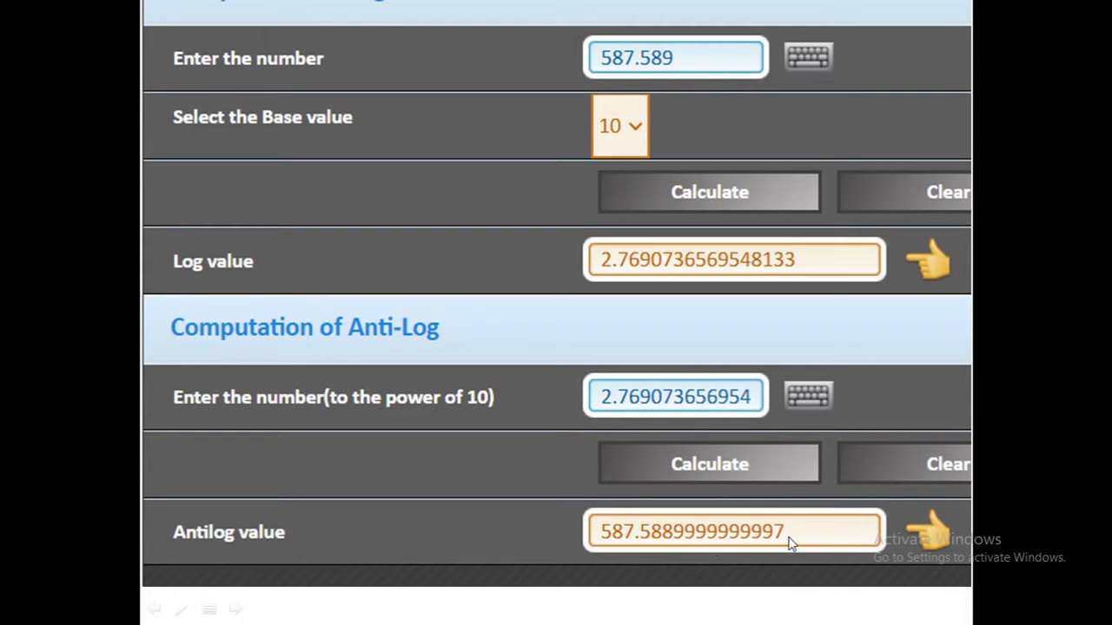
mouse_move(534, 414)
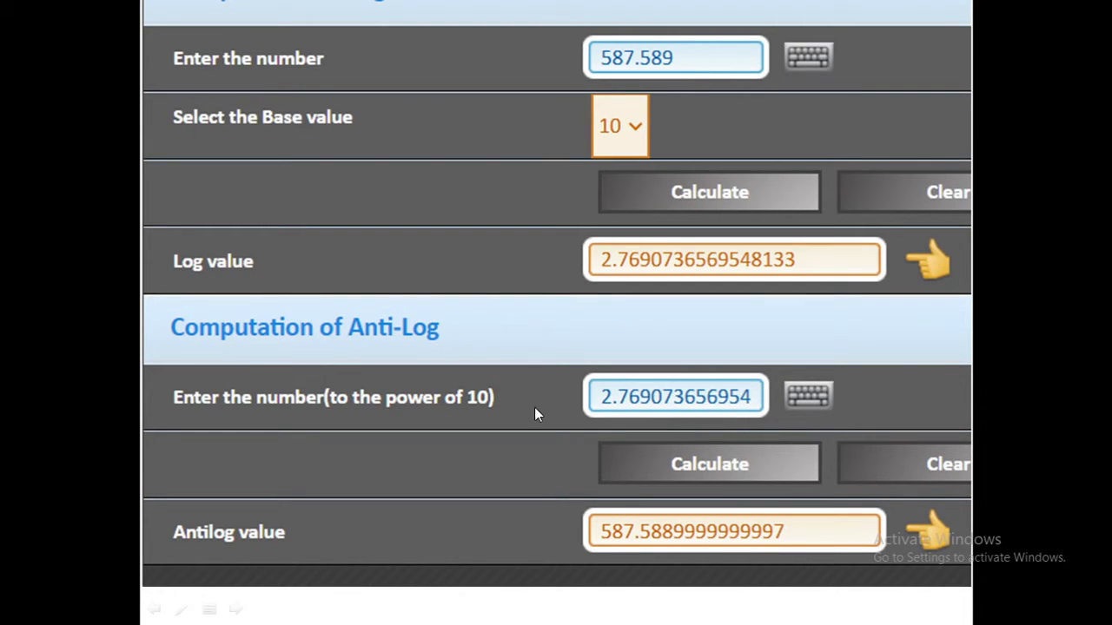
mouse_move(560, 519)
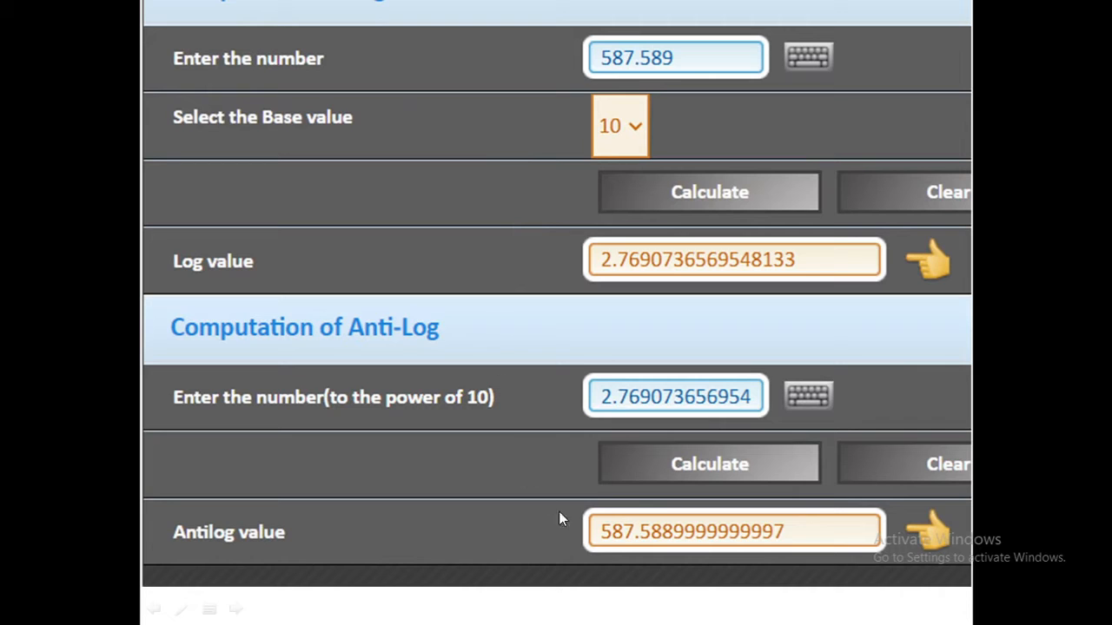
mouse_move(547, 108)
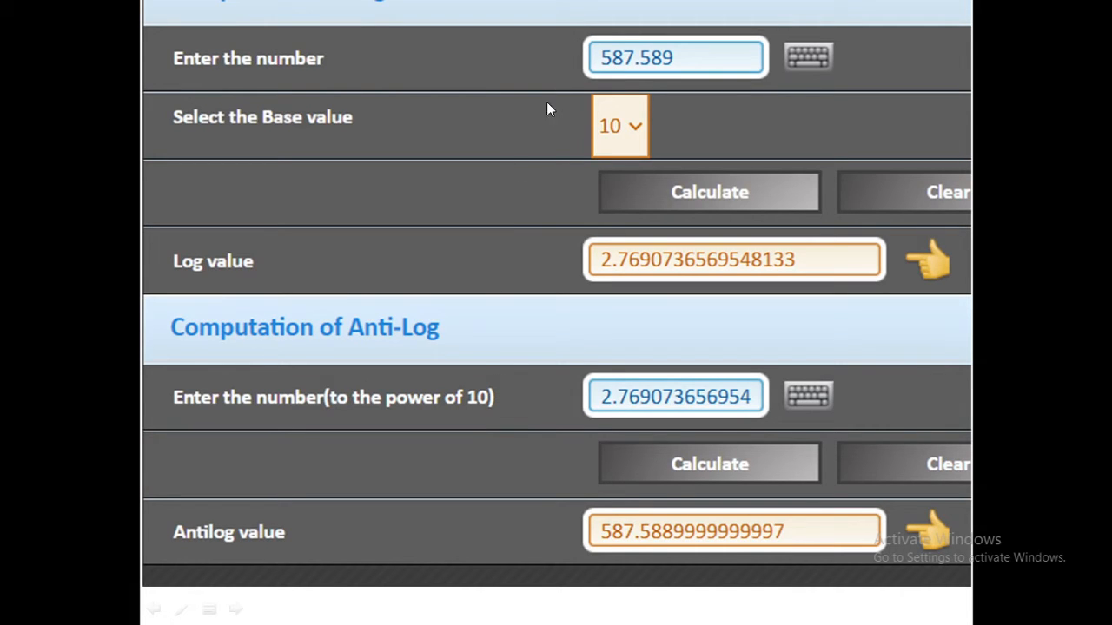
mouse_move(525, 219)
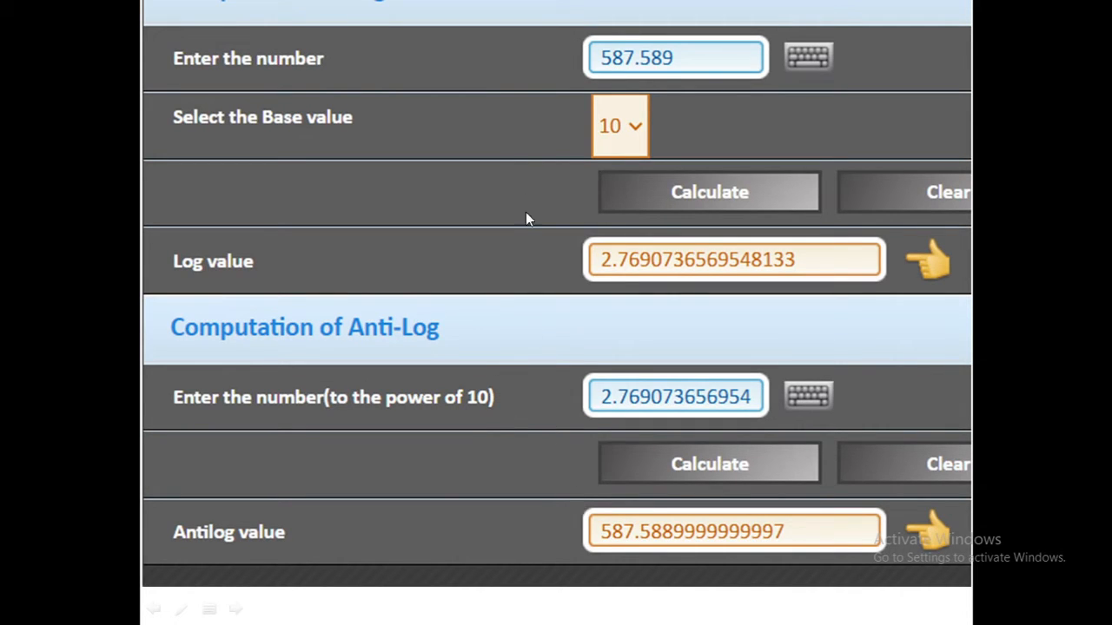
mouse_move(589, 524)
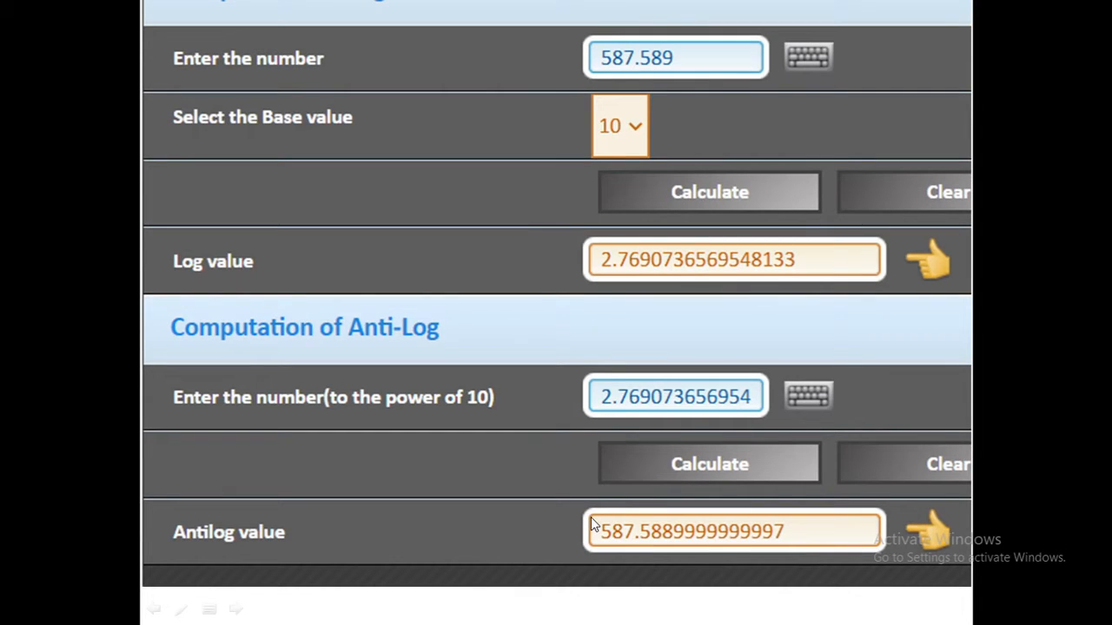
mouse_move(621, 74)
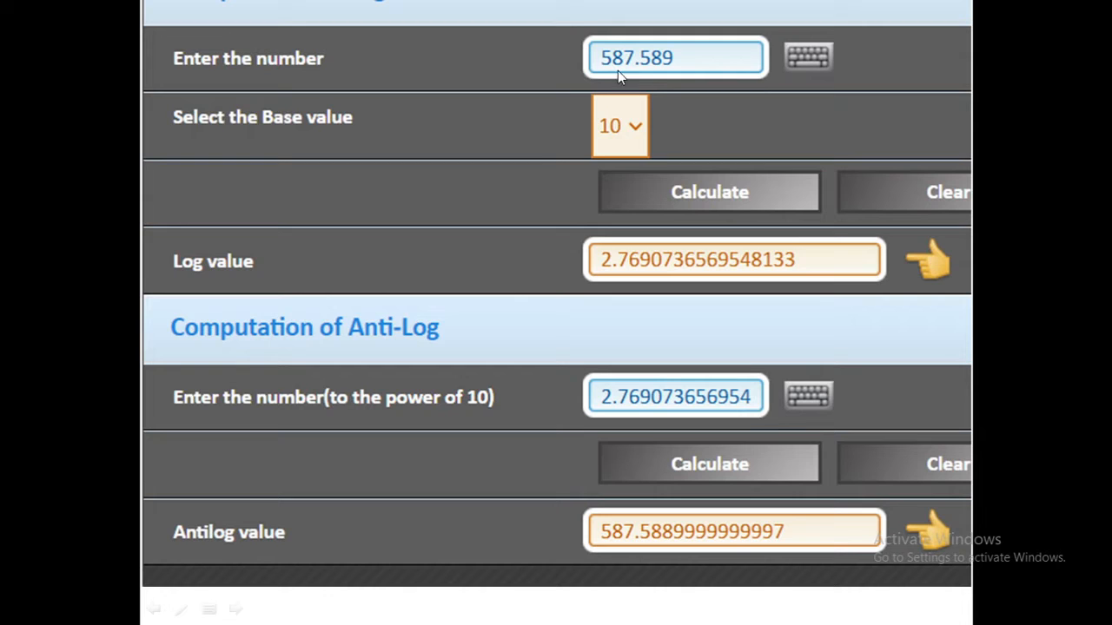
mouse_move(582, 521)
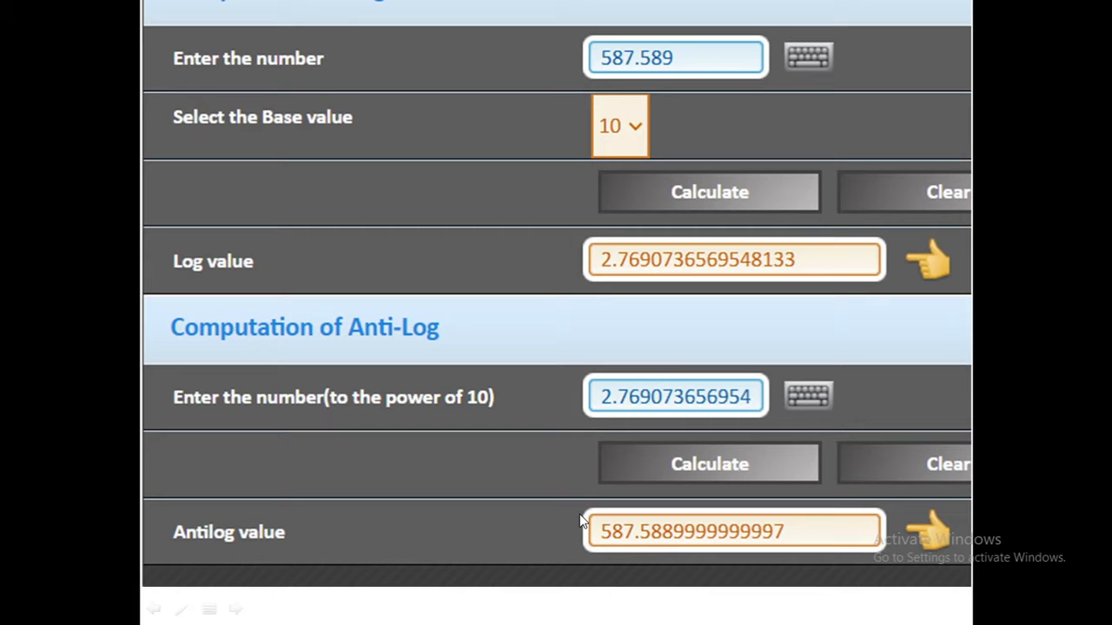
scroll("up", 3)
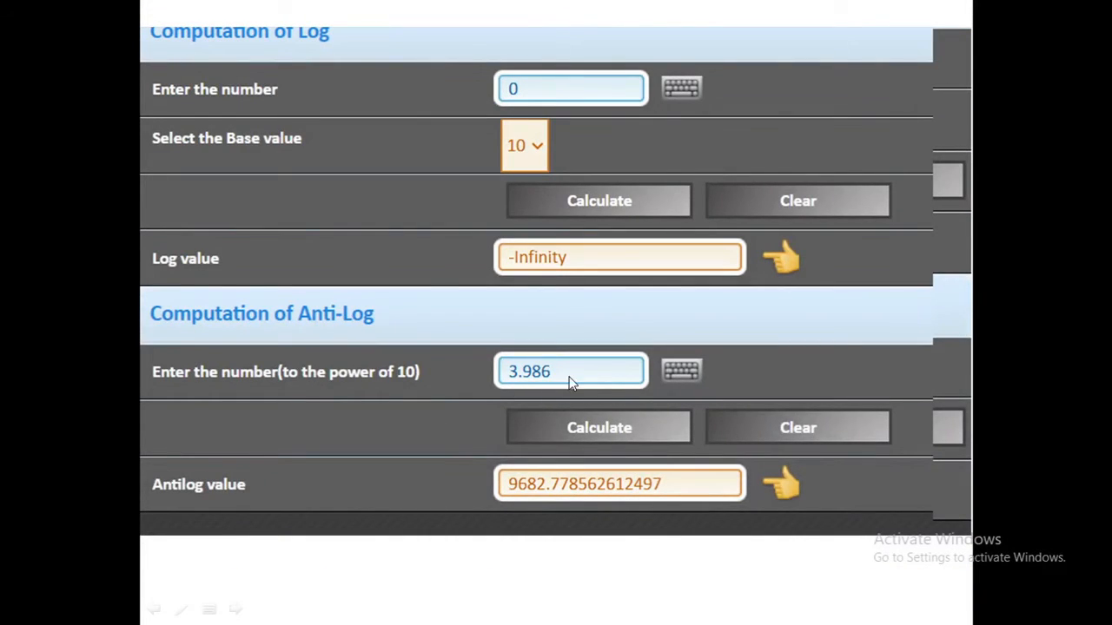
mouse_move(609, 495)
type("8.56793")
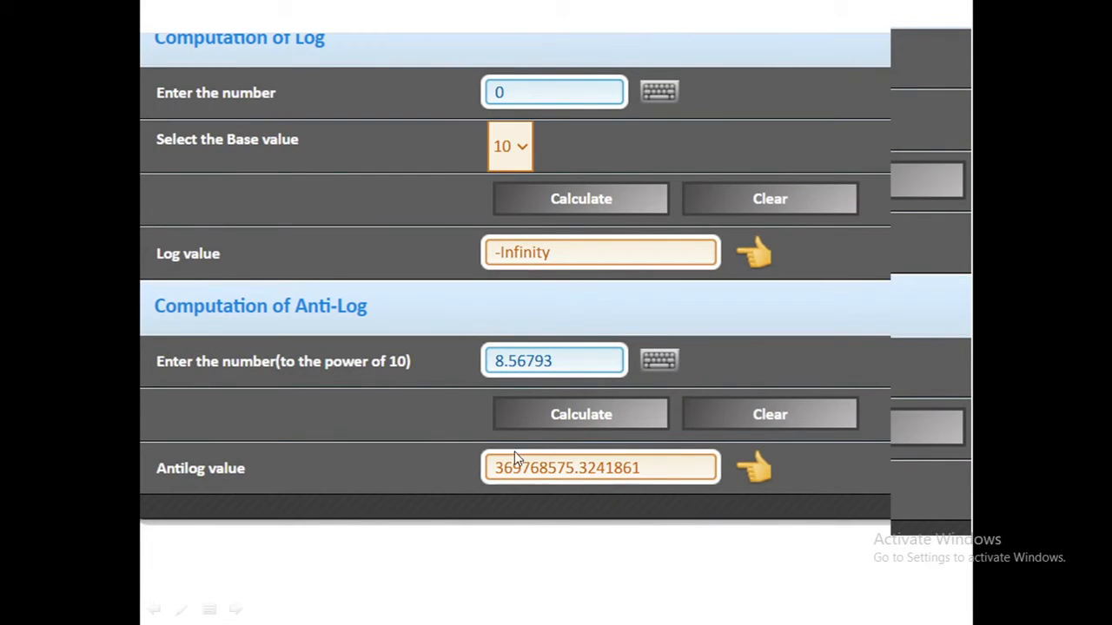
mouse_move(580, 484)
type("20")
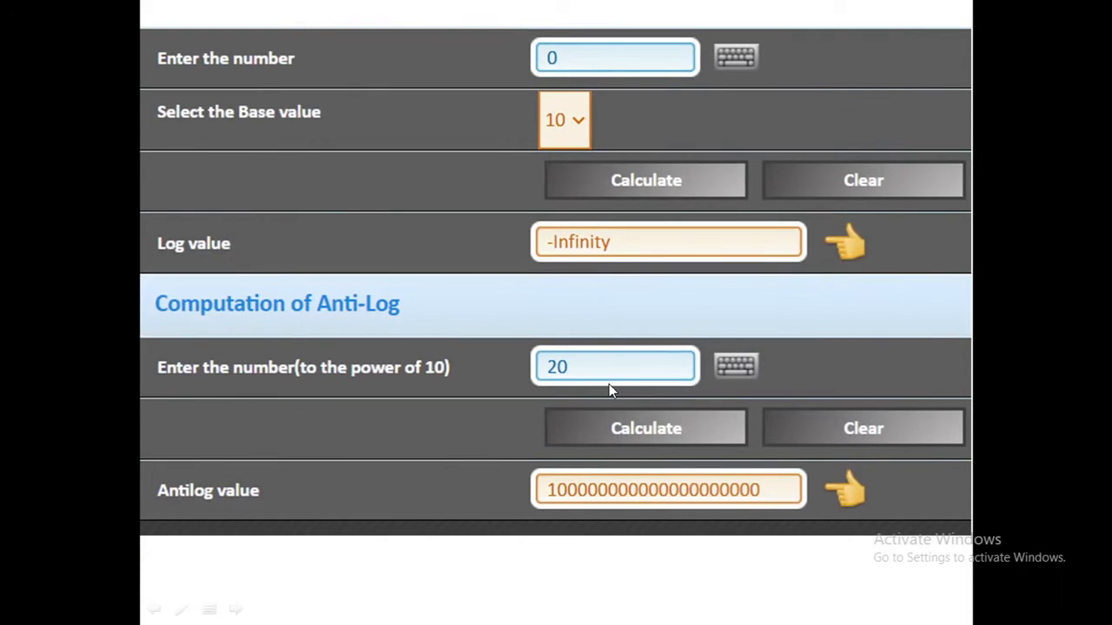
mouse_move(538, 502)
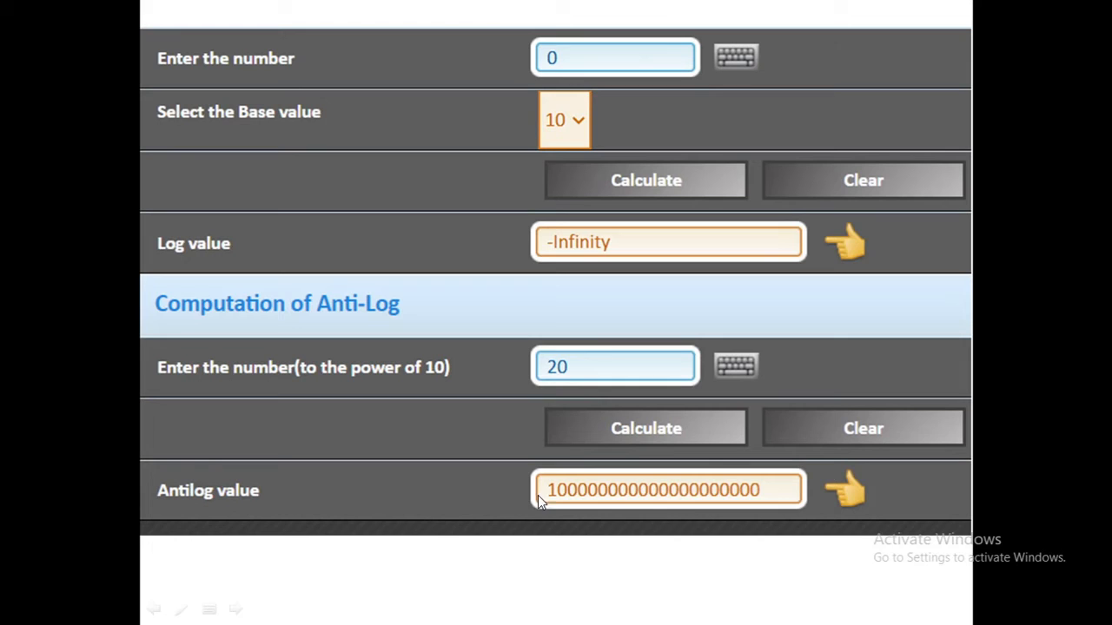
mouse_move(754, 510)
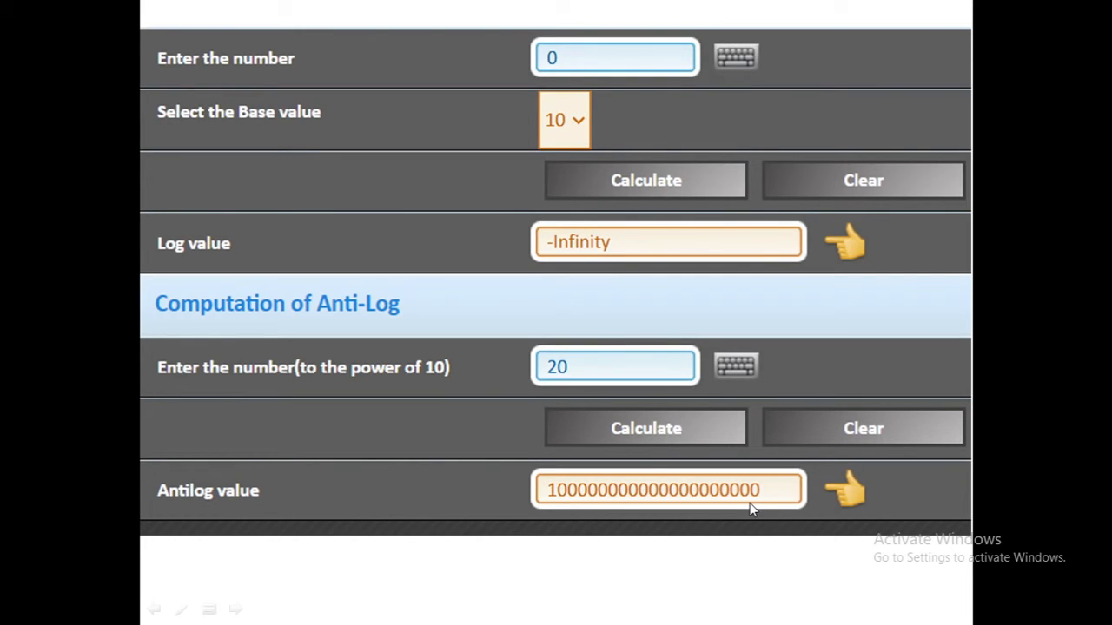
mouse_move(735, 510)
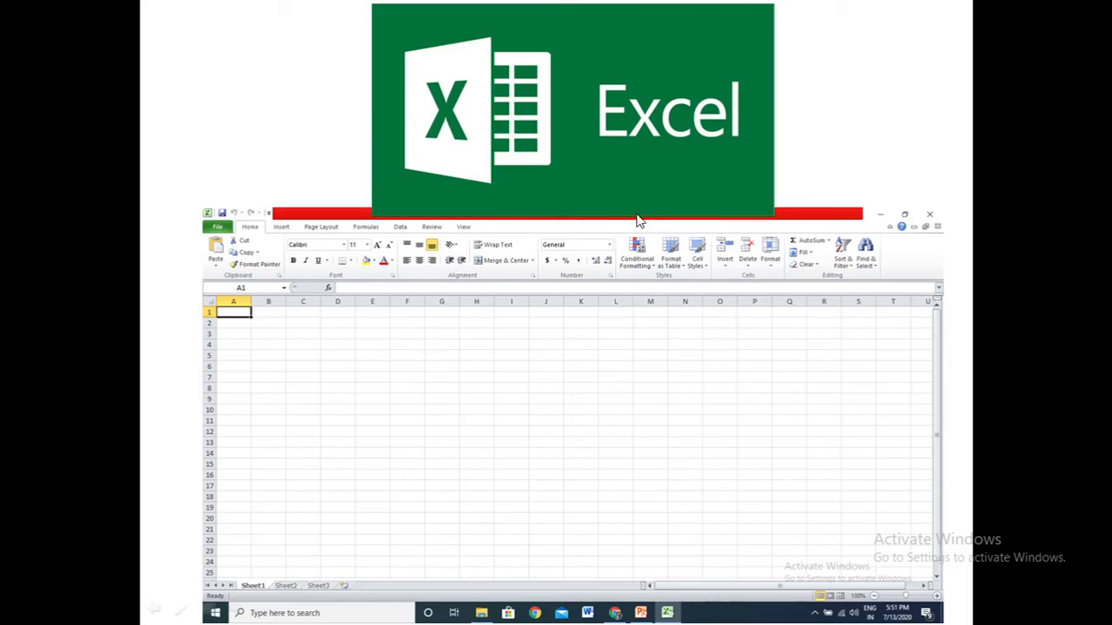
mouse_move(677, 215)
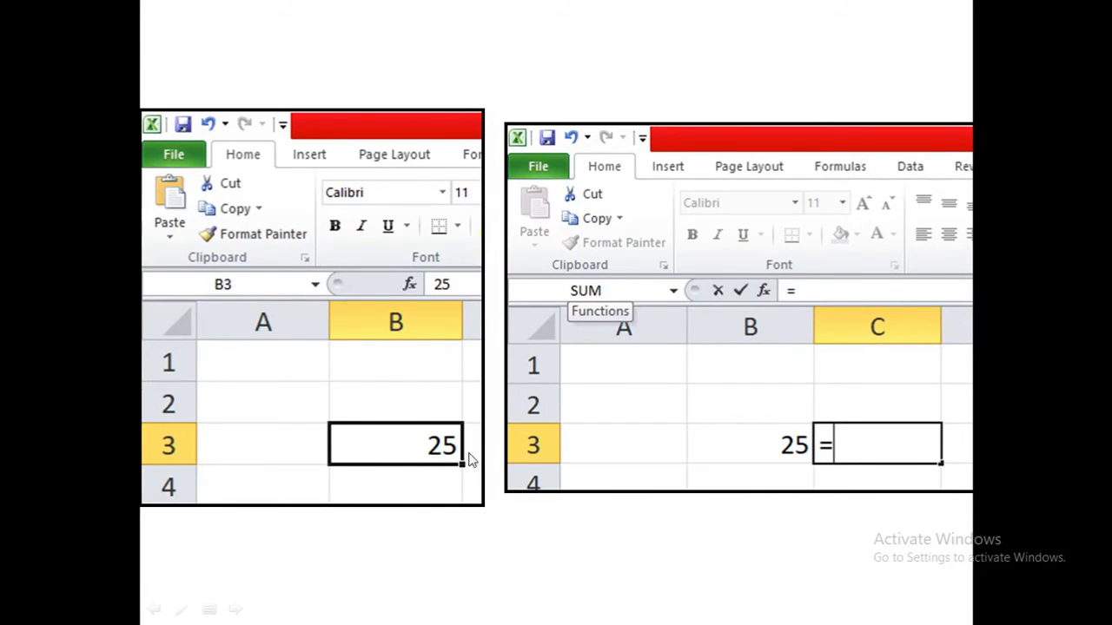
mouse_move(469, 449)
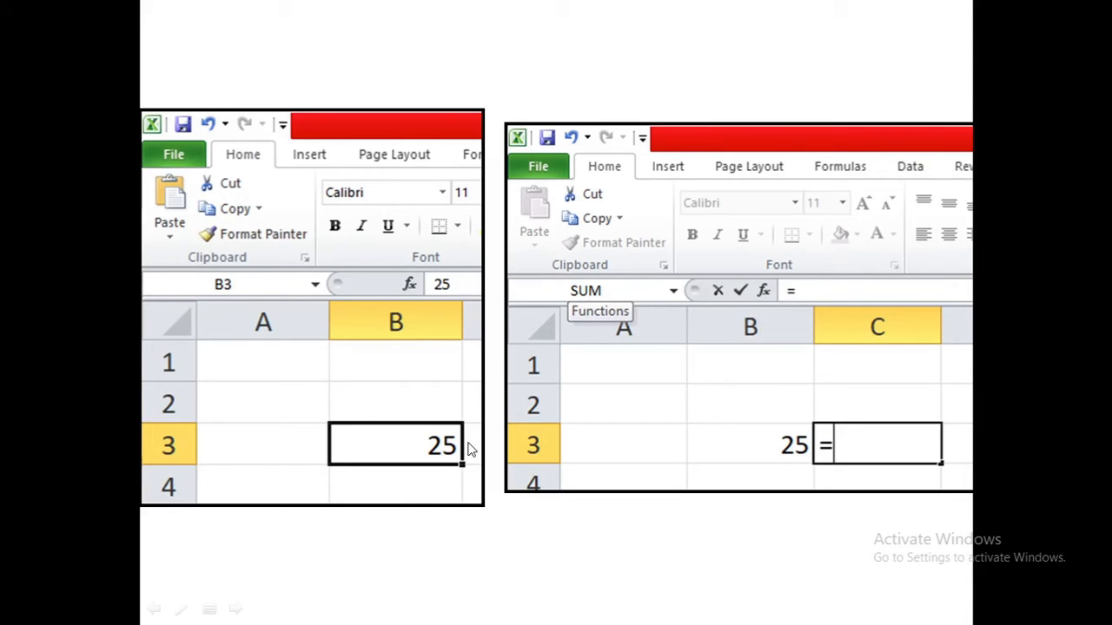
mouse_move(393, 308)
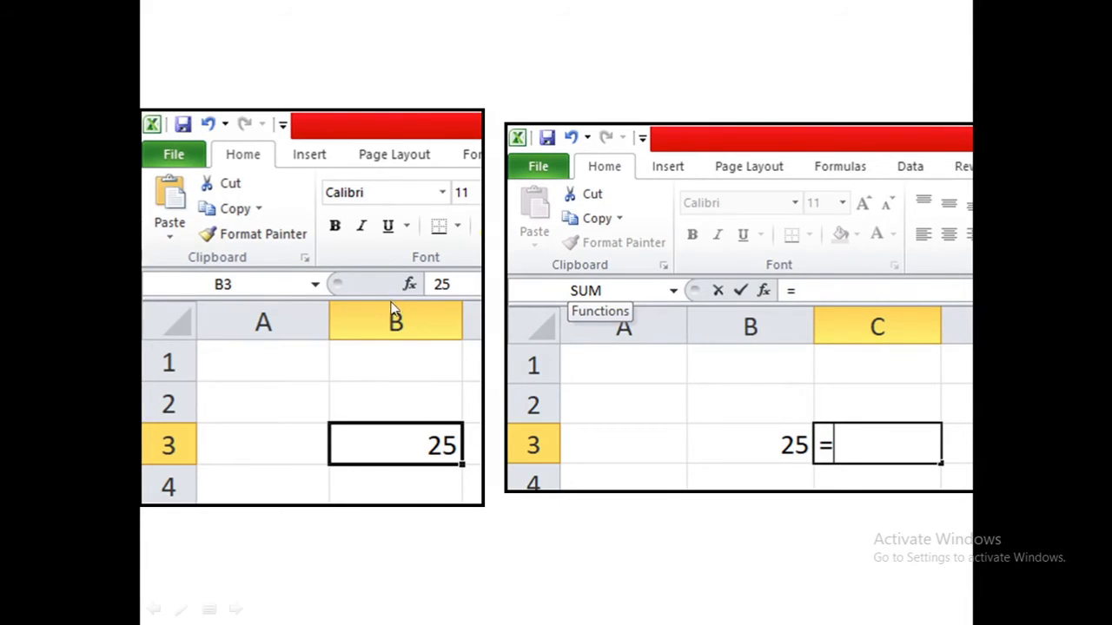
mouse_move(419, 460)
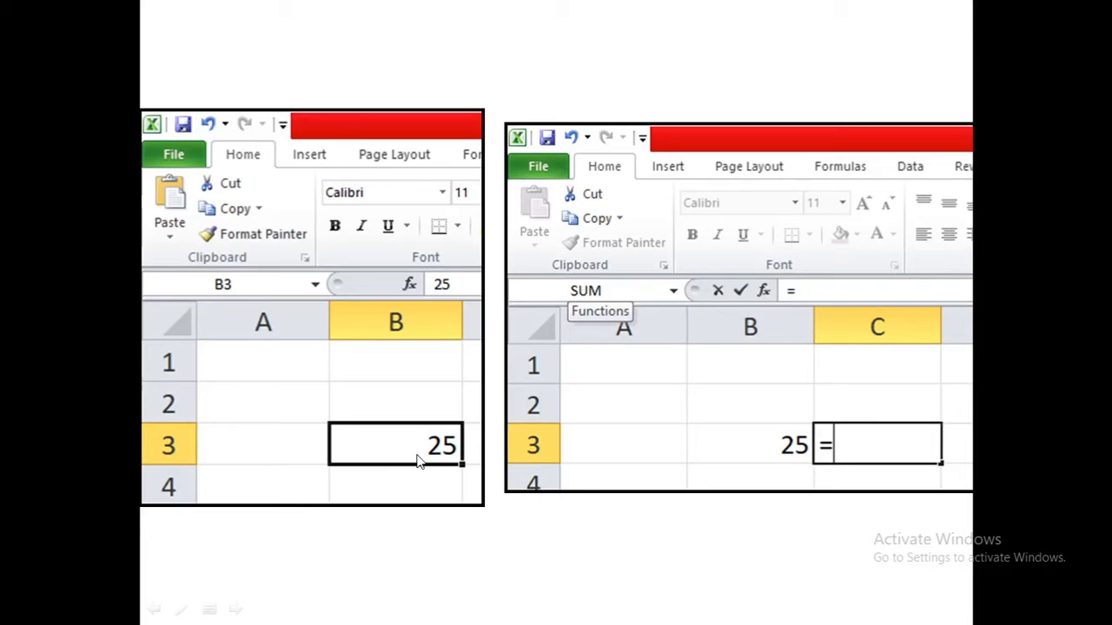
mouse_move(819, 452)
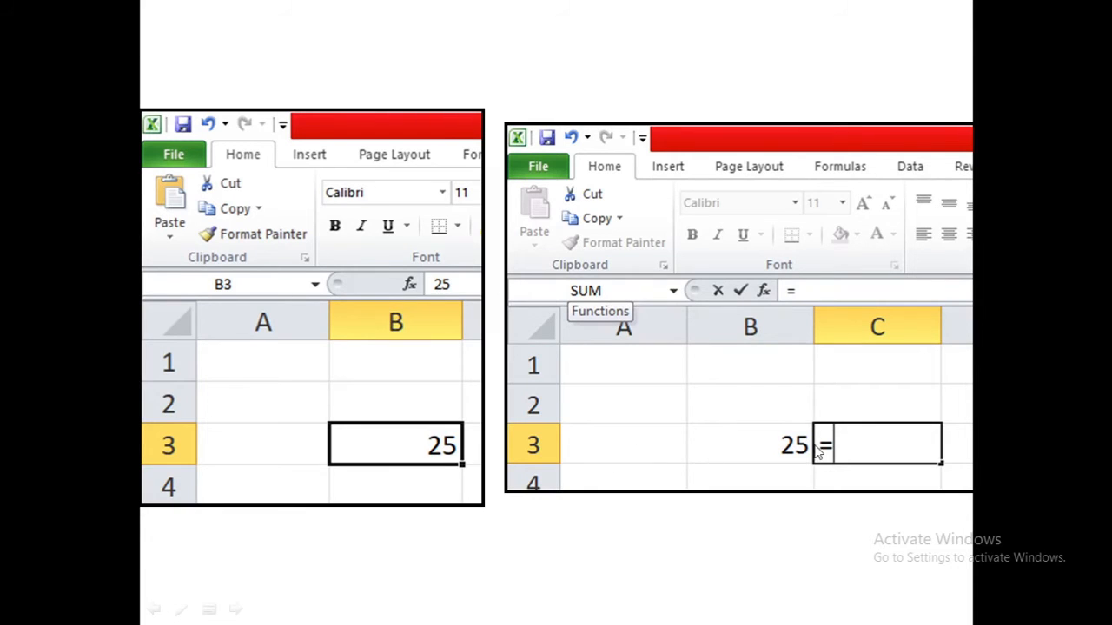
mouse_move(820, 454)
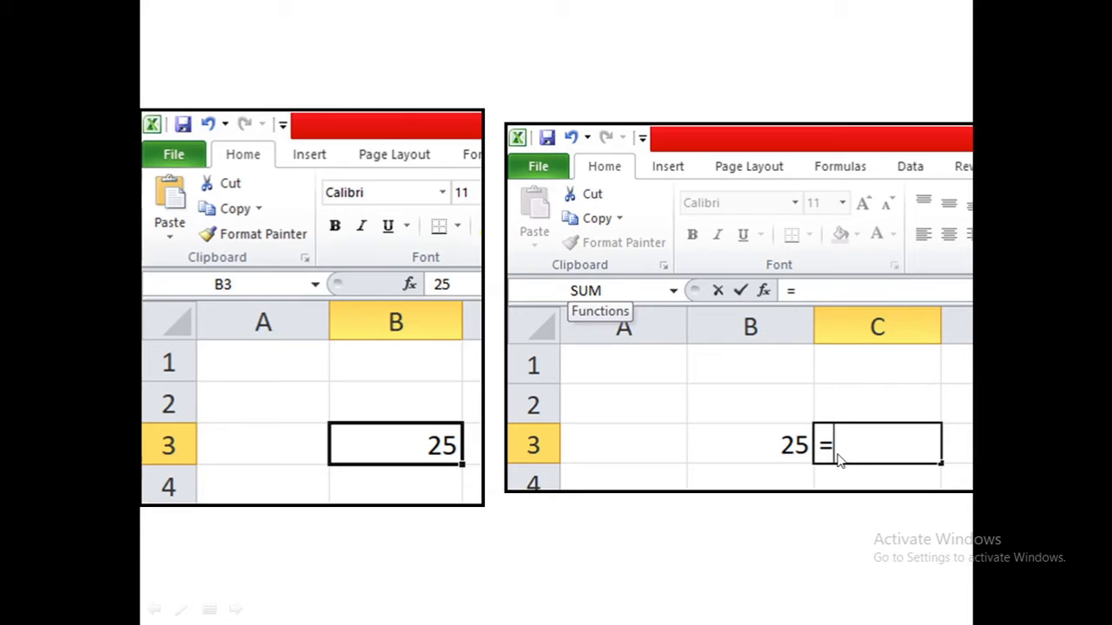
mouse_move(830, 451)
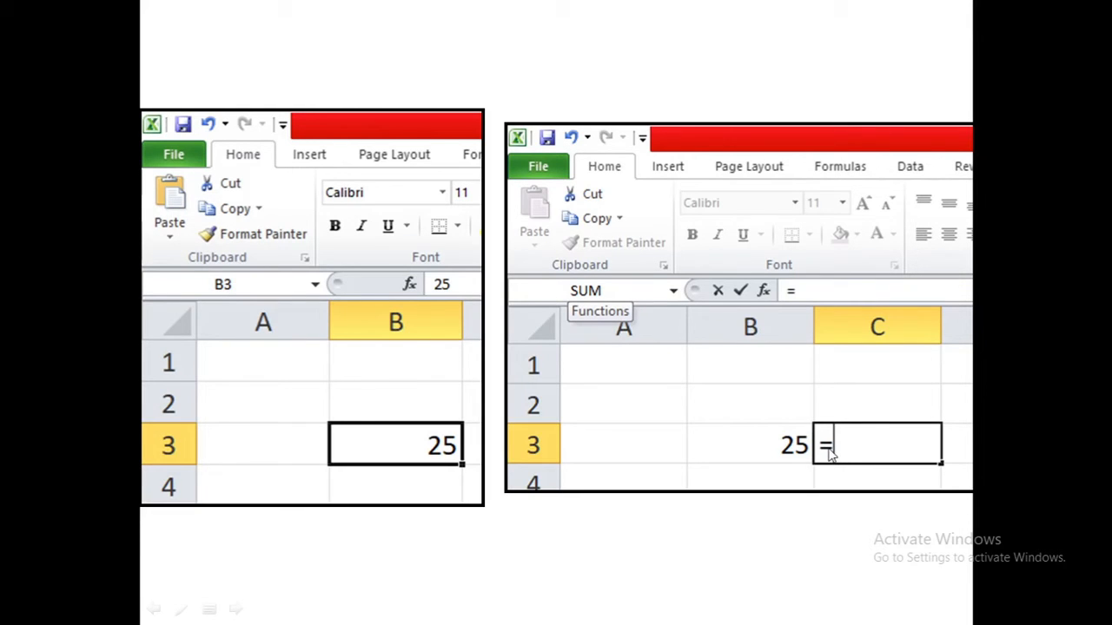
mouse_move(539, 308)
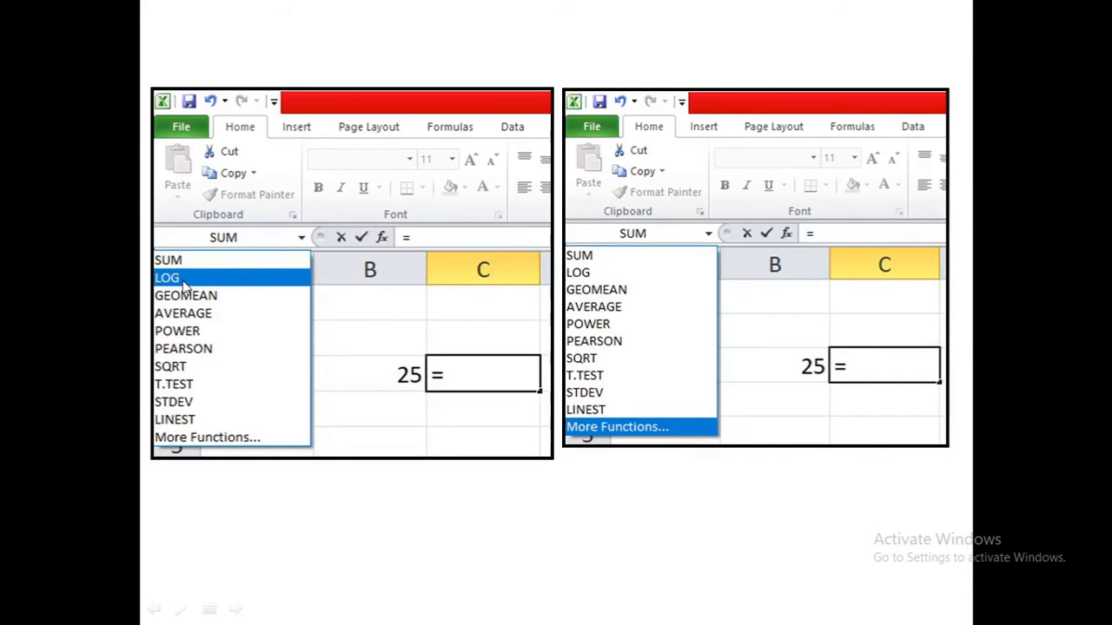
mouse_move(215, 290)
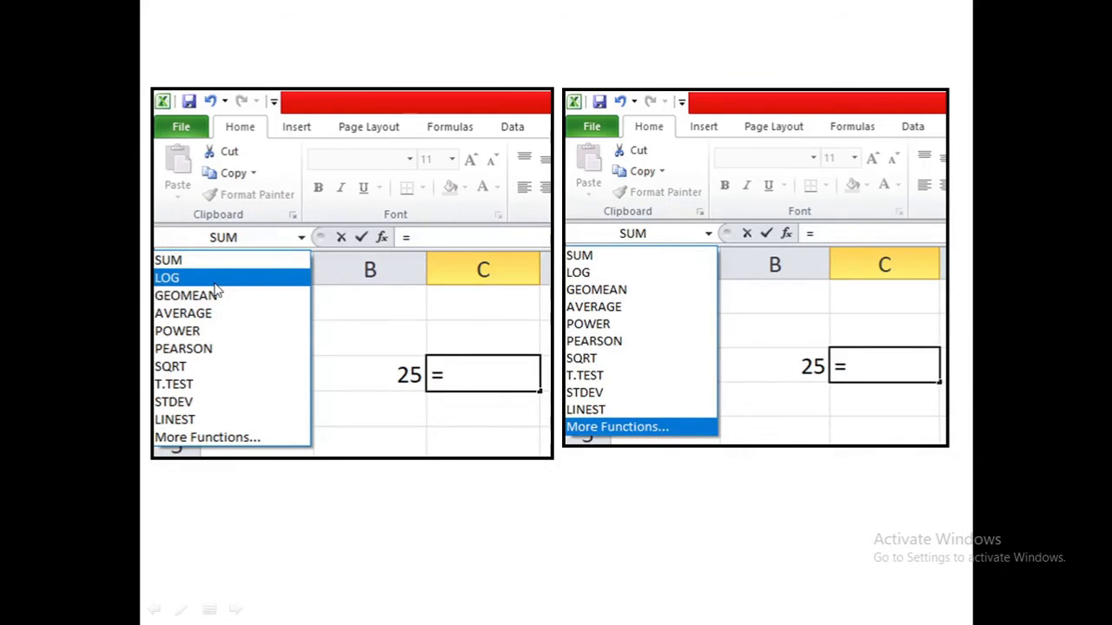
mouse_move(247, 389)
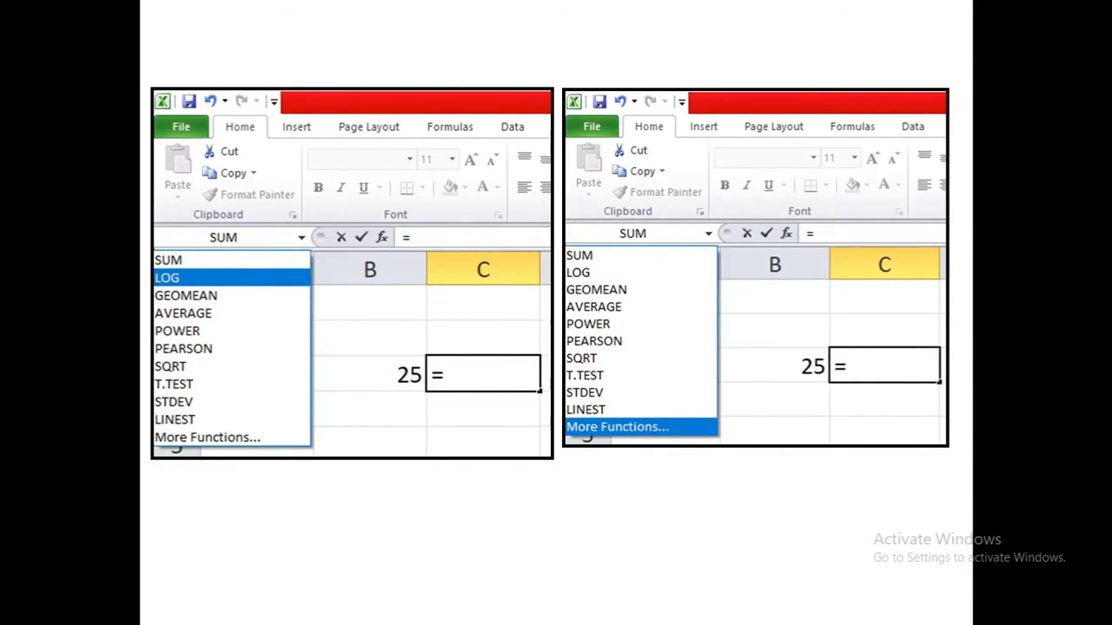
mouse_move(261, 306)
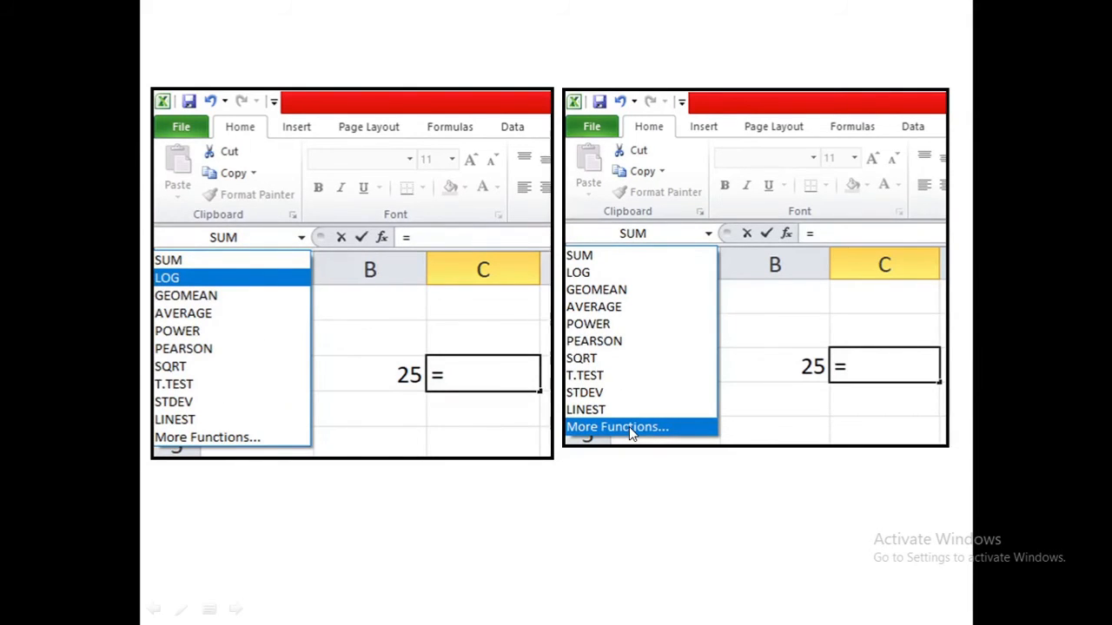
Pick LOG for the formula in C3, opening the Insert Function dialog
left_click(617, 427)
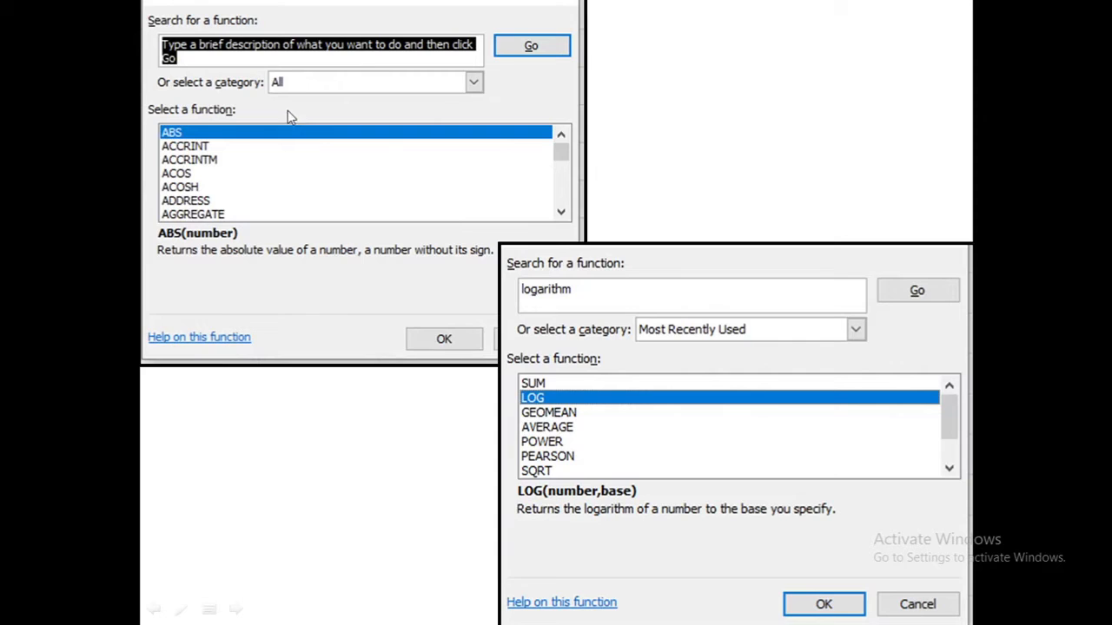
mouse_move(450, 173)
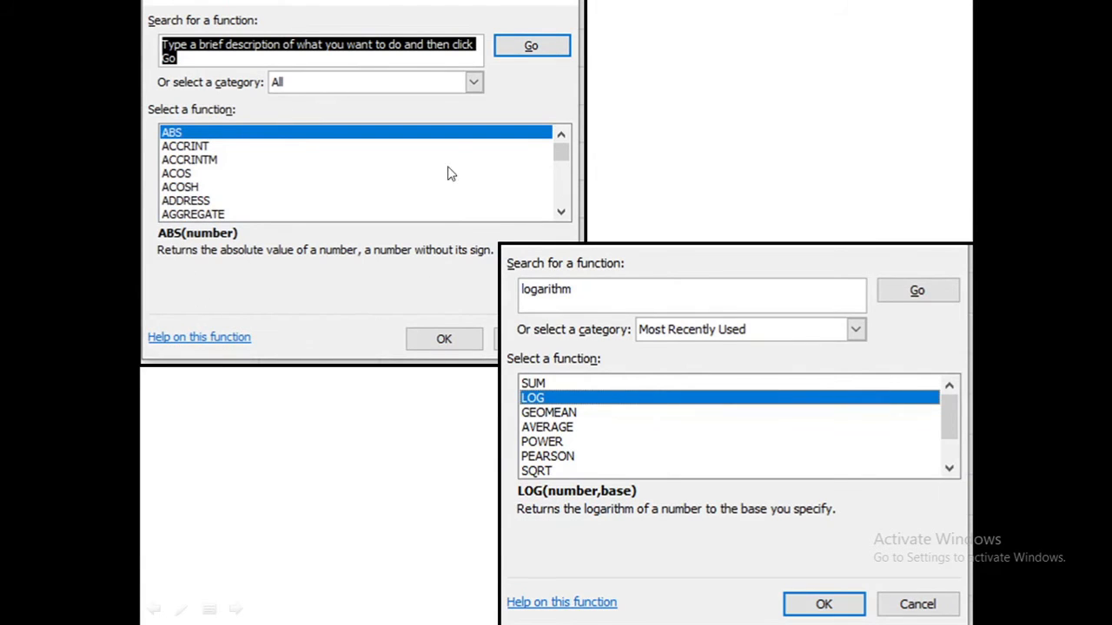
mouse_move(368, 73)
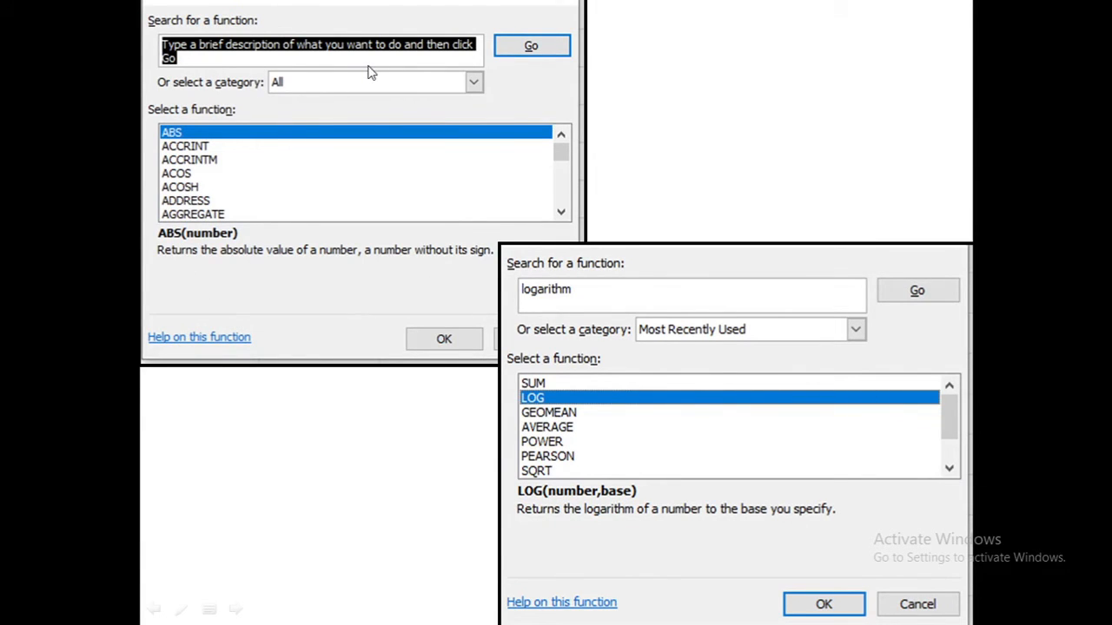
mouse_move(695, 311)
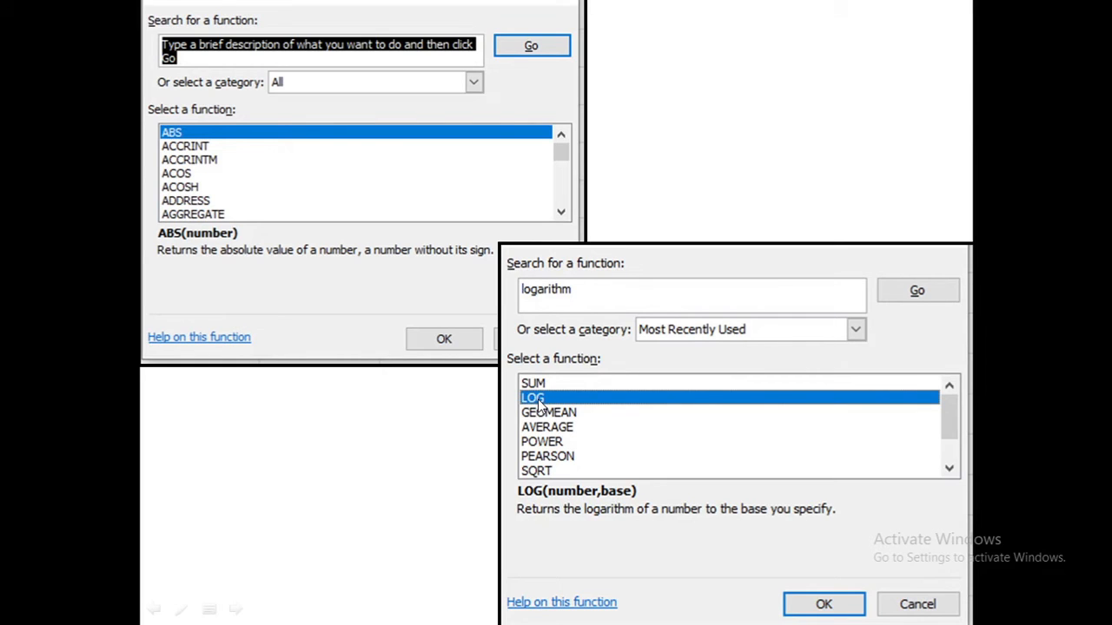
mouse_move(602, 435)
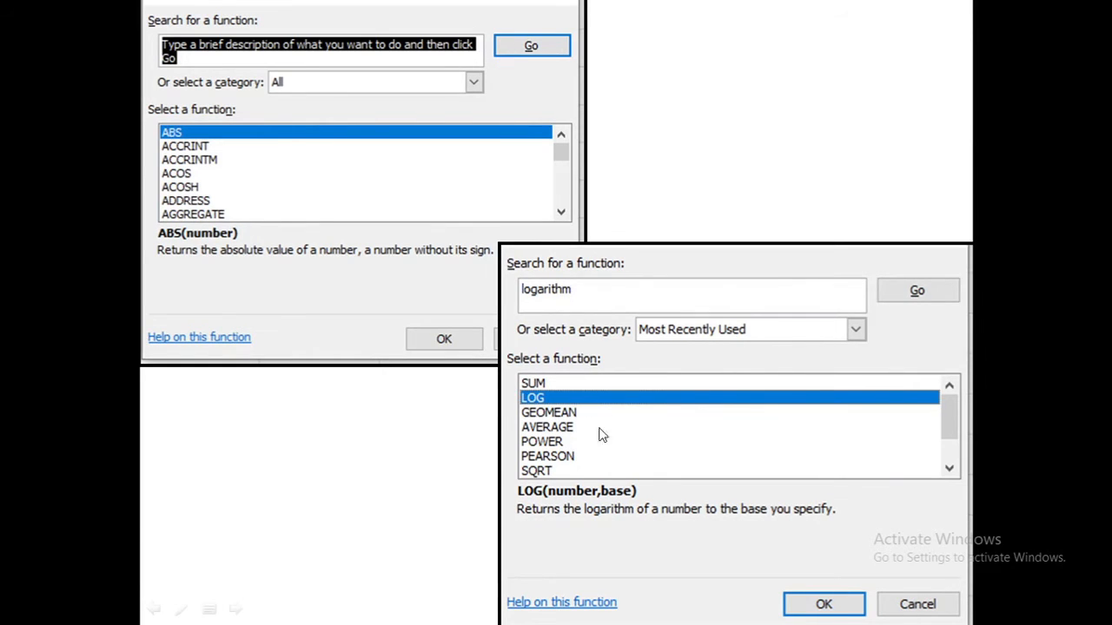
mouse_move(799, 595)
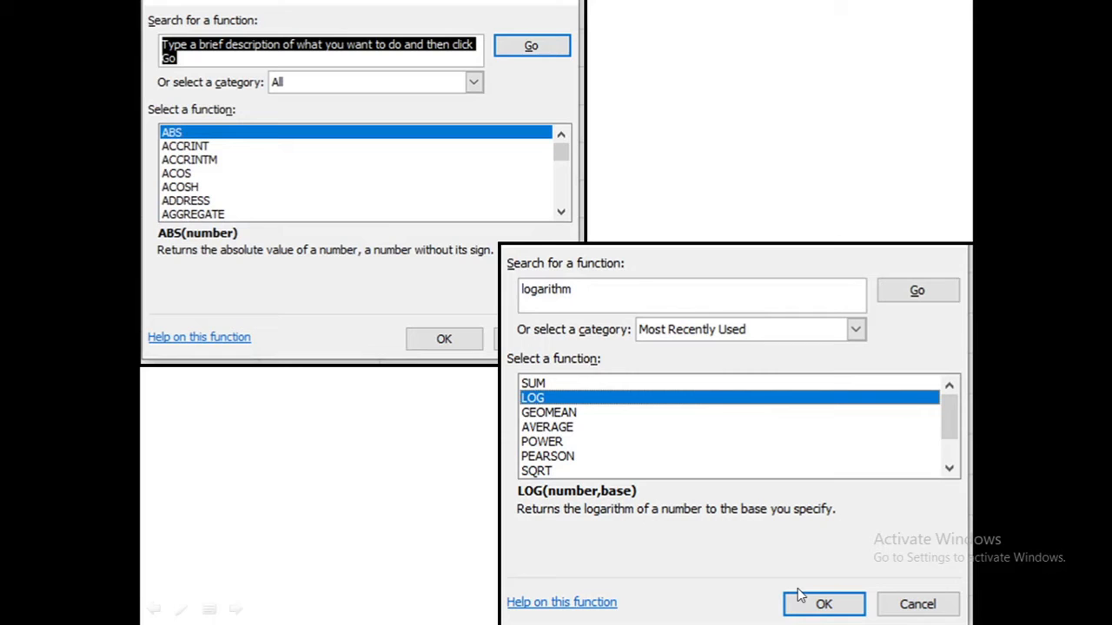
mouse_move(821, 597)
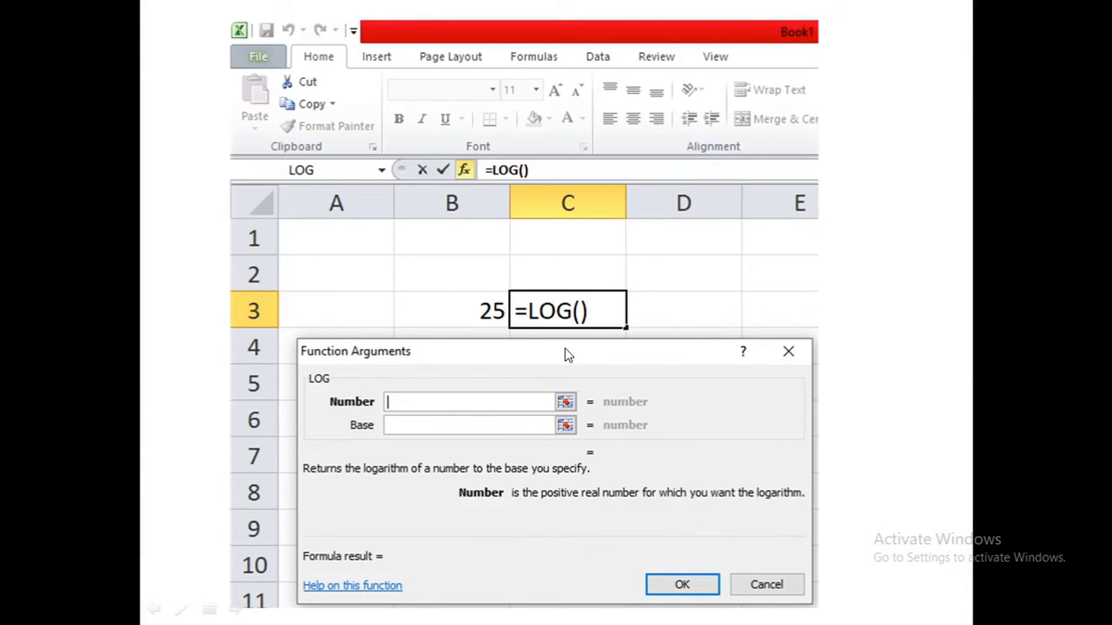
mouse_move(774, 442)
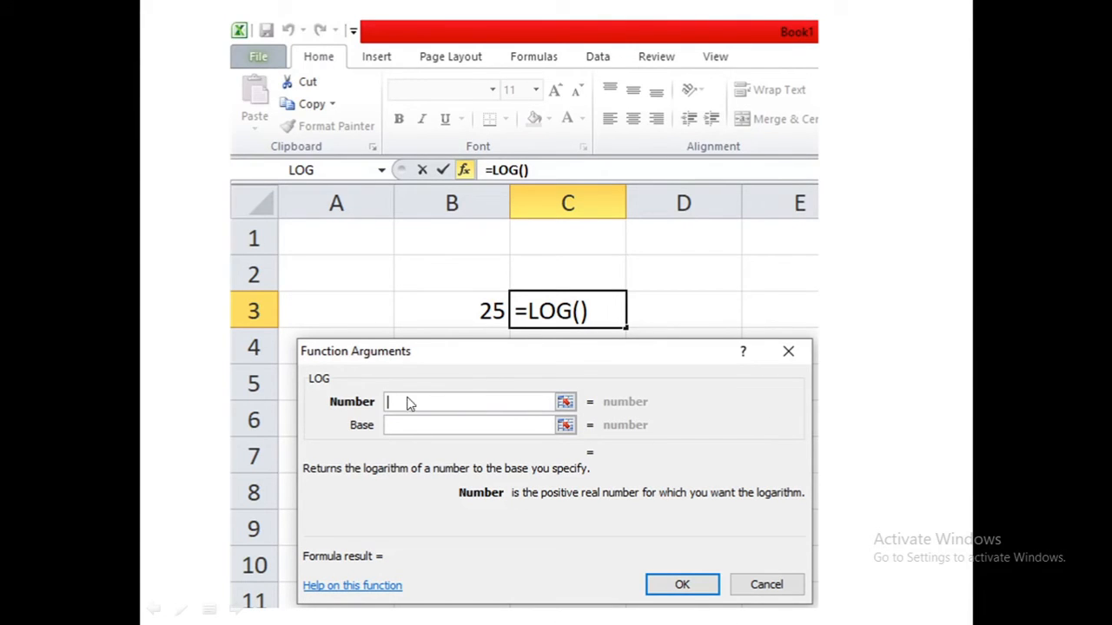
mouse_move(439, 432)
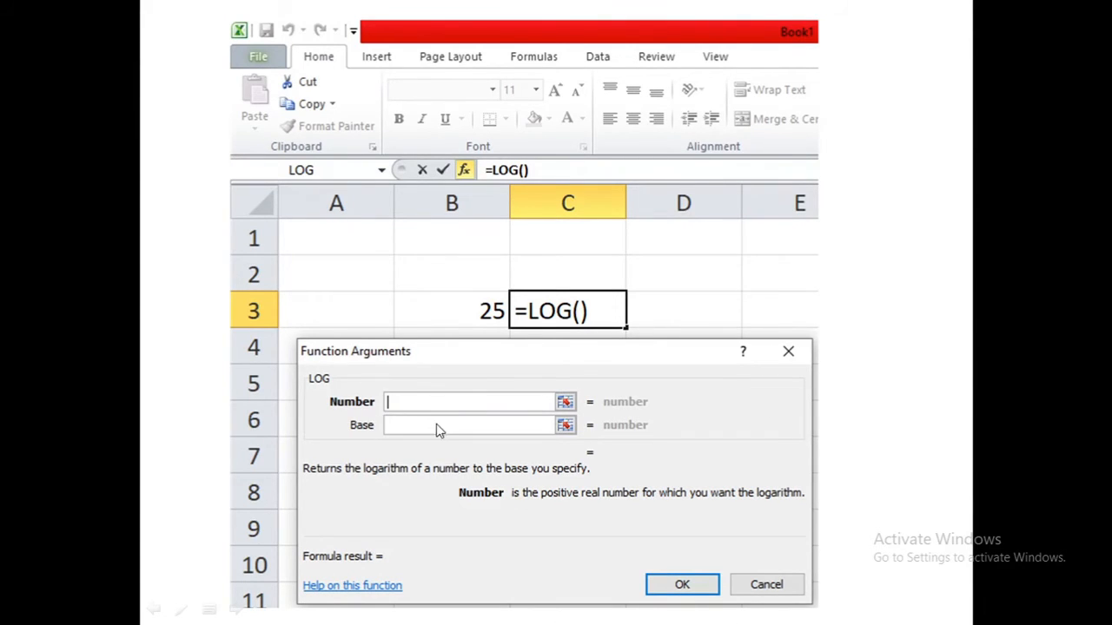
mouse_move(443, 439)
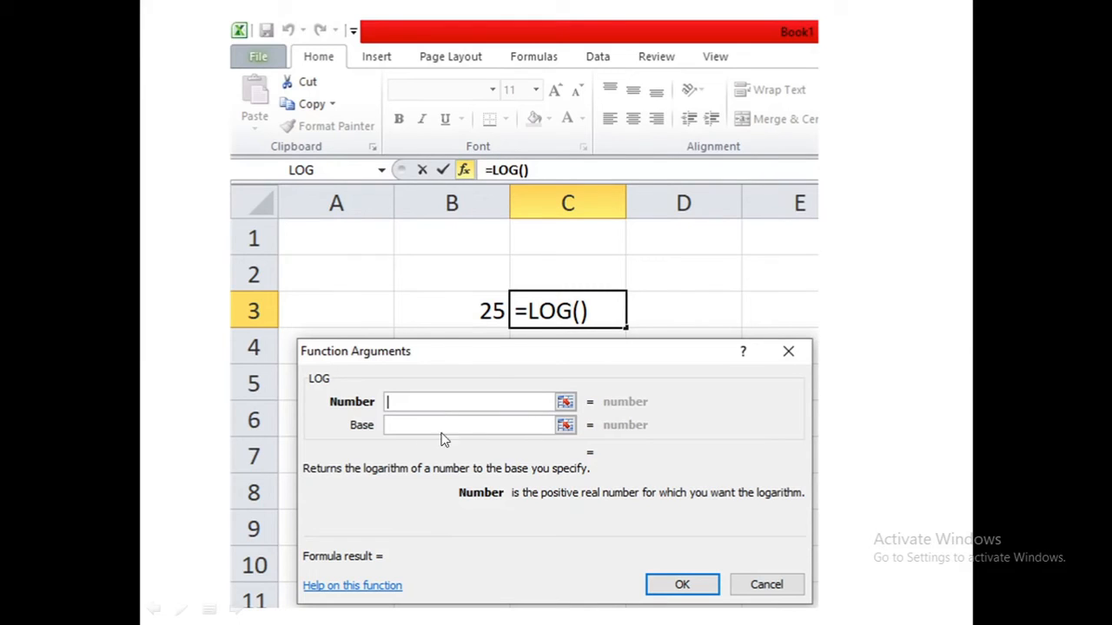
mouse_move(395, 434)
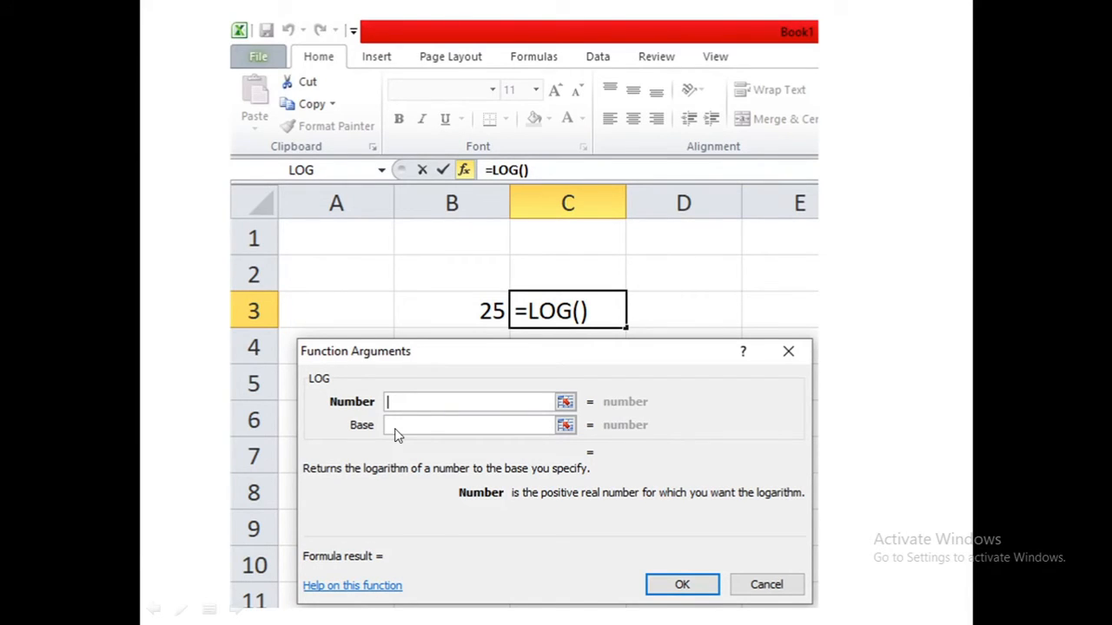
mouse_move(477, 434)
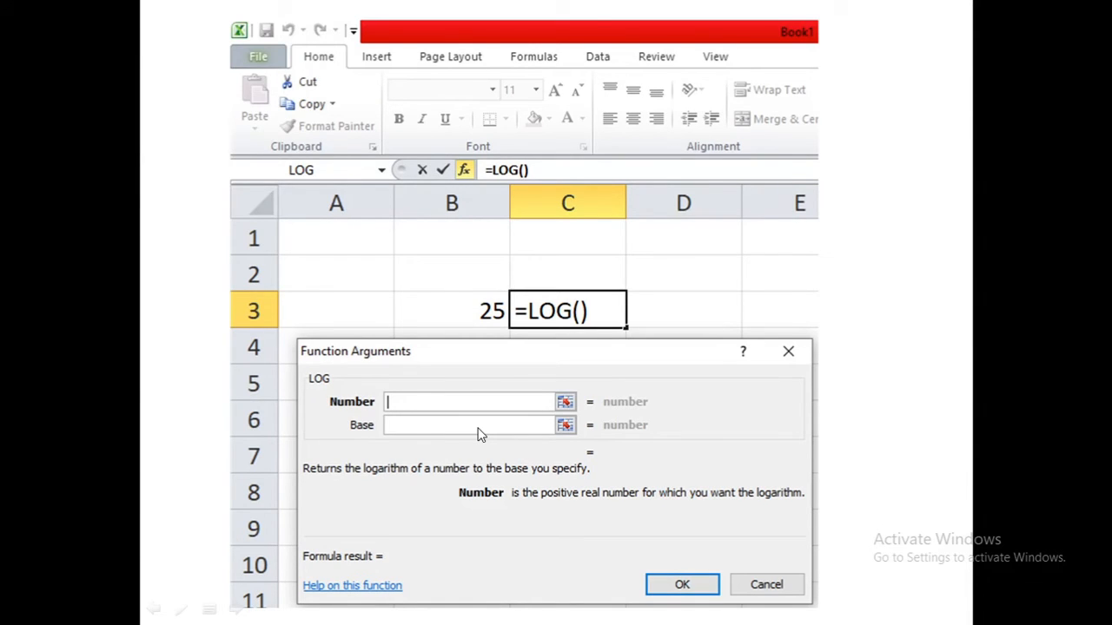
mouse_move(387, 415)
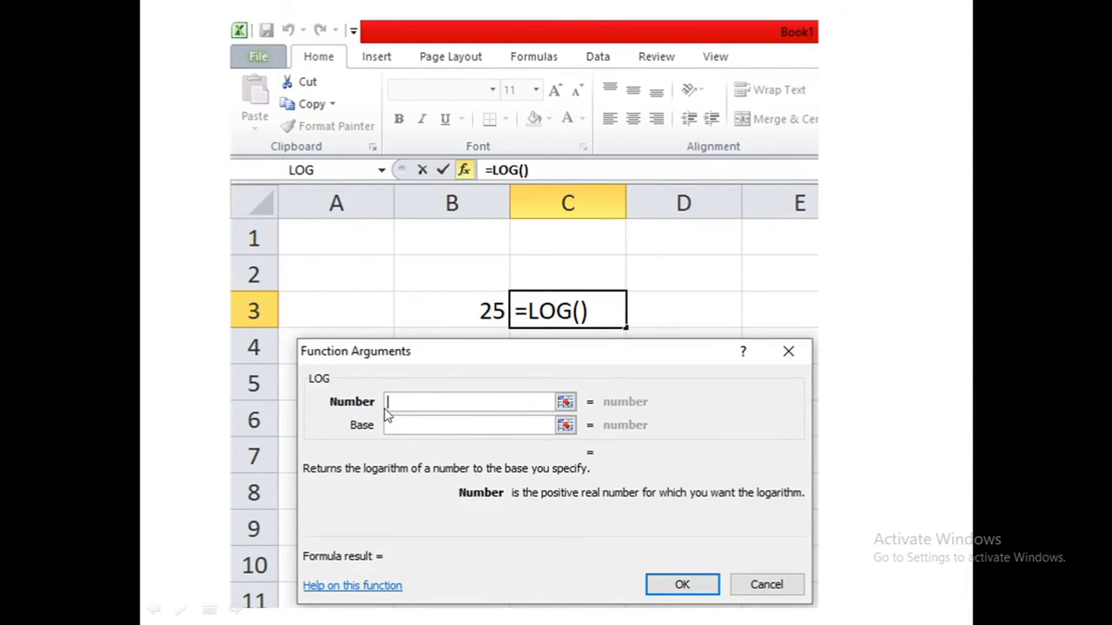
mouse_move(402, 402)
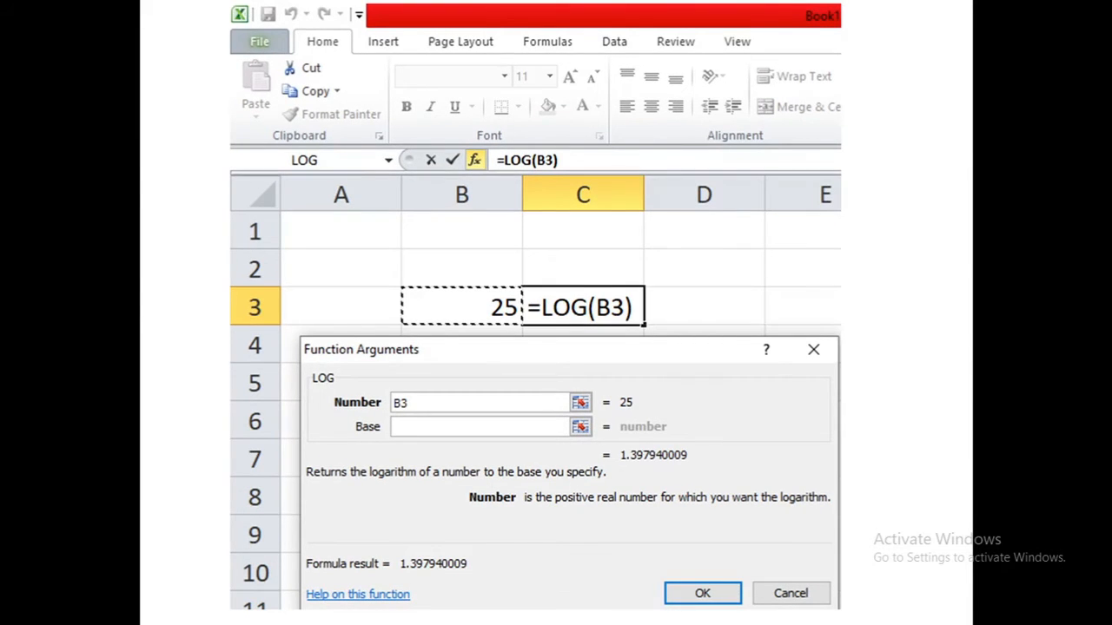
mouse_move(489, 321)
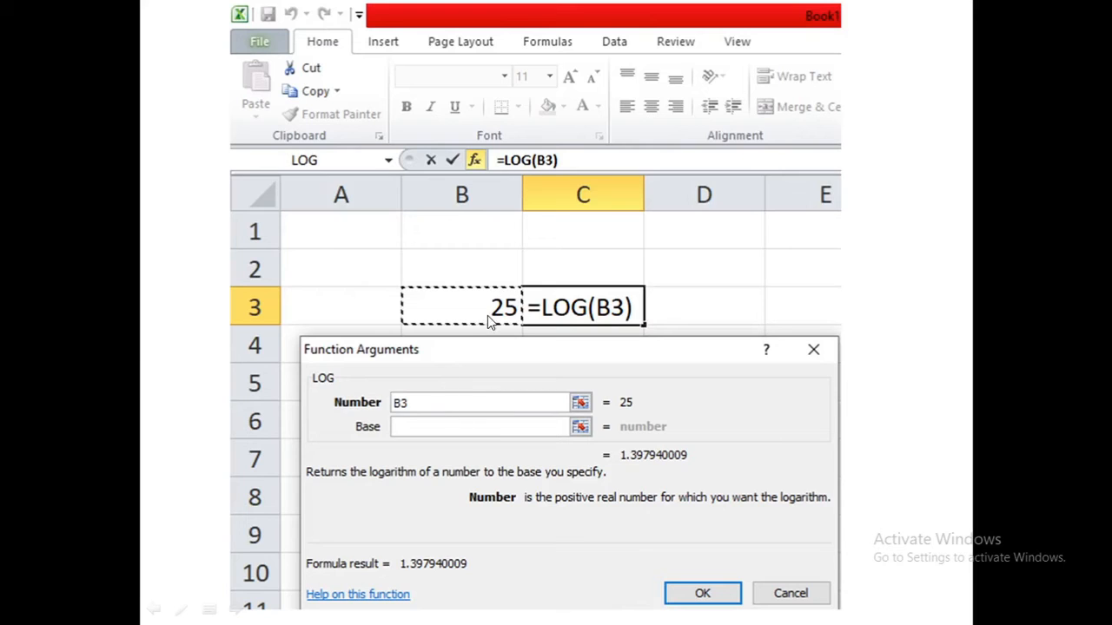
mouse_move(500, 452)
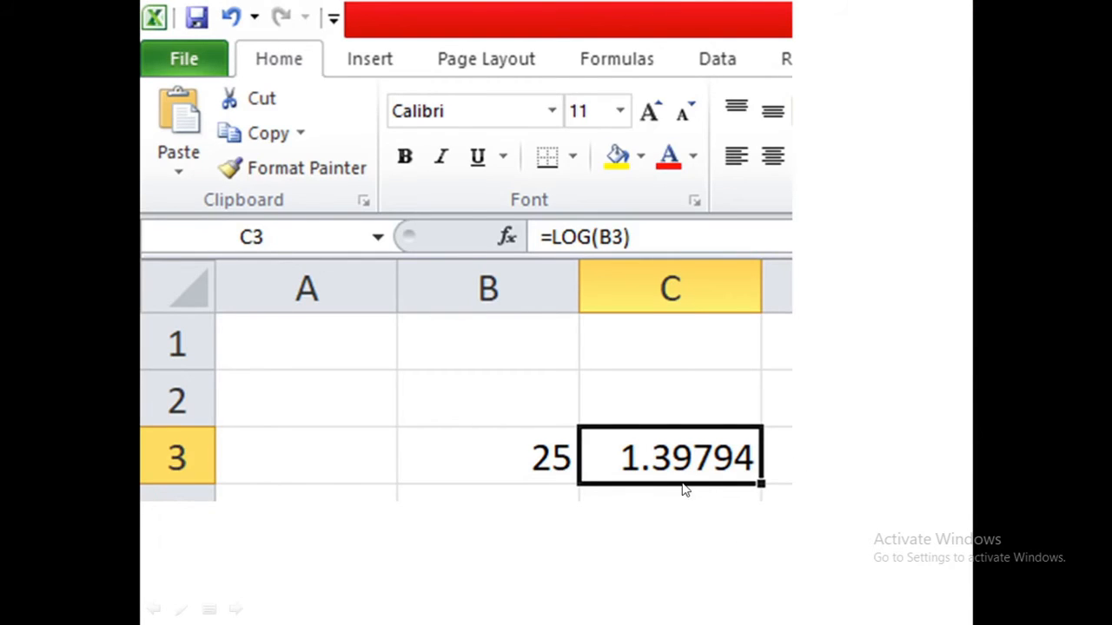
mouse_move(684, 483)
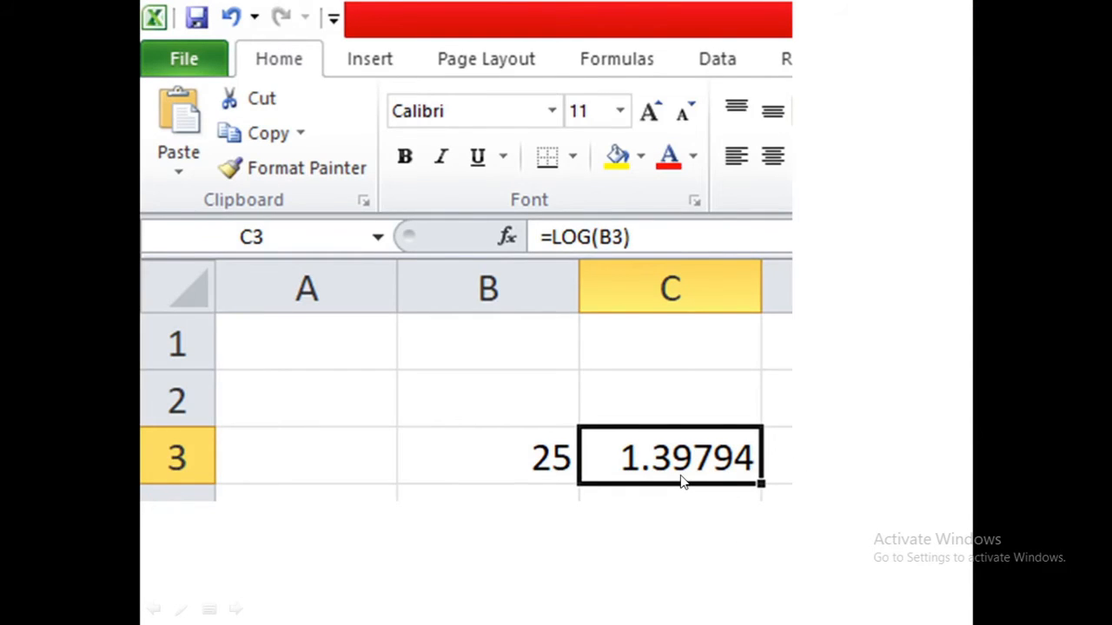
mouse_move(591, 484)
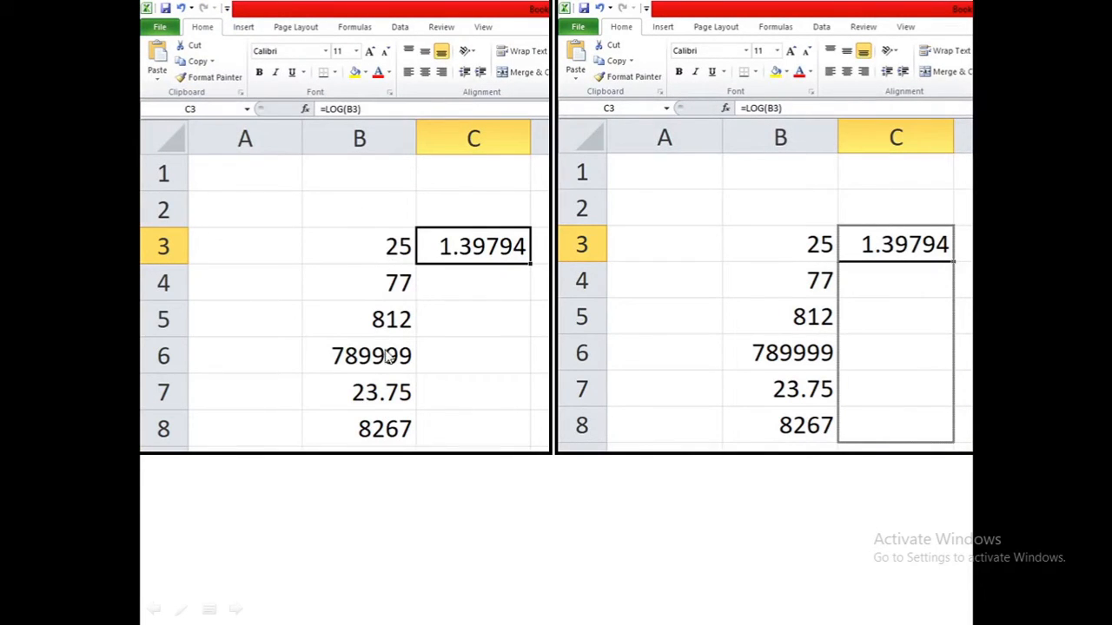
mouse_move(374, 346)
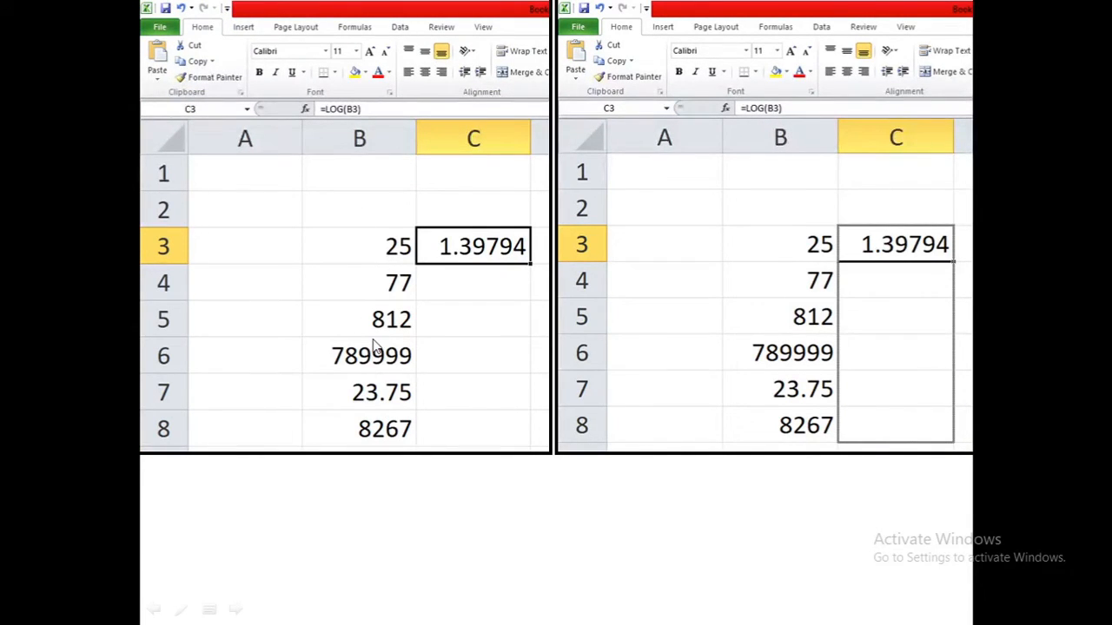
mouse_move(547, 268)
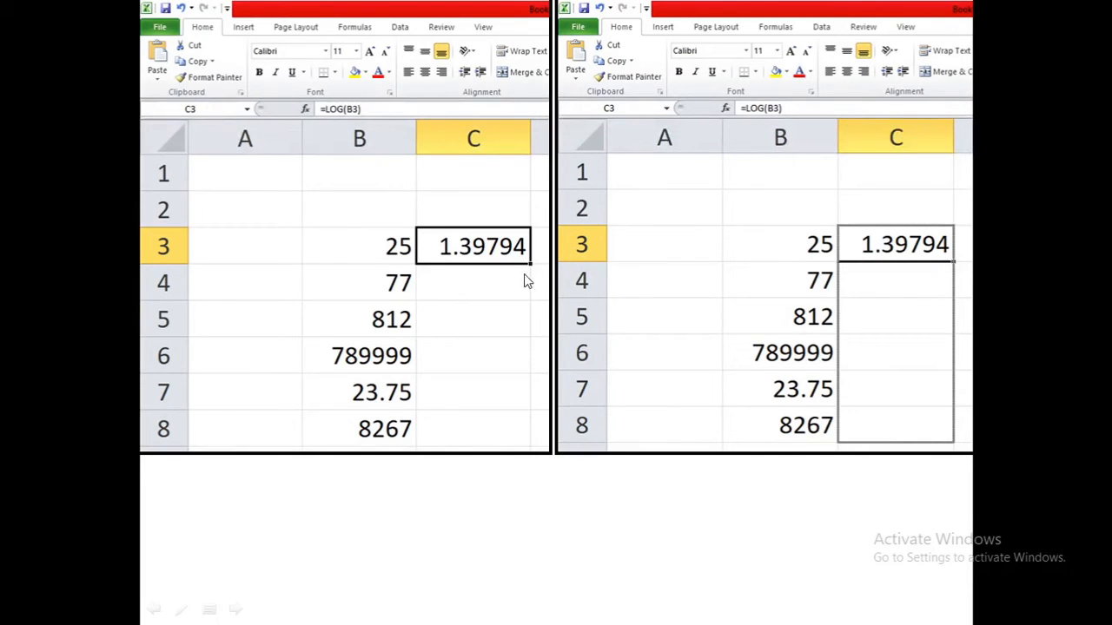
mouse_move(534, 278)
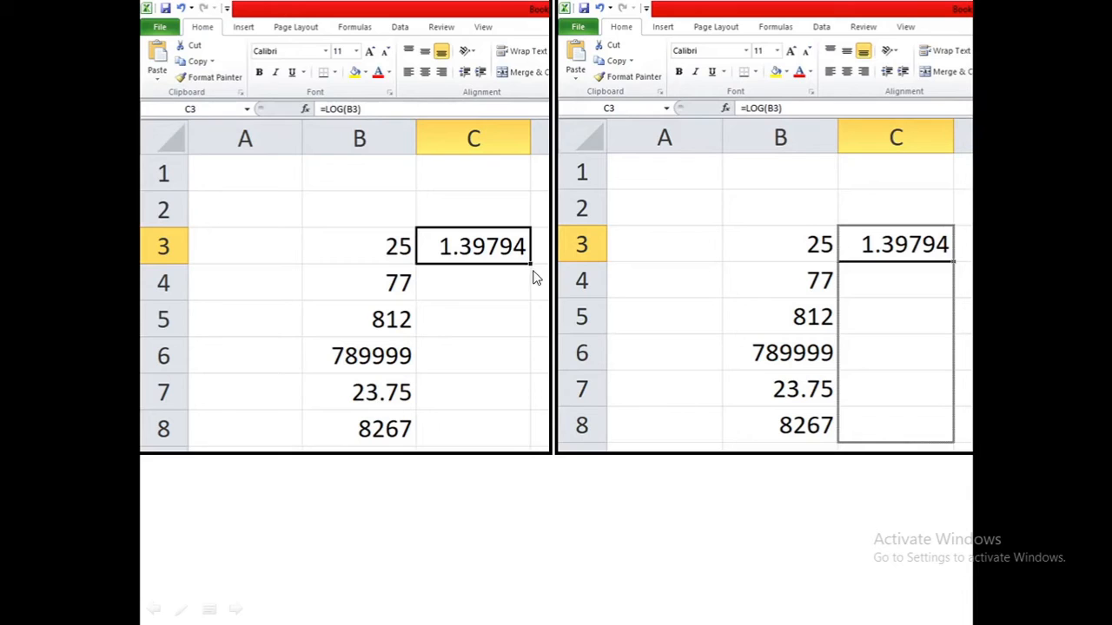
mouse_move(526, 266)
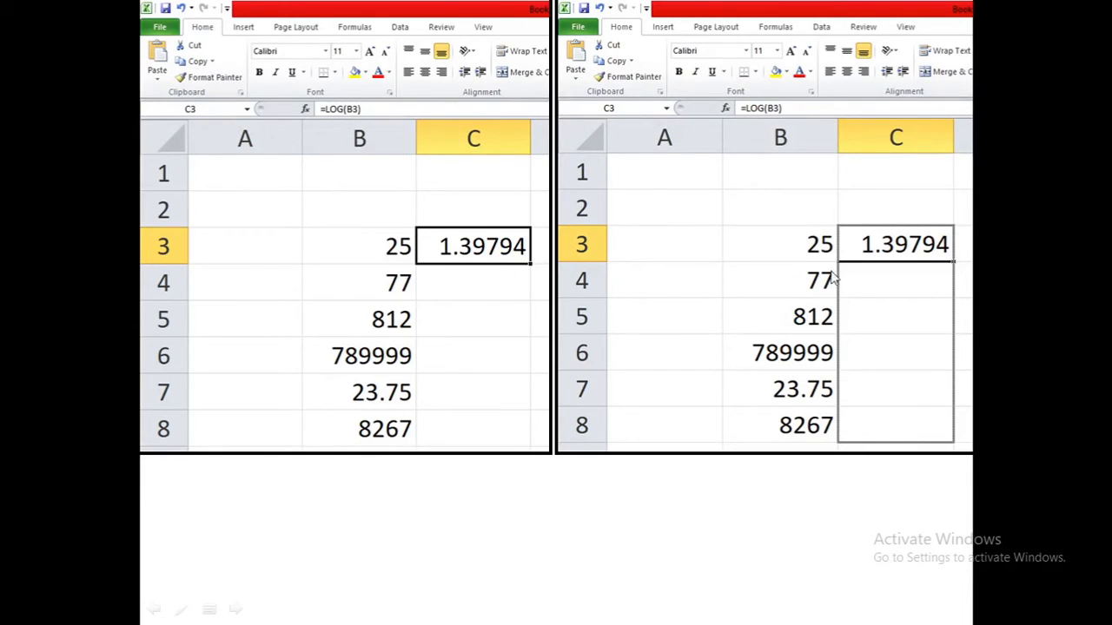
mouse_move(956, 304)
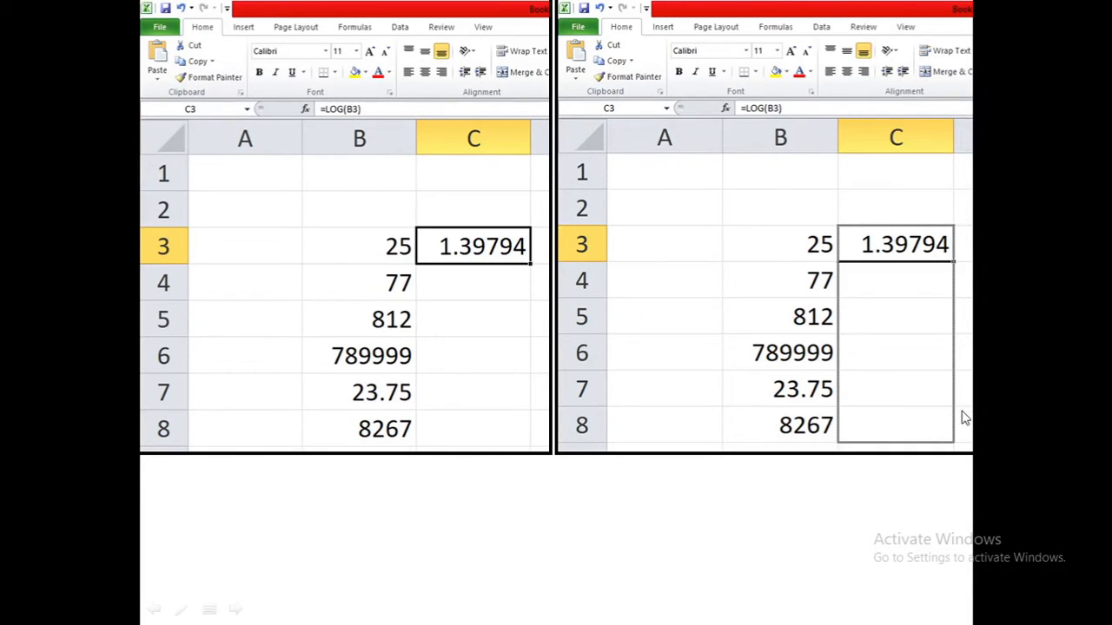
mouse_move(799, 448)
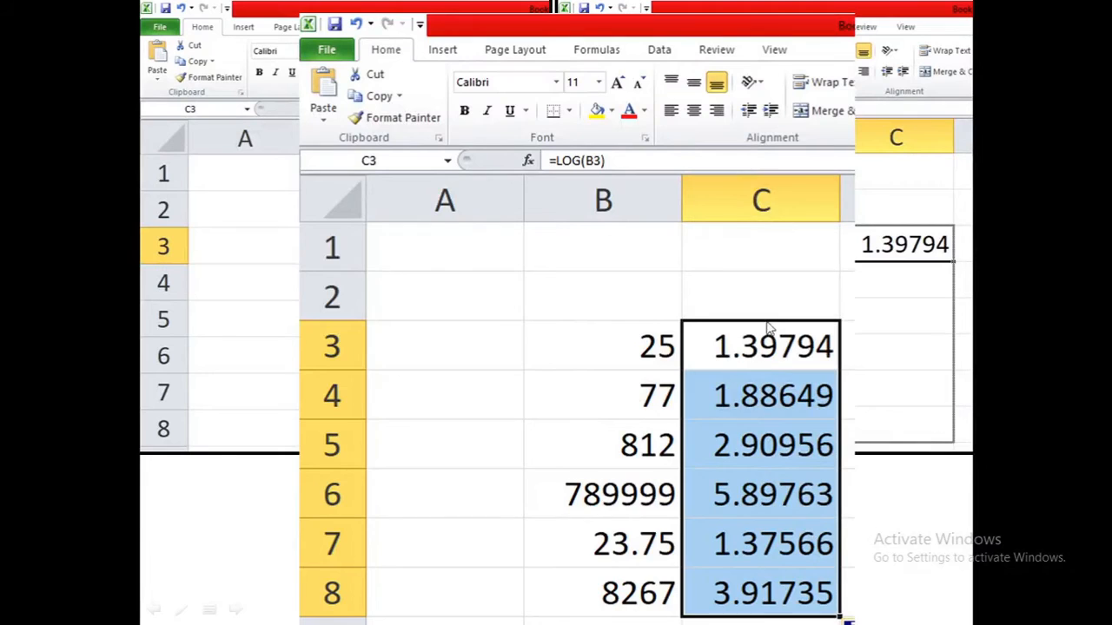
mouse_move(751, 479)
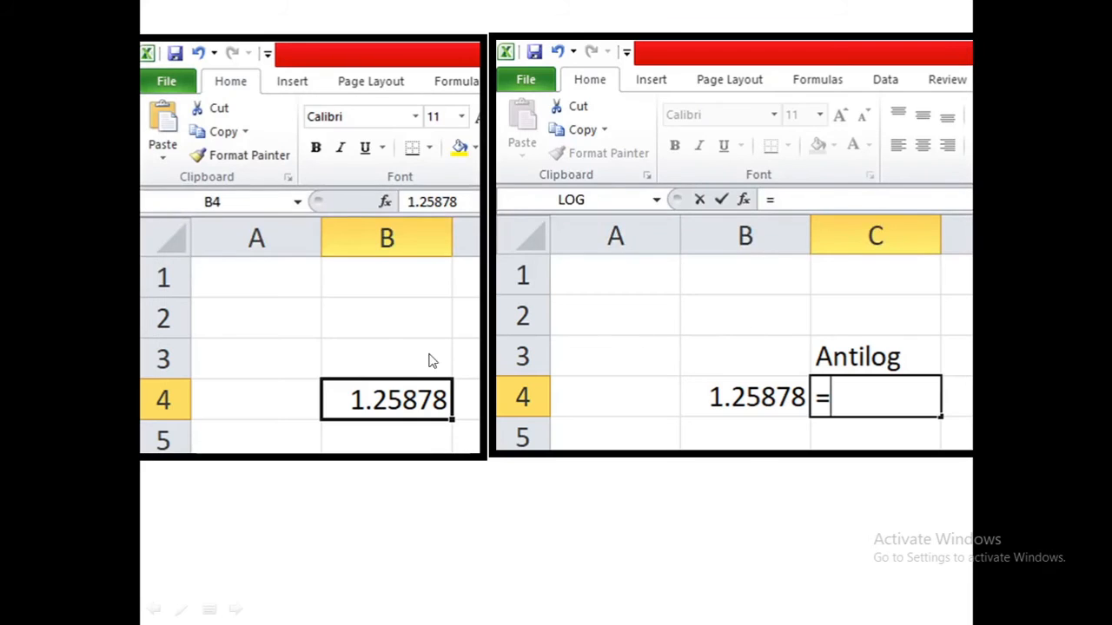
mouse_move(378, 408)
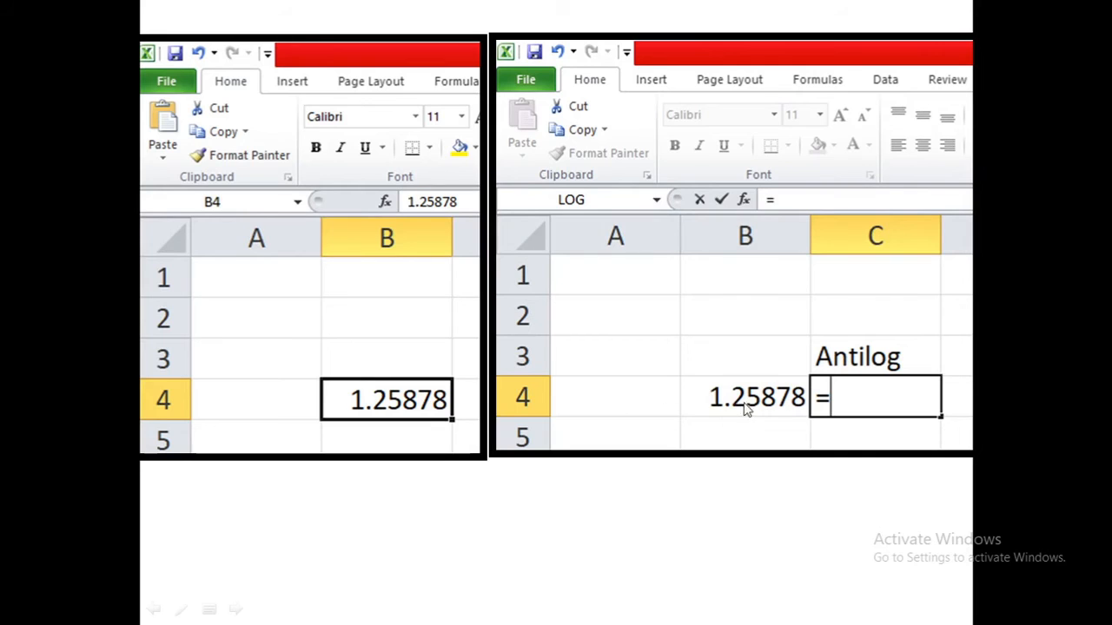
mouse_move(735, 420)
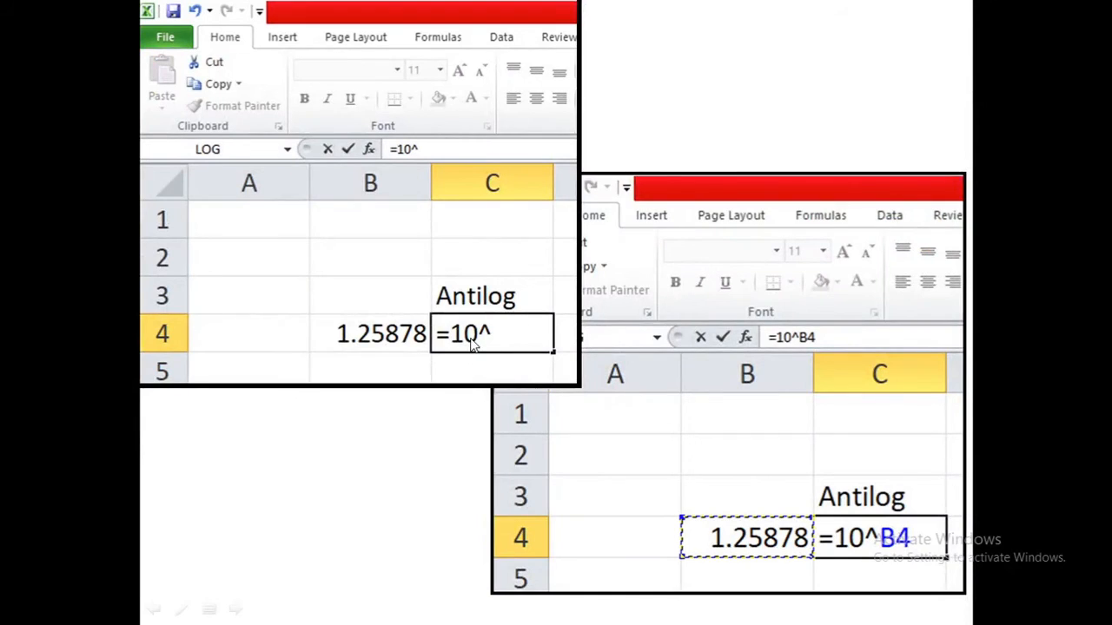
mouse_move(487, 339)
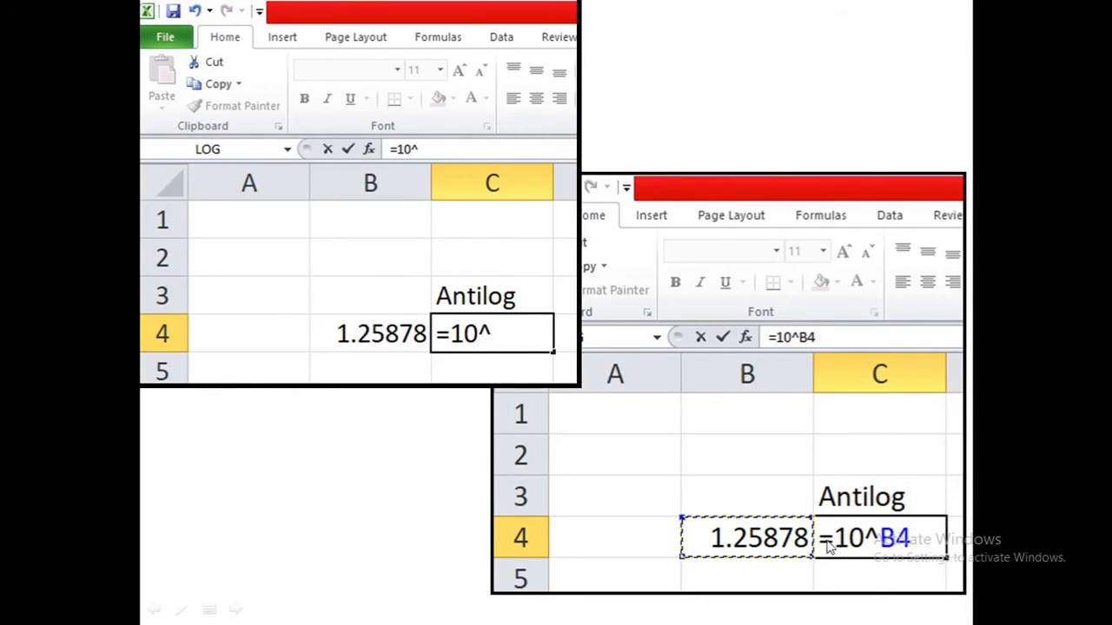
mouse_move(866, 548)
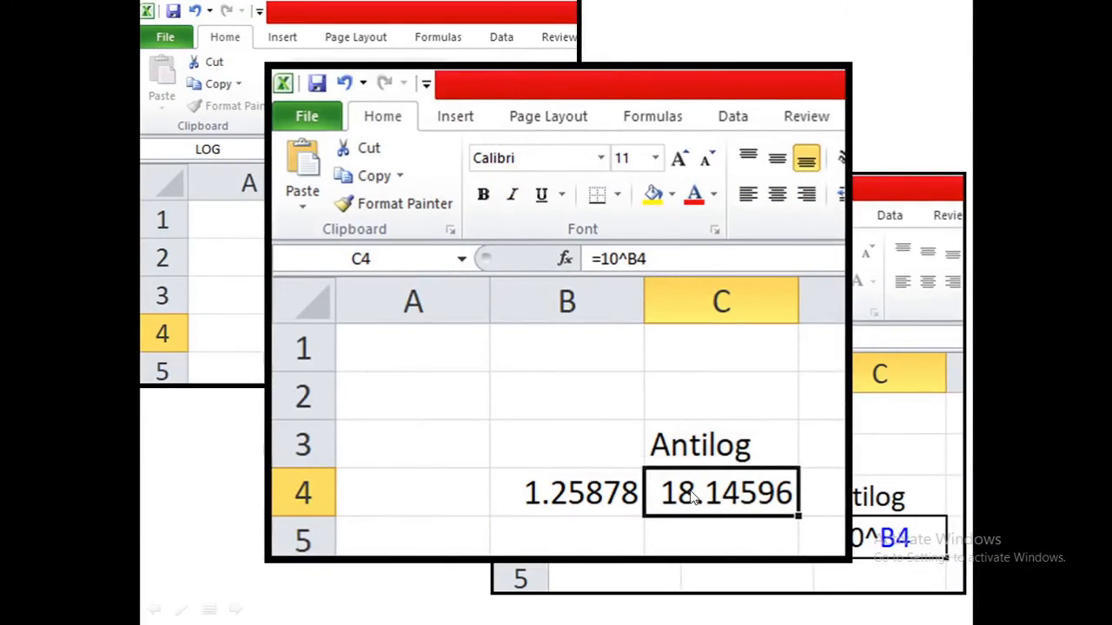
mouse_move(762, 508)
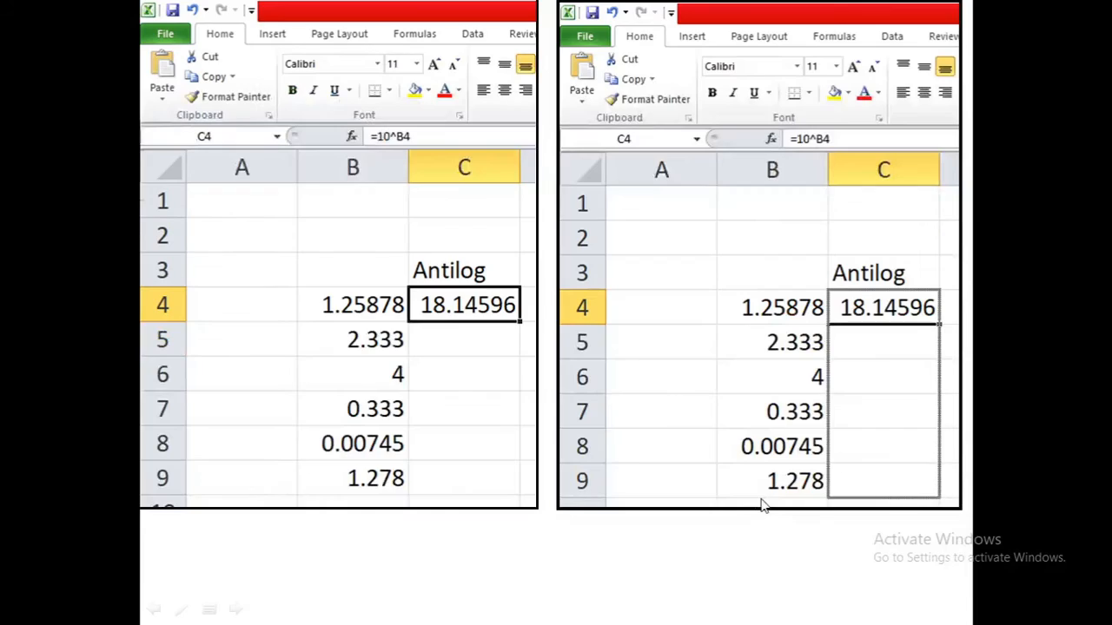
mouse_move(378, 320)
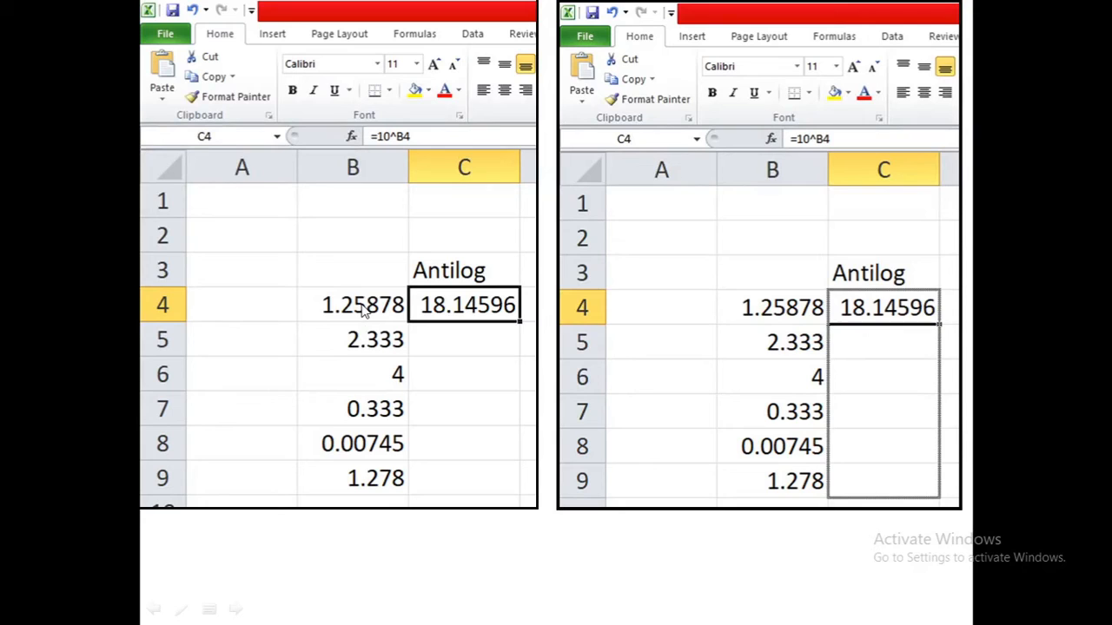
mouse_move(521, 321)
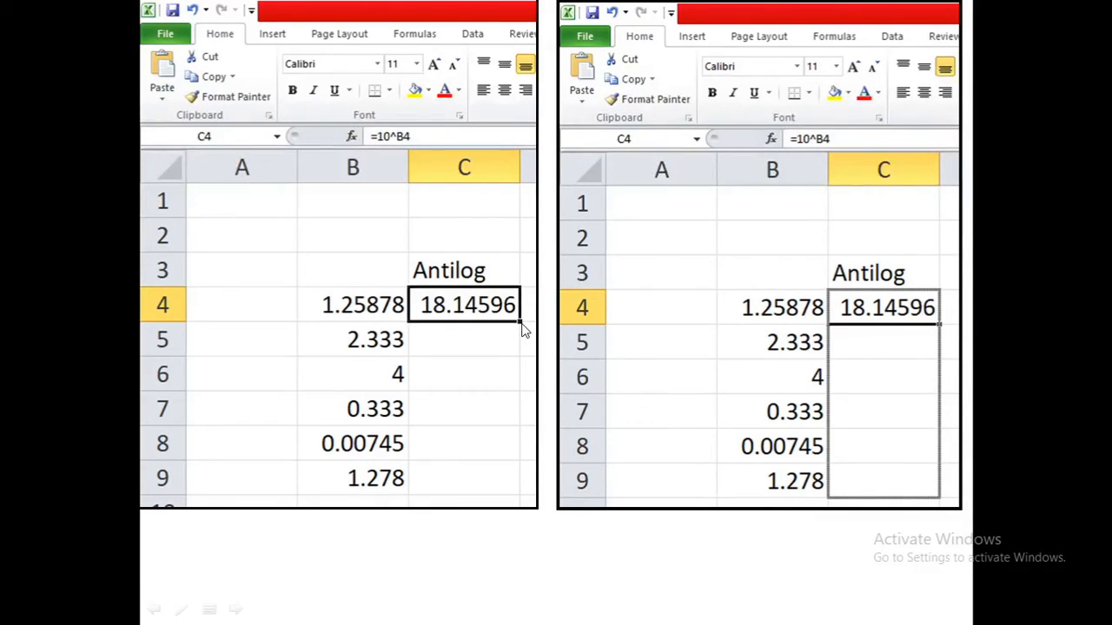
mouse_move(908, 363)
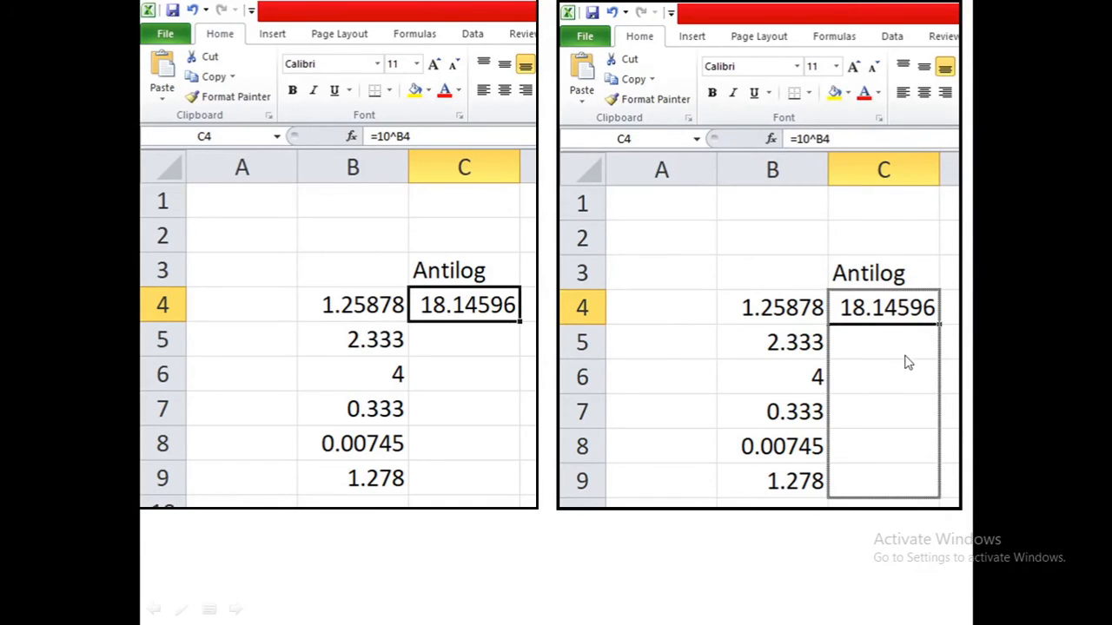
mouse_move(837, 498)
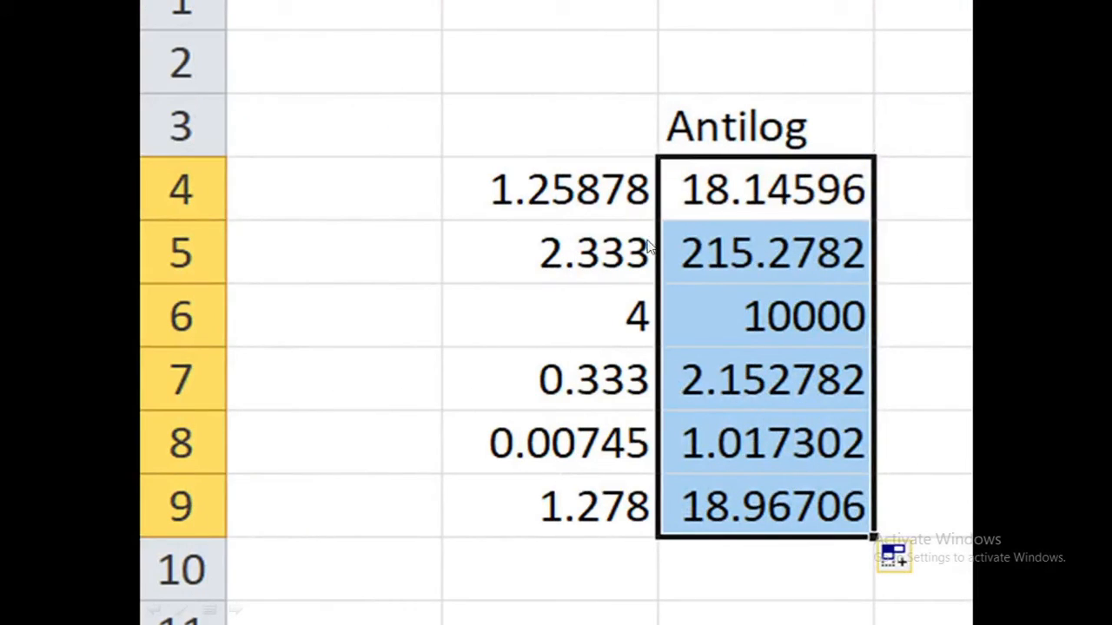
mouse_move(743, 311)
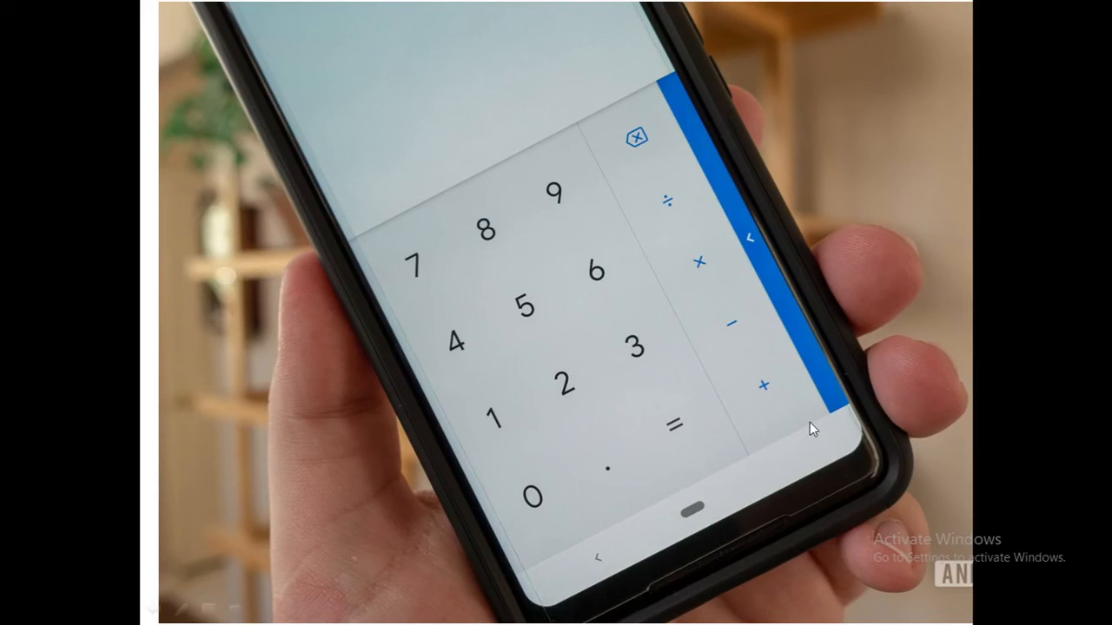
mouse_move(847, 428)
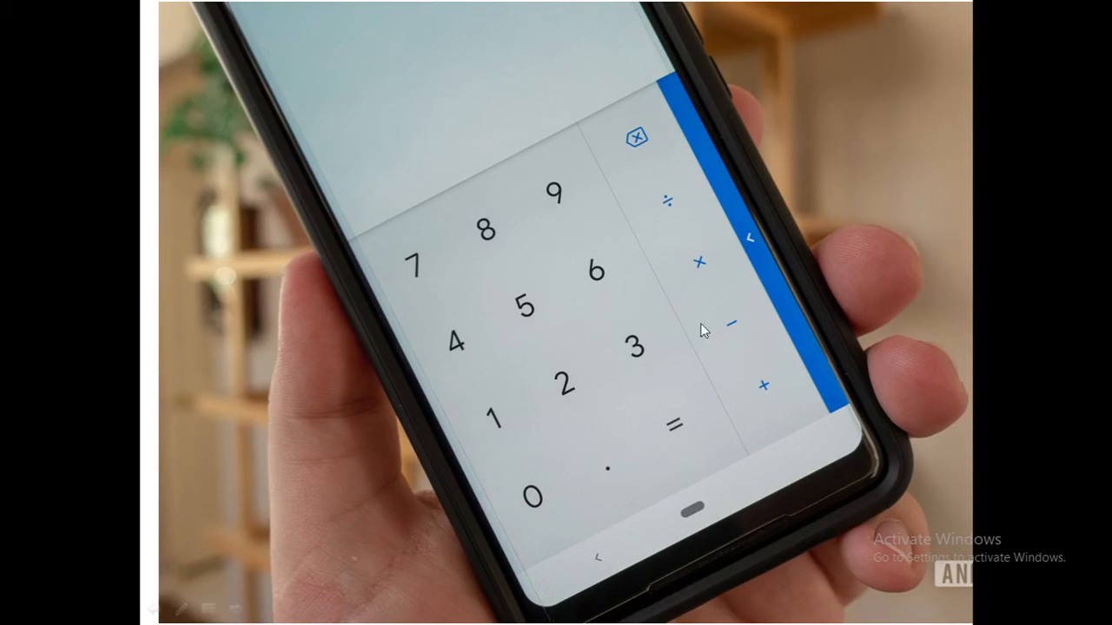
mouse_move(824, 393)
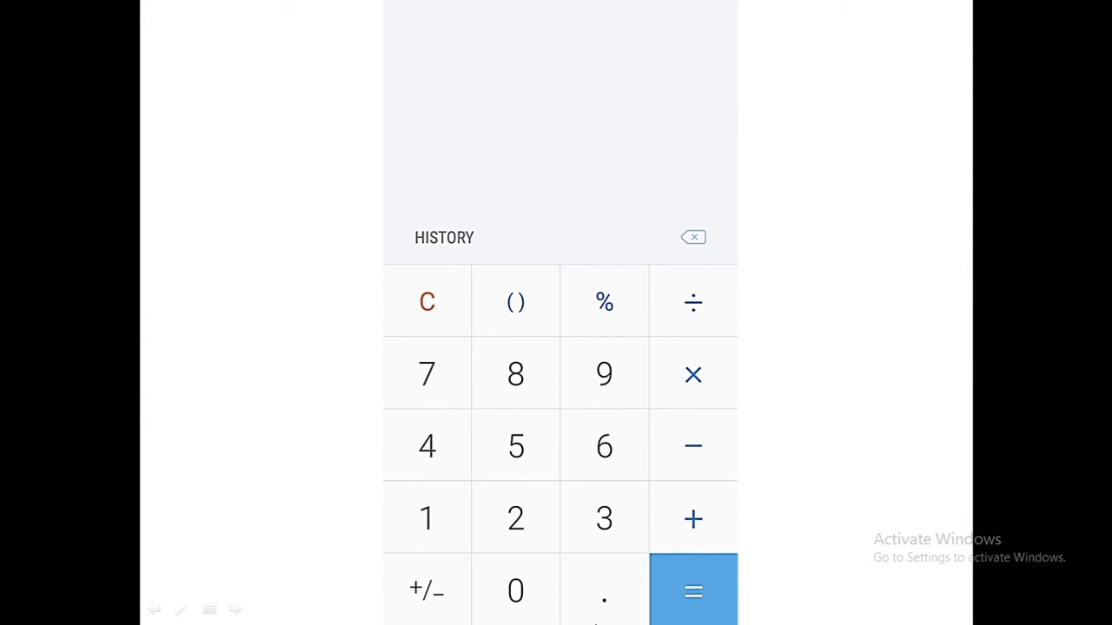
mouse_move(685, 463)
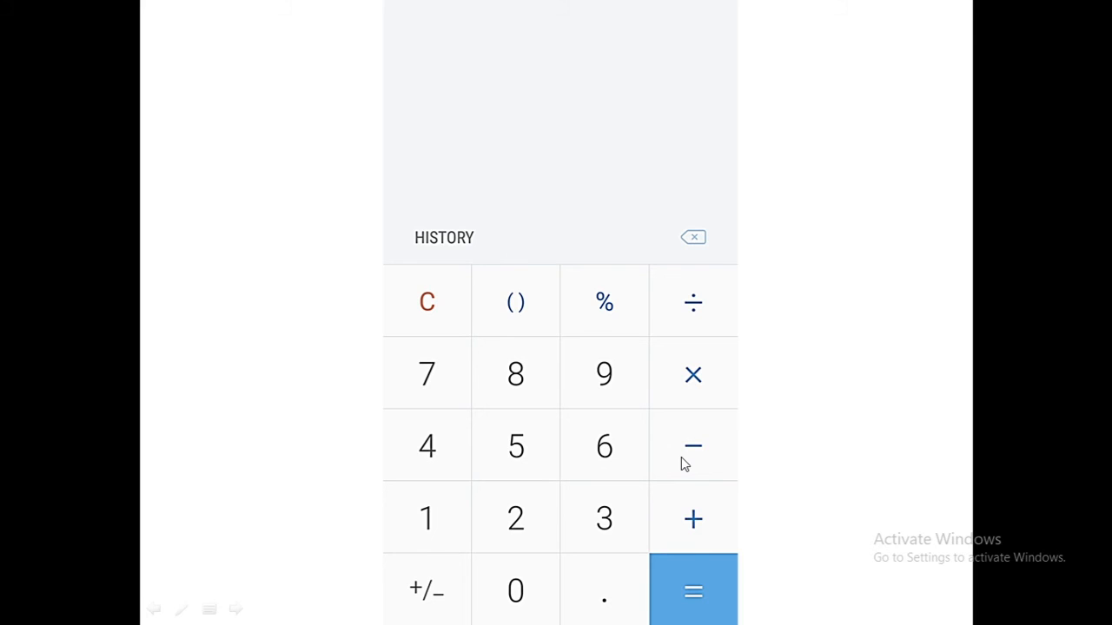
mouse_move(677, 330)
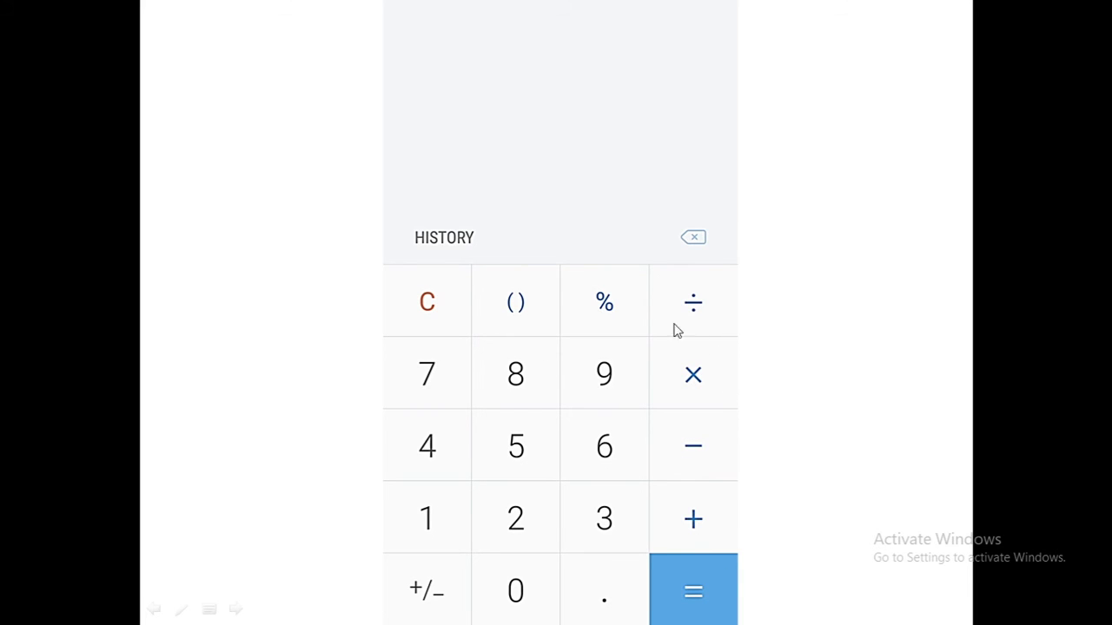
mouse_move(534, 324)
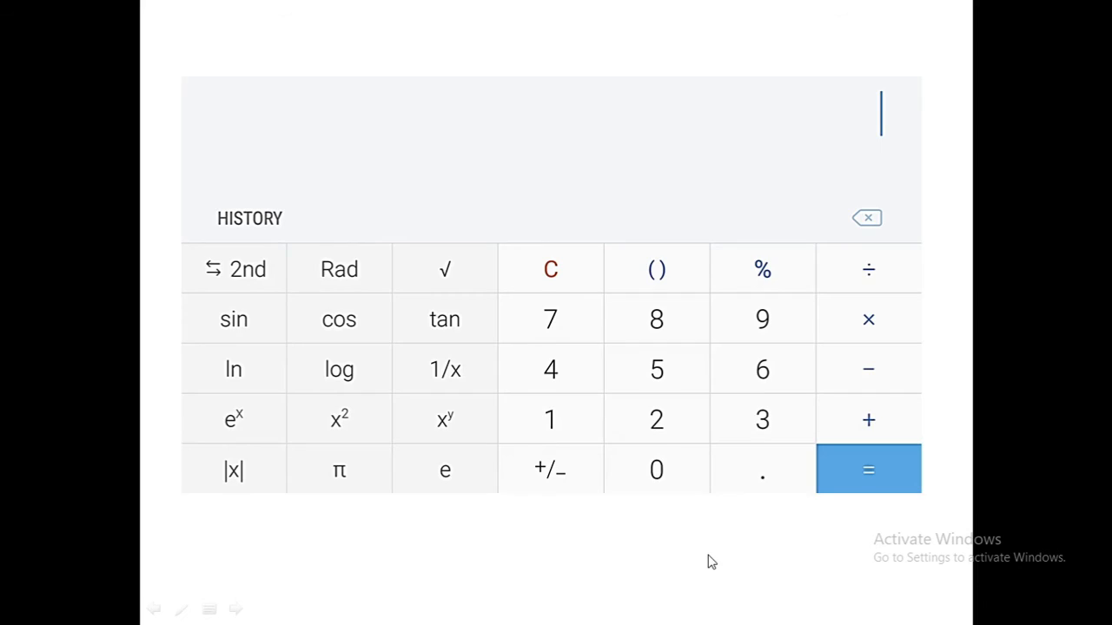
mouse_move(401, 339)
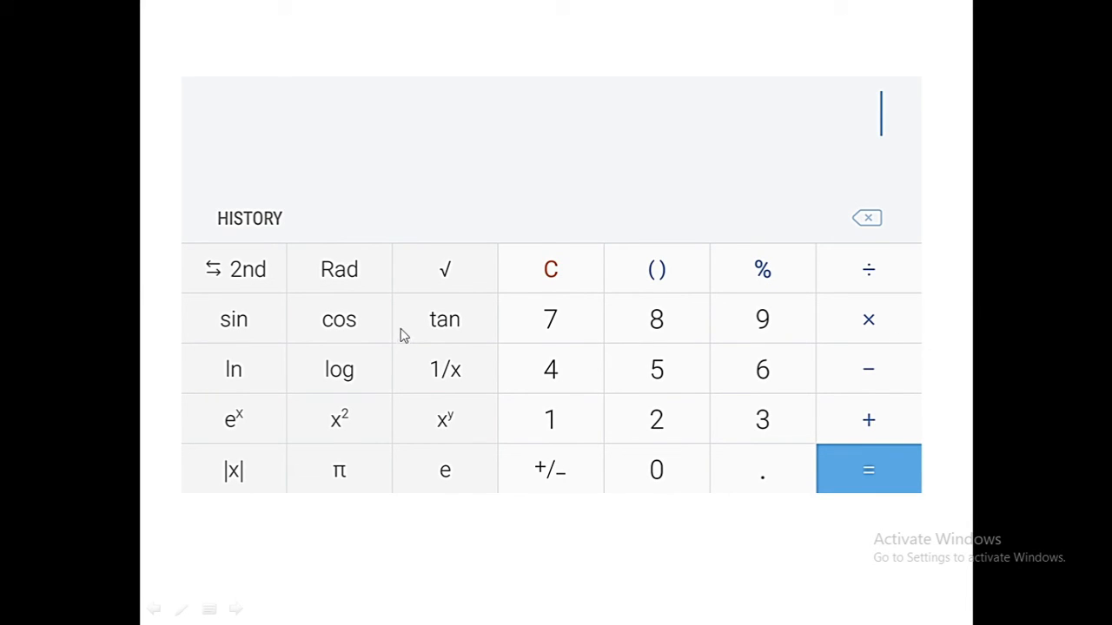
mouse_move(234, 450)
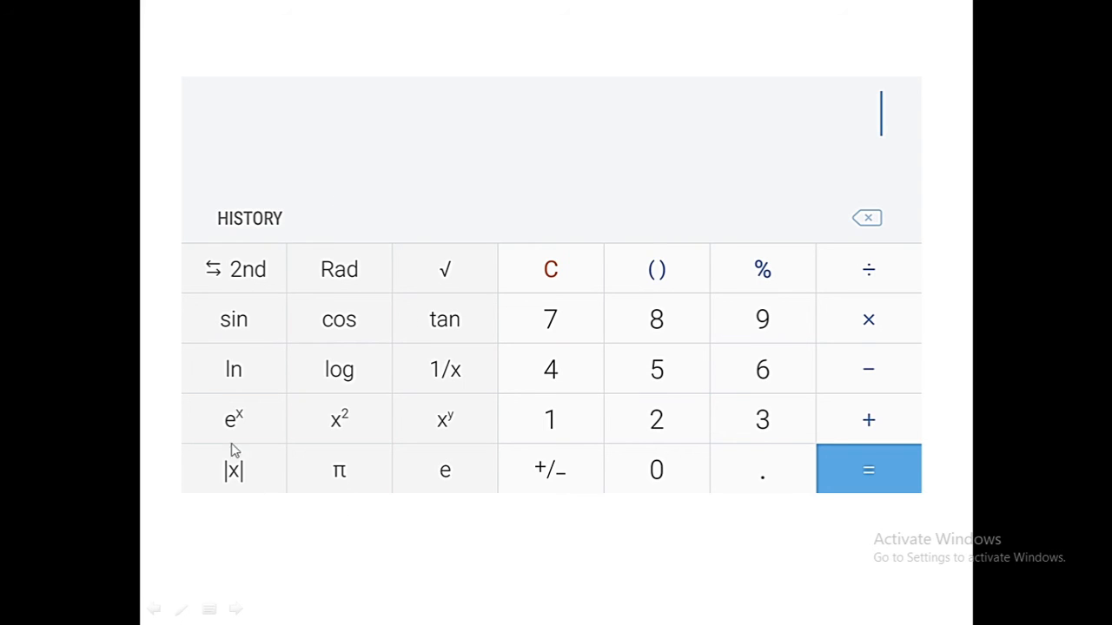
mouse_move(339, 391)
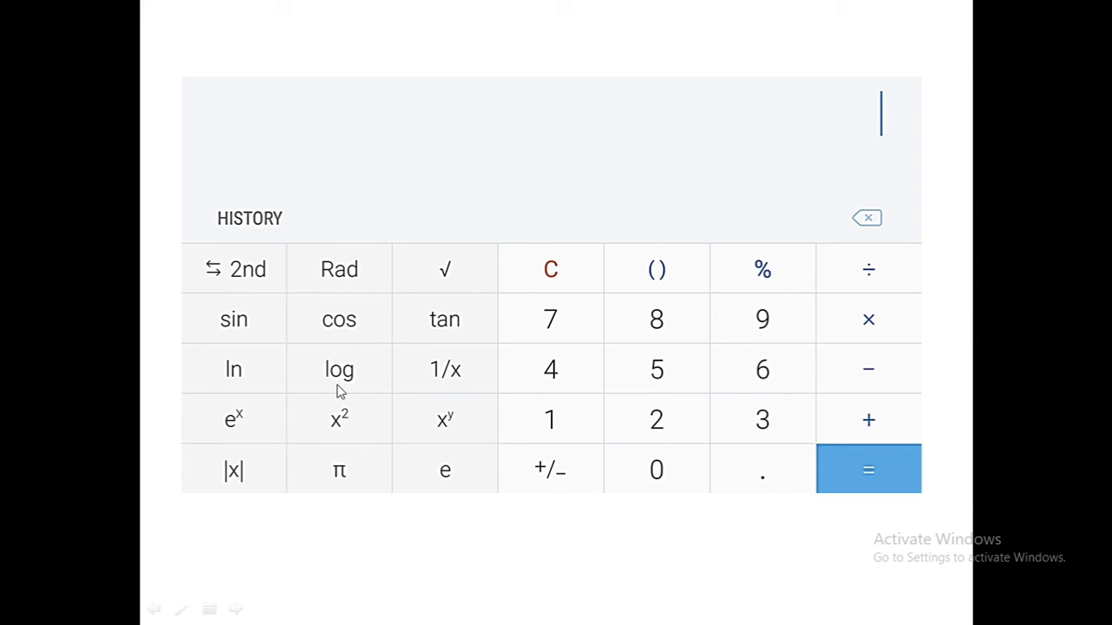
Enter log(25,985 on the phone calculator, previewing 4.4147227212
left_click(339, 369)
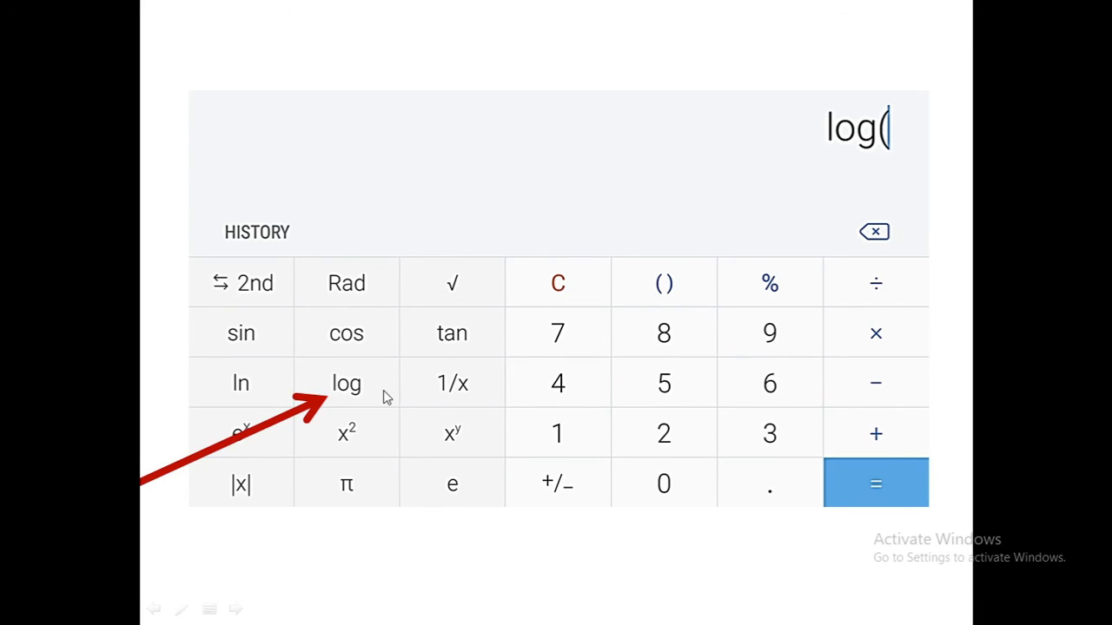
mouse_move(356, 397)
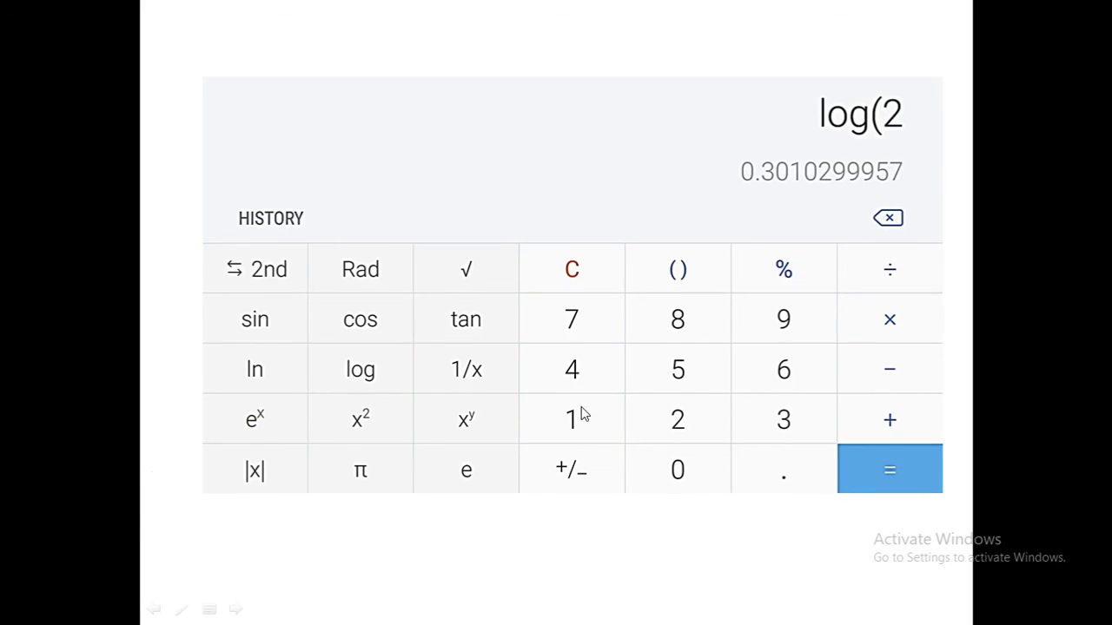
mouse_move(830, 221)
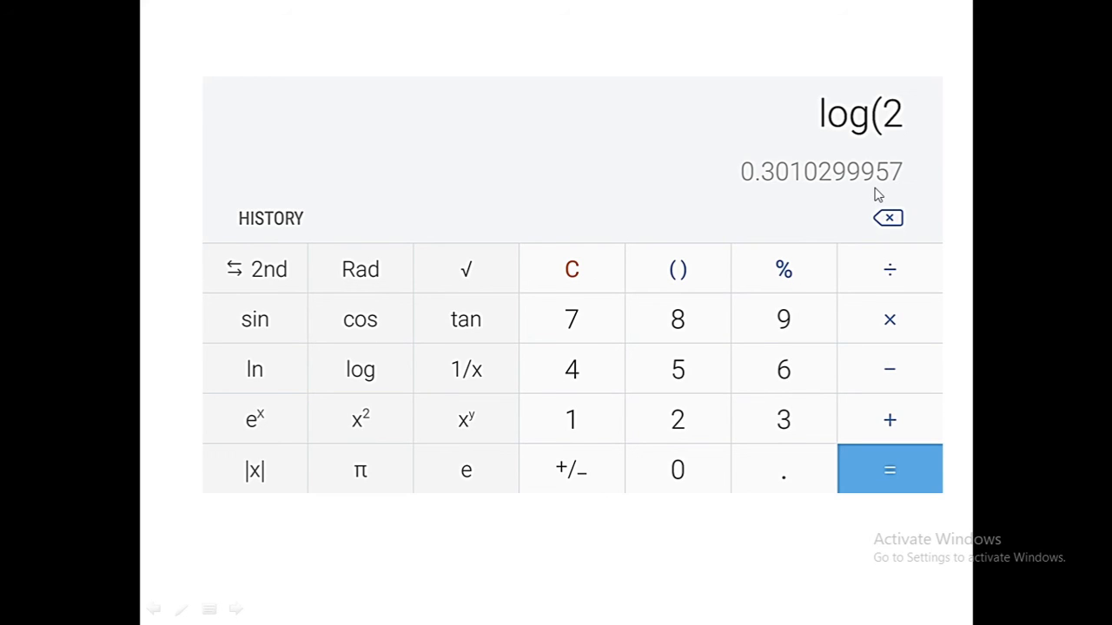
left_click(677, 369)
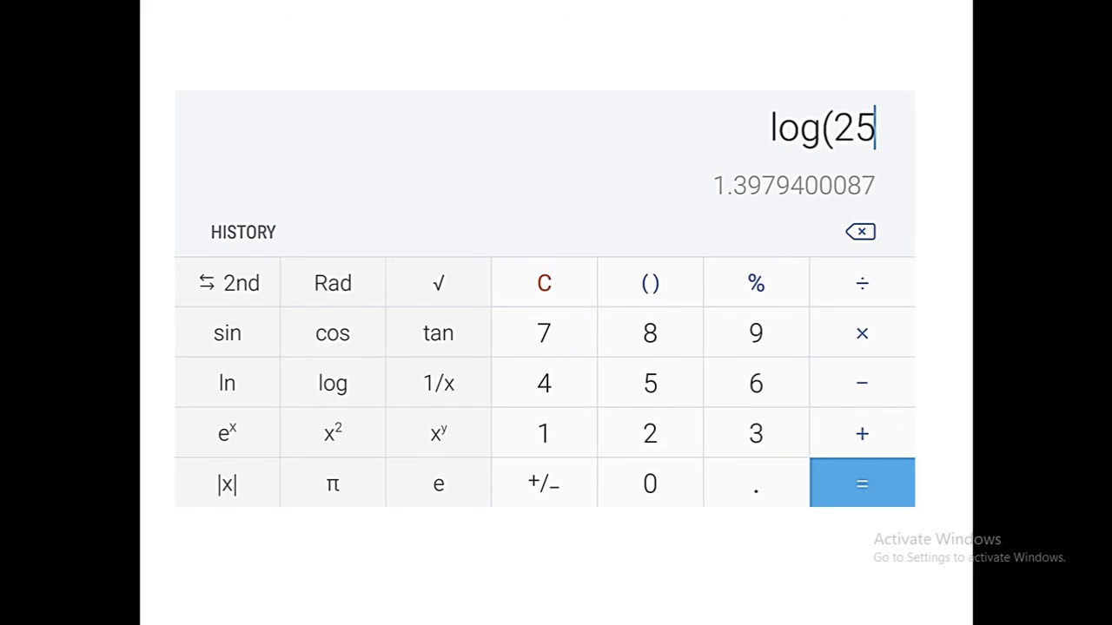
left_click(756, 333)
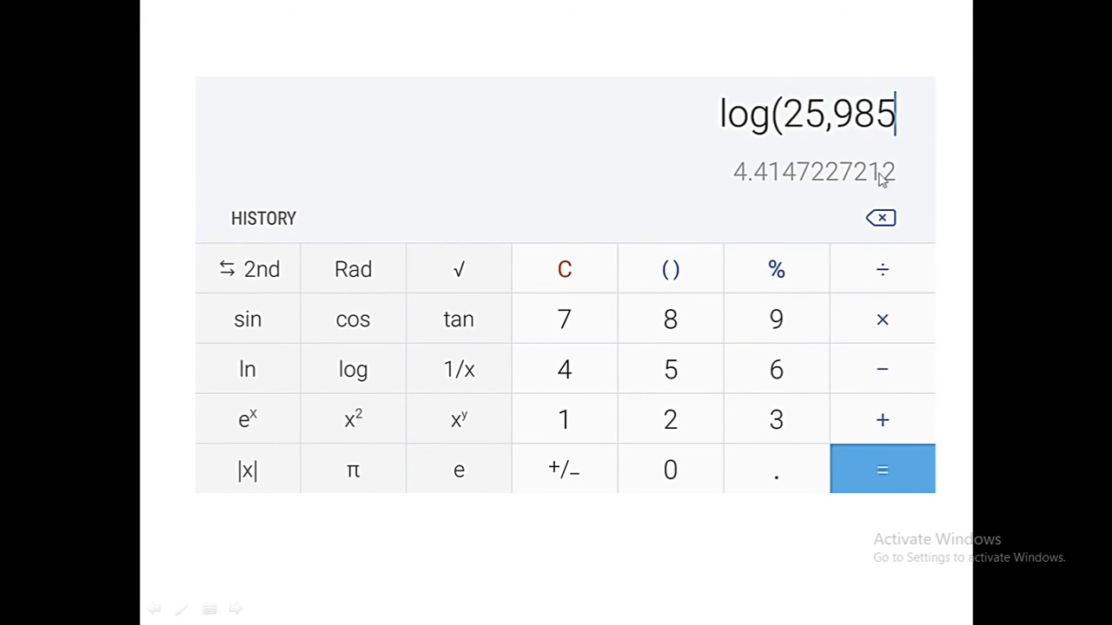
mouse_move(838, 189)
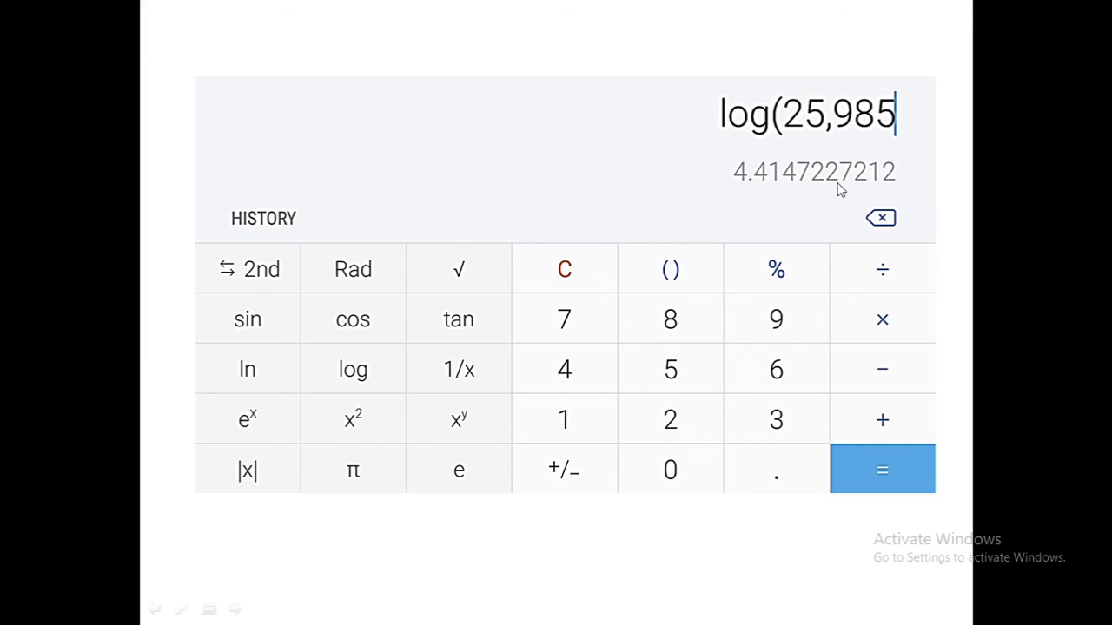
mouse_move(882, 469)
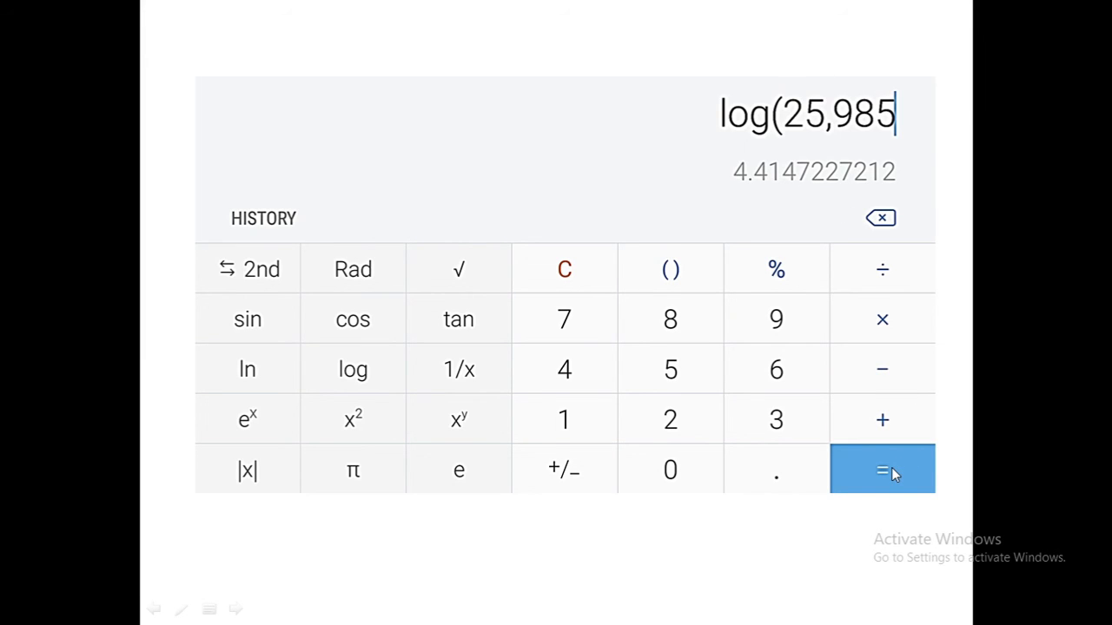
mouse_move(910, 469)
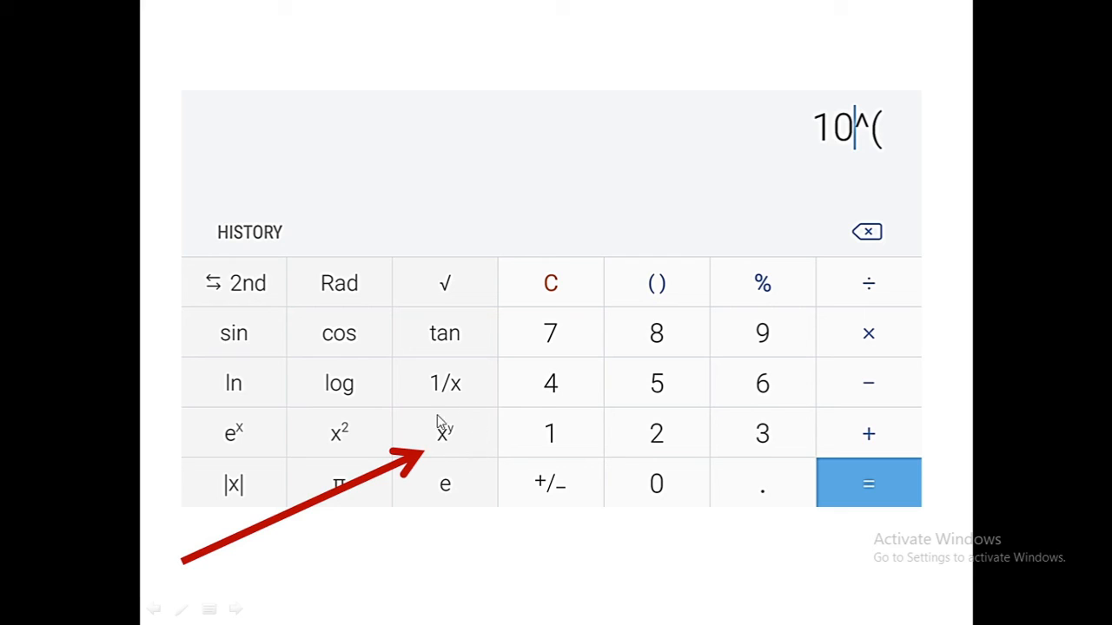
mouse_move(823, 256)
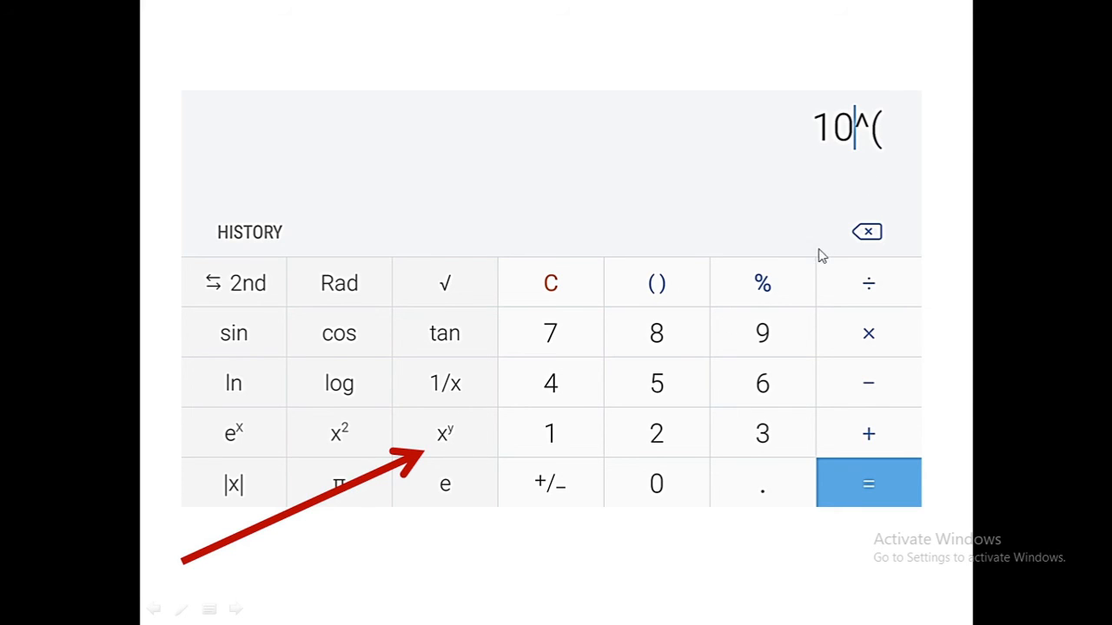
mouse_move(877, 166)
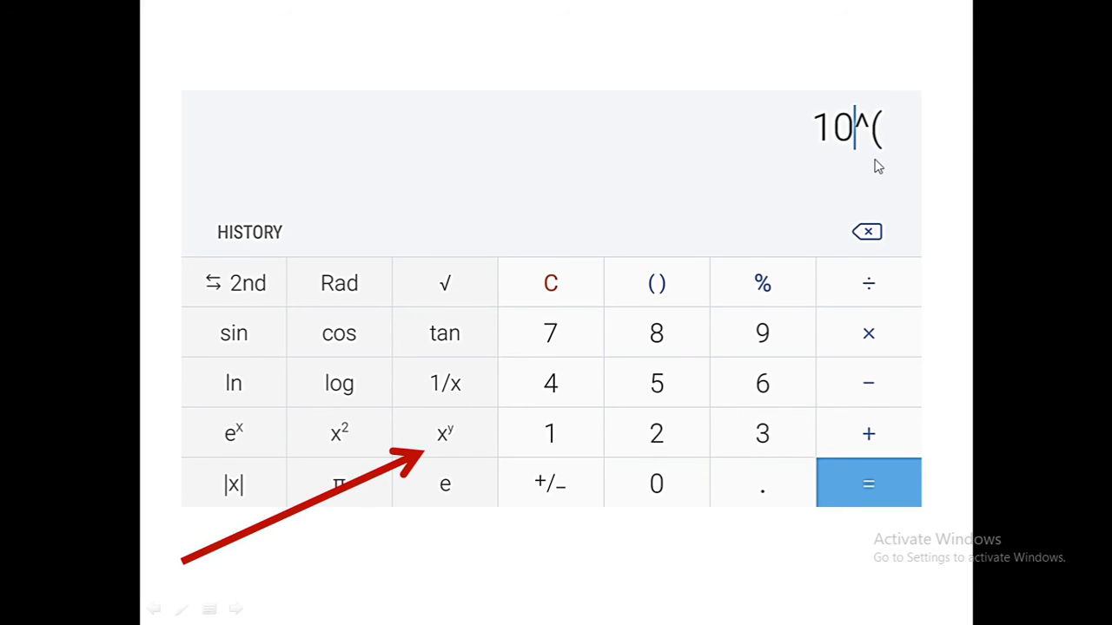
Enter the exponent 2.58996 after 10^, previewing the antilog 389.0093142623
left_click(656, 434)
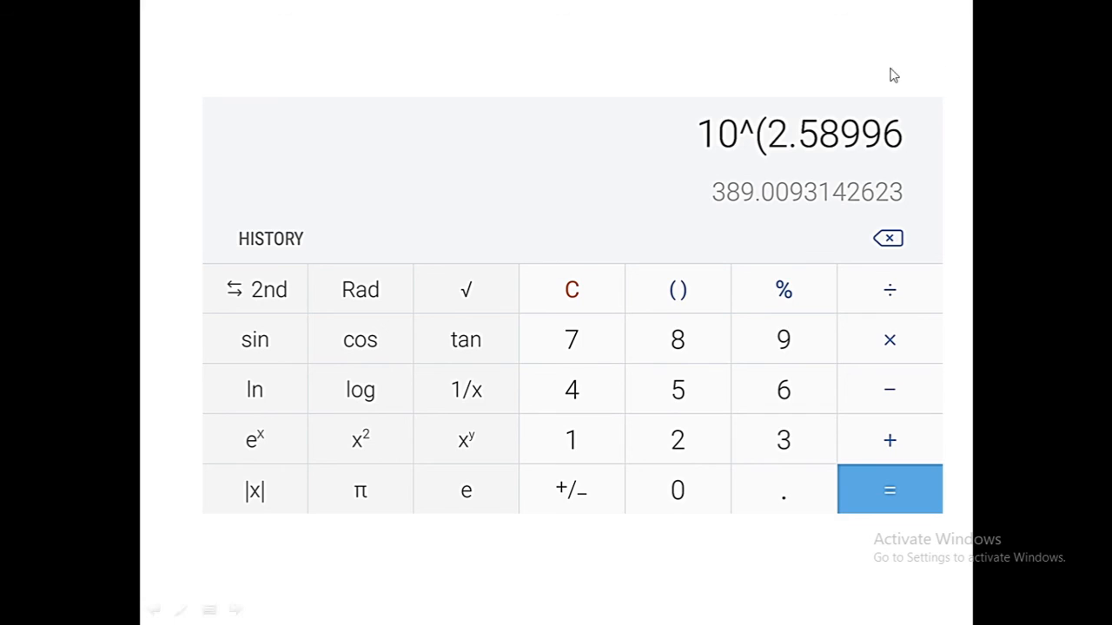
mouse_move(837, 213)
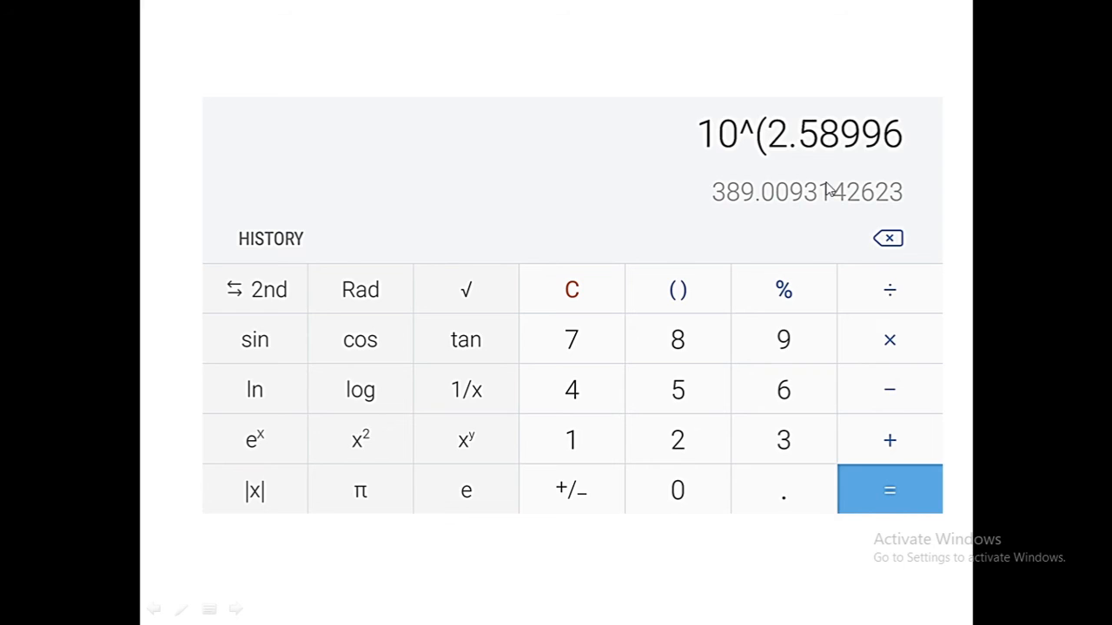
mouse_move(910, 139)
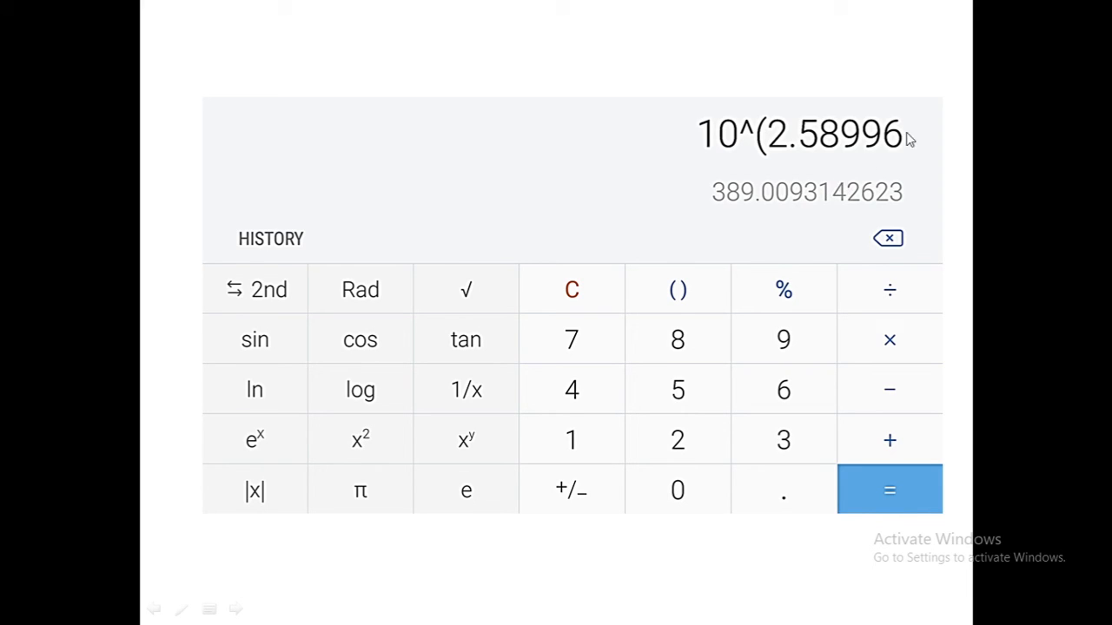